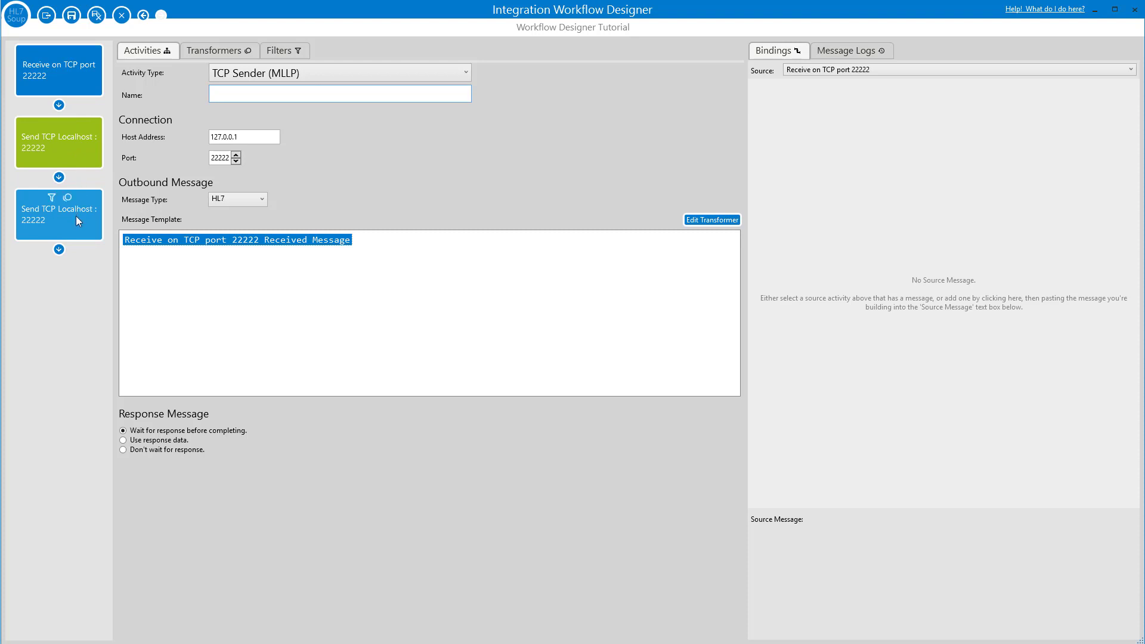
Re-enable the disabled second Send TCP Localhost activity.
{"action": "left_click", "coordinate": [59, 69]}
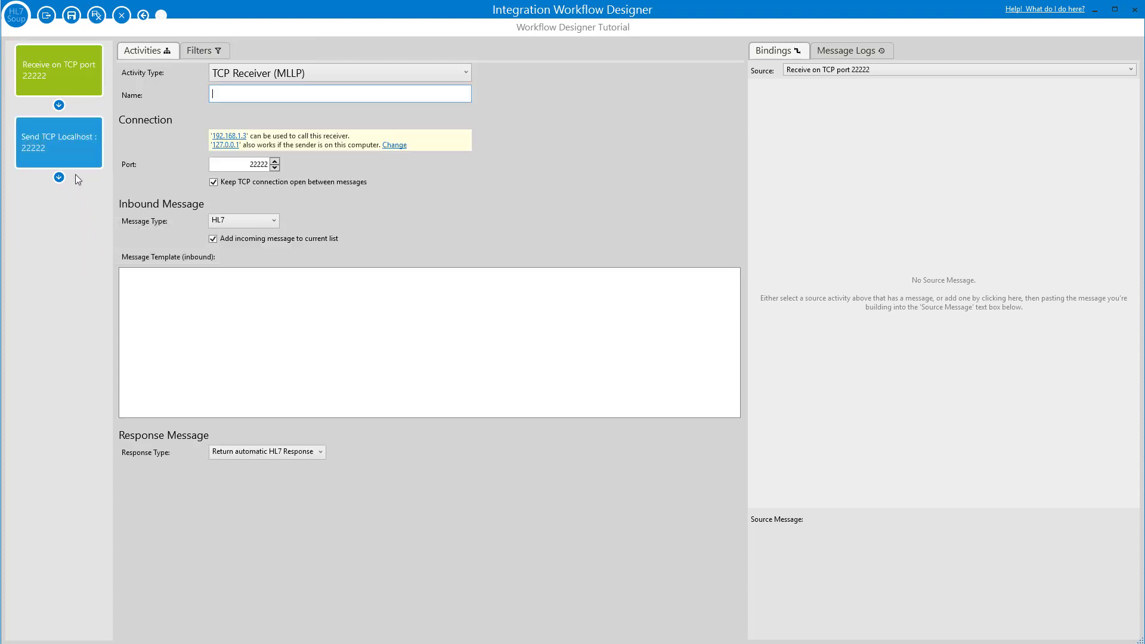
{"action": "right_click", "coordinate": [59, 142]}
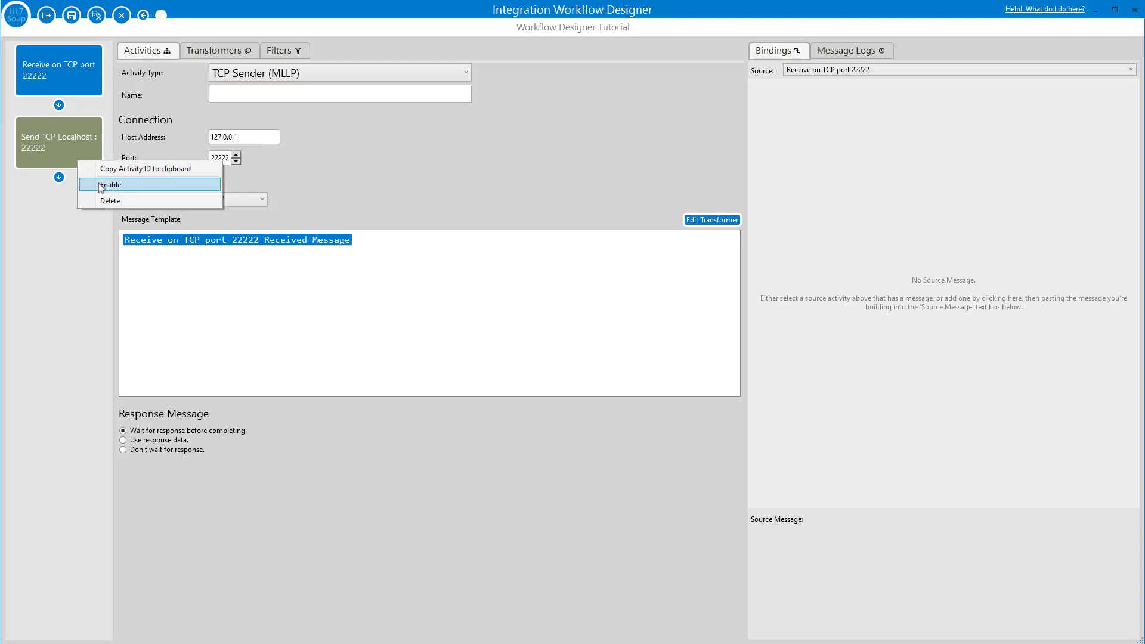
{"action": "left_click", "coordinate": [110, 184]}
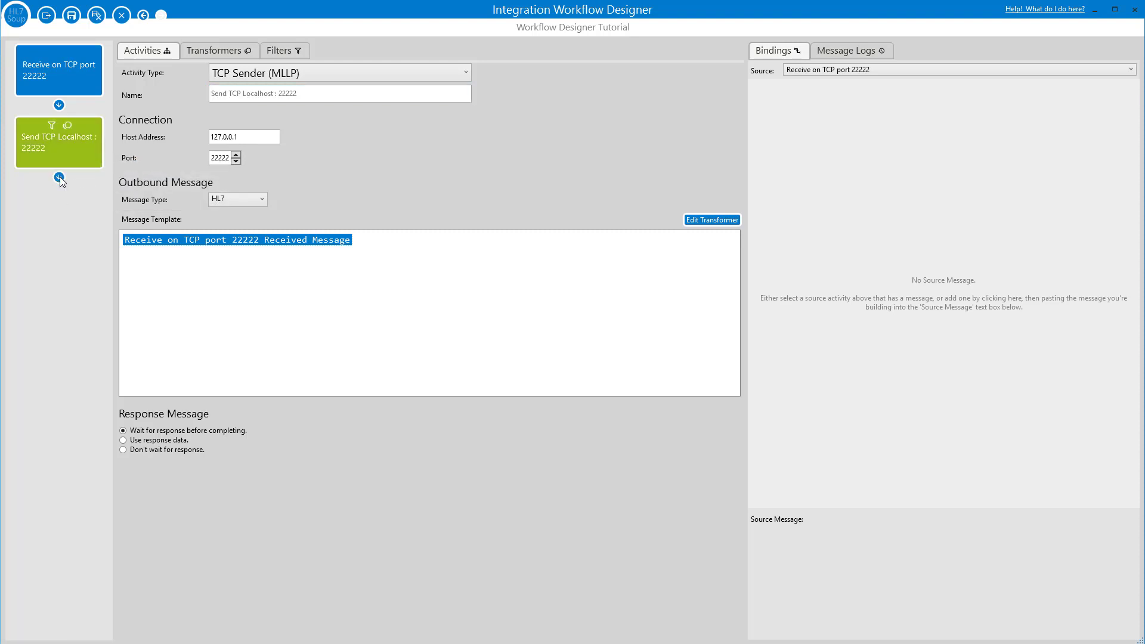
Select the Receive on TCP port 22222 activity to show its settings.
{"action": "left_click", "coordinate": [58, 177]}
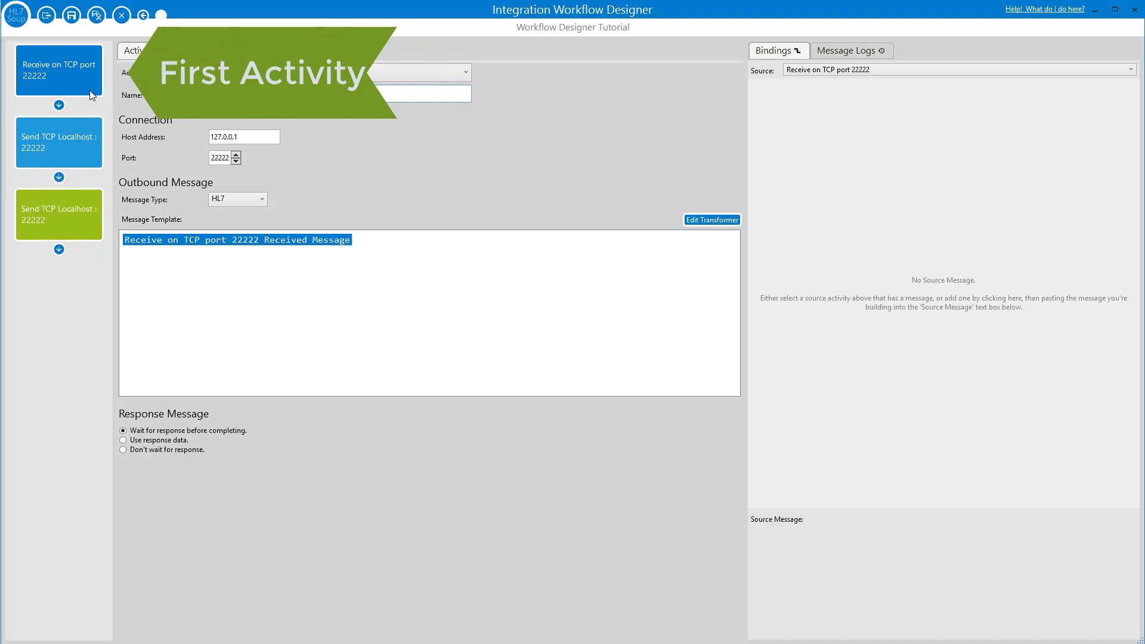
{"action": "left_click", "coordinate": [58, 69]}
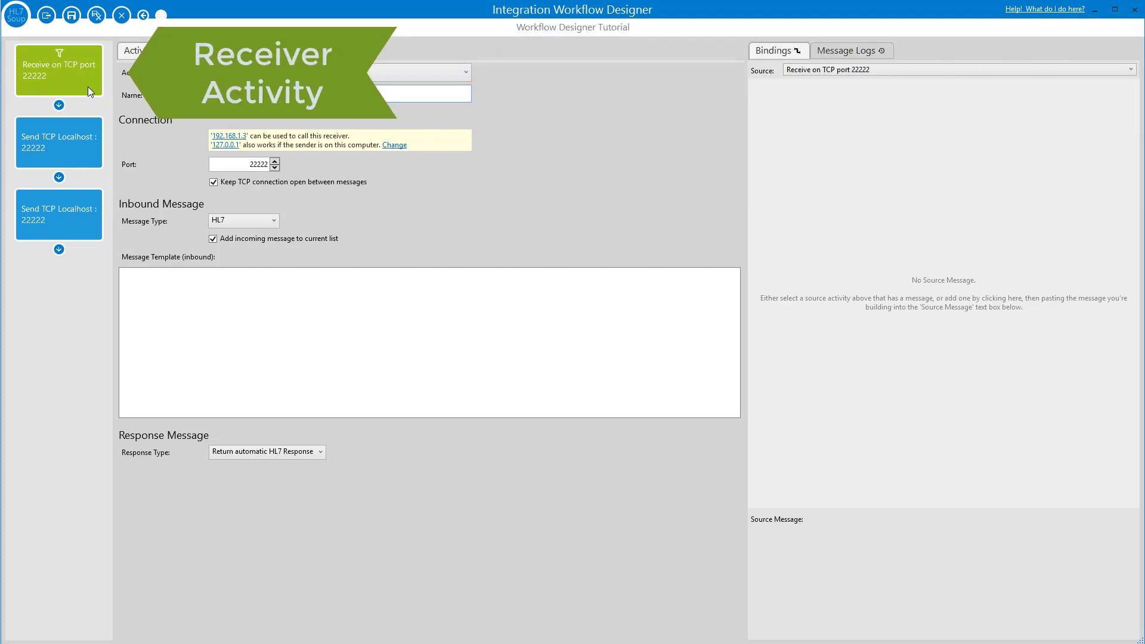
{"action": "mouse_move", "coordinate": [100, 167]}
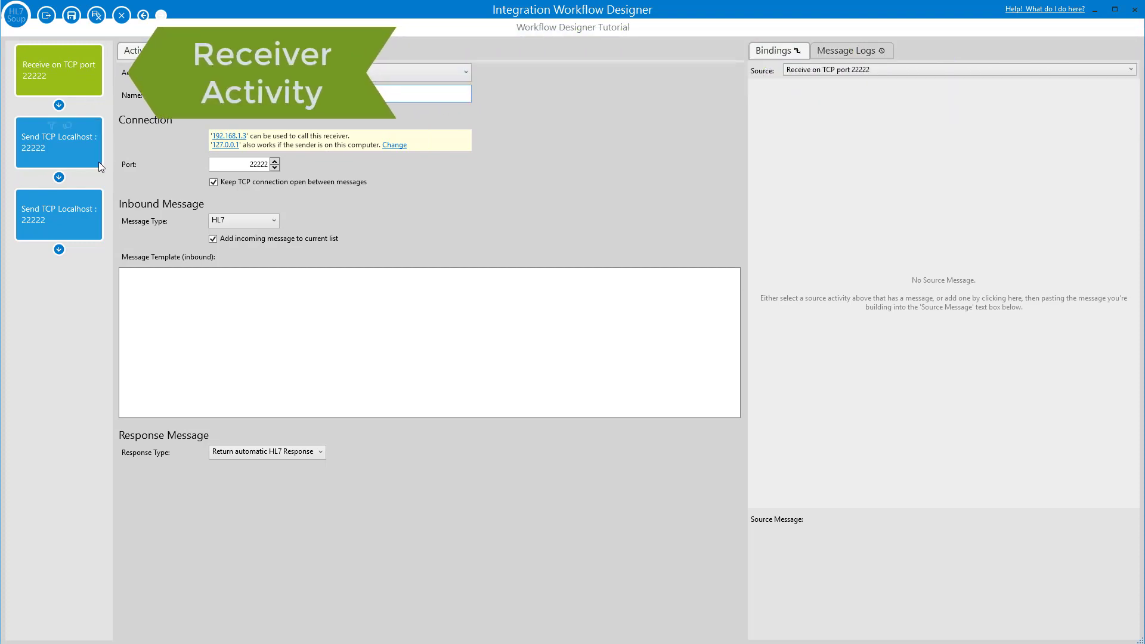
{"action": "left_click", "coordinate": [58, 142]}
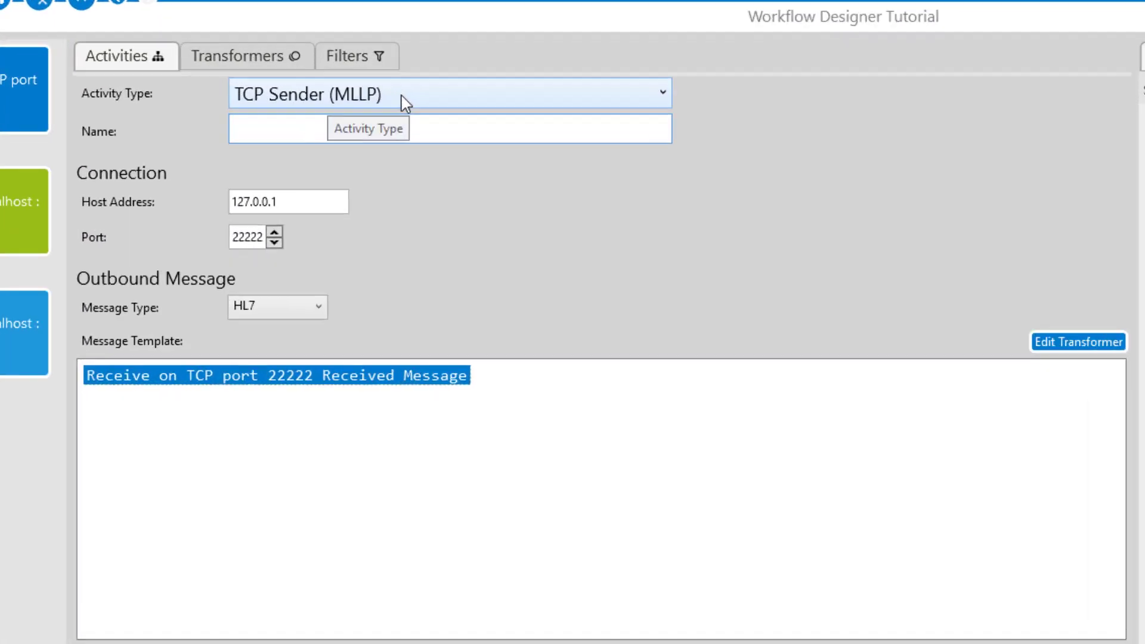
{"action": "left_click", "coordinate": [450, 93]}
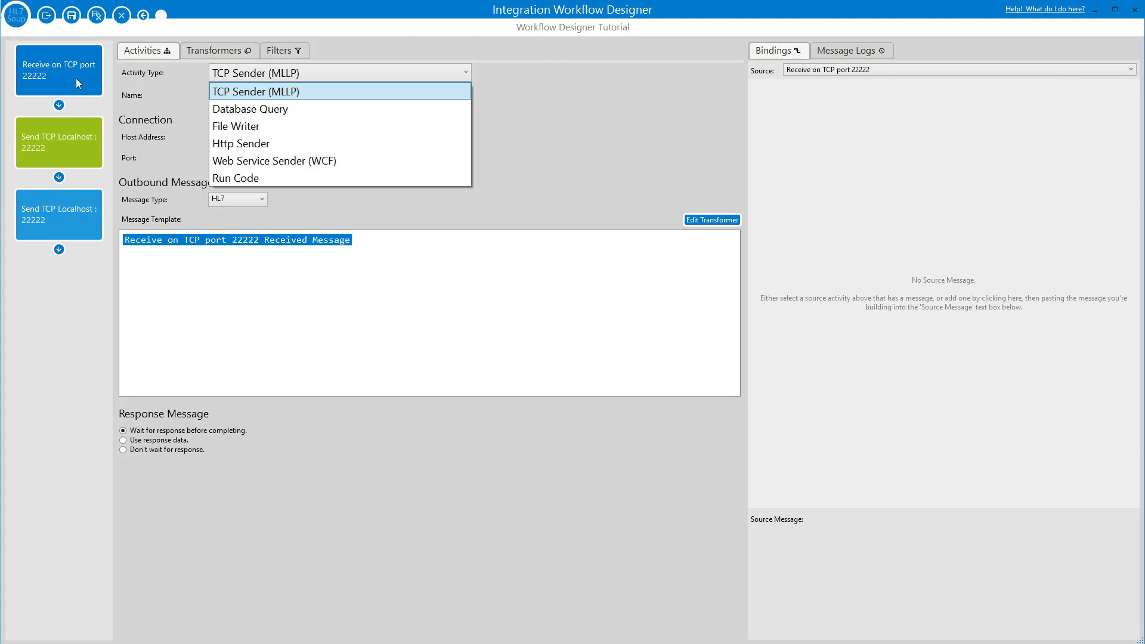
{"action": "left_click", "coordinate": [255, 91]}
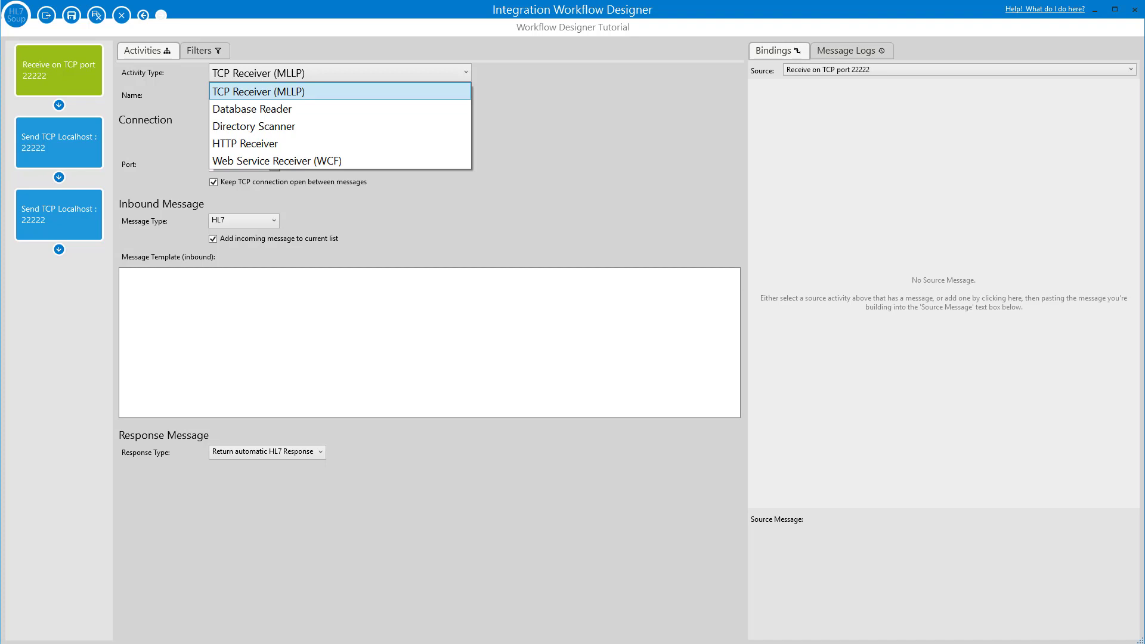
{"action": "left_click", "coordinate": [285, 90]}
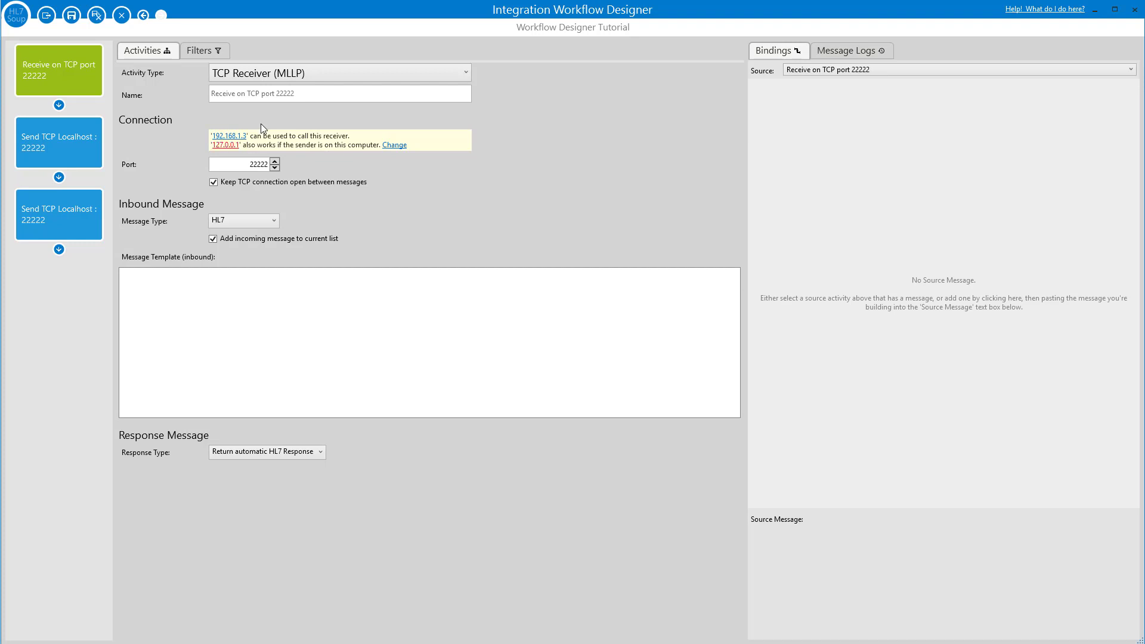
{"action": "left_click", "coordinate": [339, 72]}
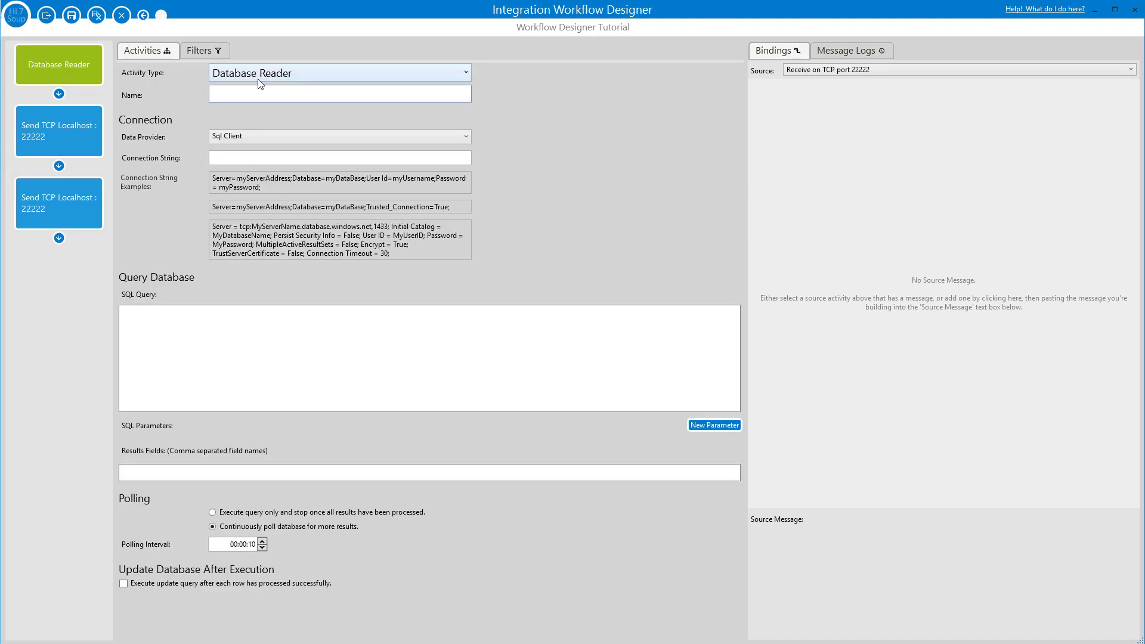
{"action": "left_click", "coordinate": [338, 73]}
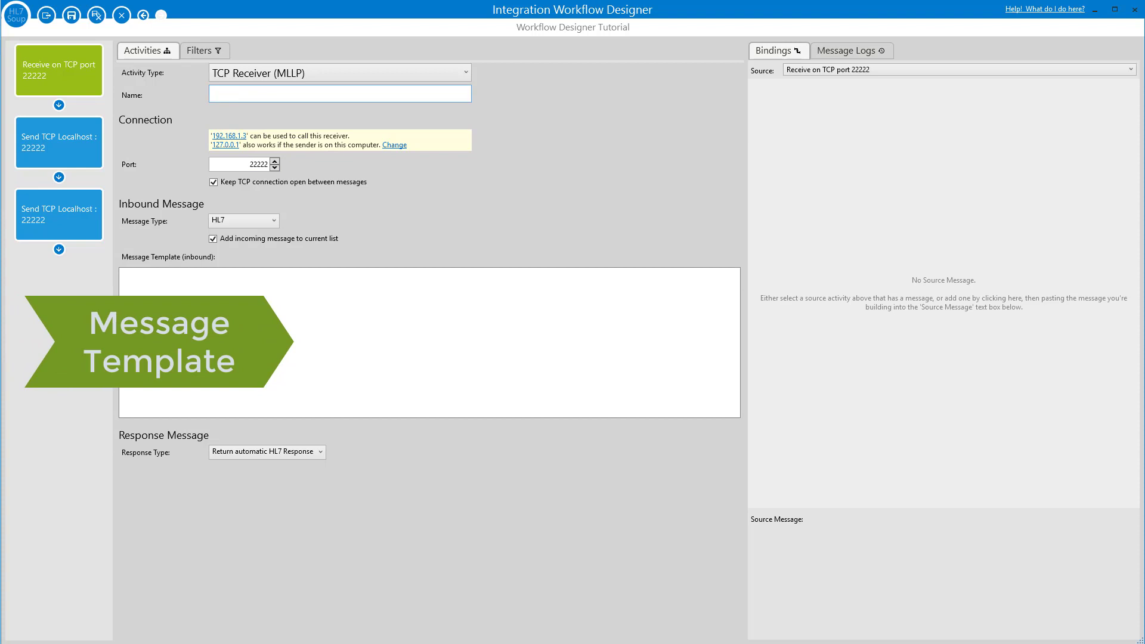
Bring up the Insert Sample Message options for the empty inbound message template.
{"action": "left_click", "coordinate": [339, 93]}
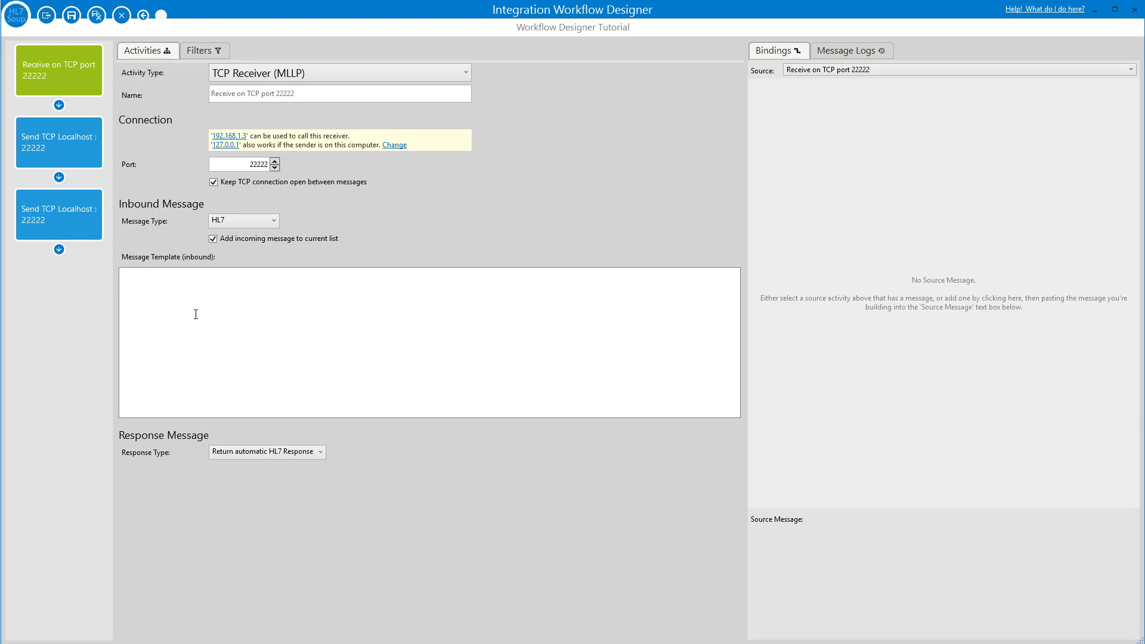
{"action": "right_click", "coordinate": [195, 314]}
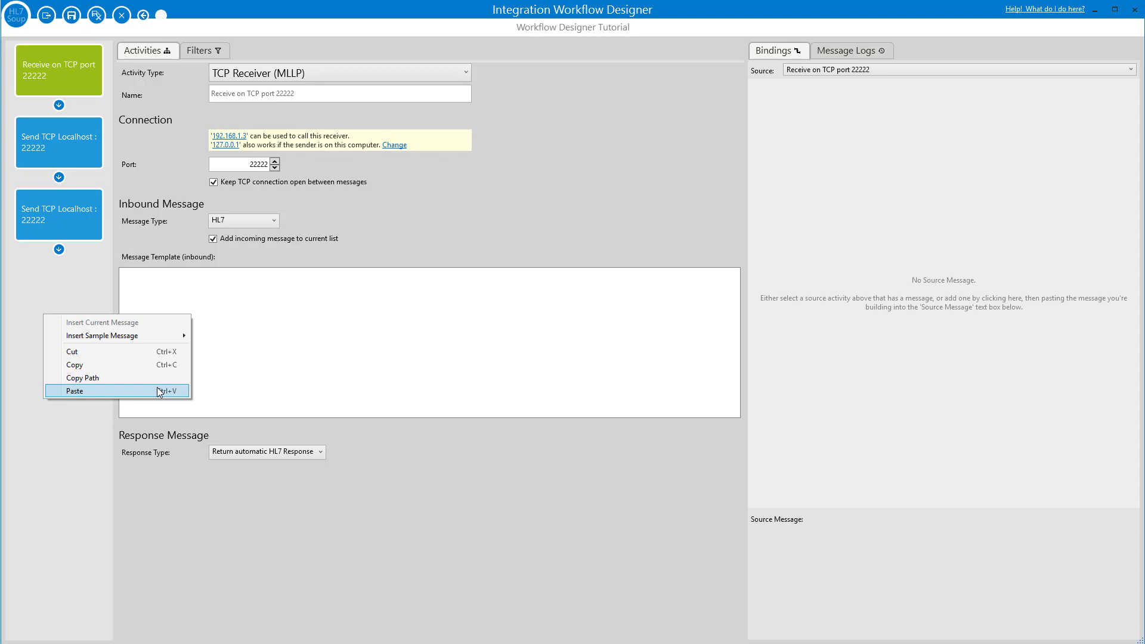
{"action": "mouse_move", "coordinate": [160, 374]}
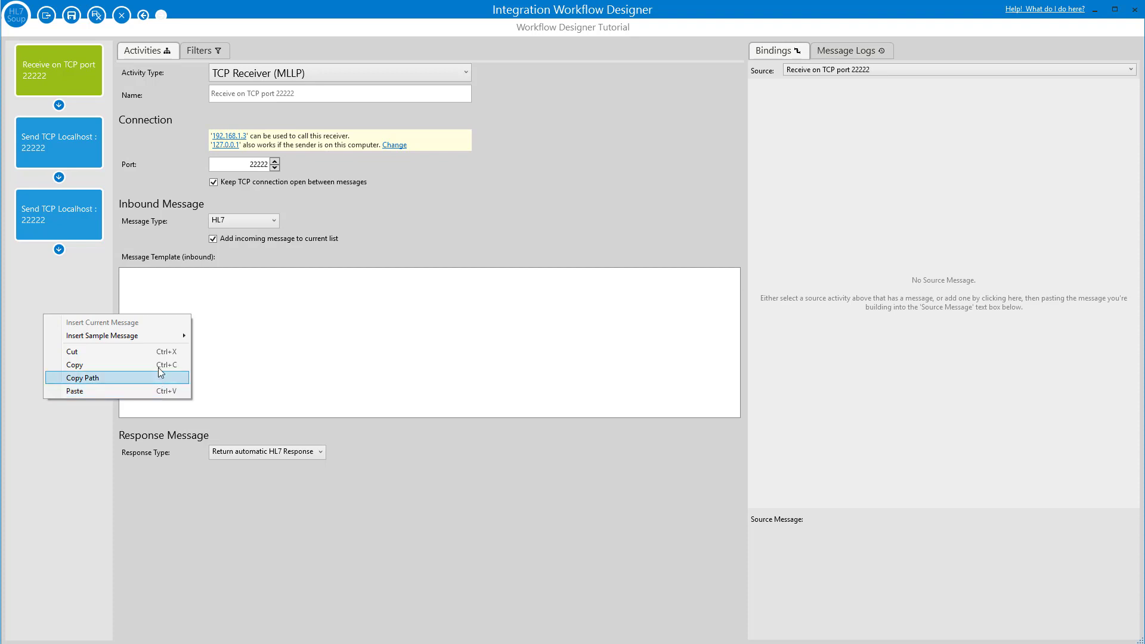
{"action": "mouse_move", "coordinate": [103, 336]}
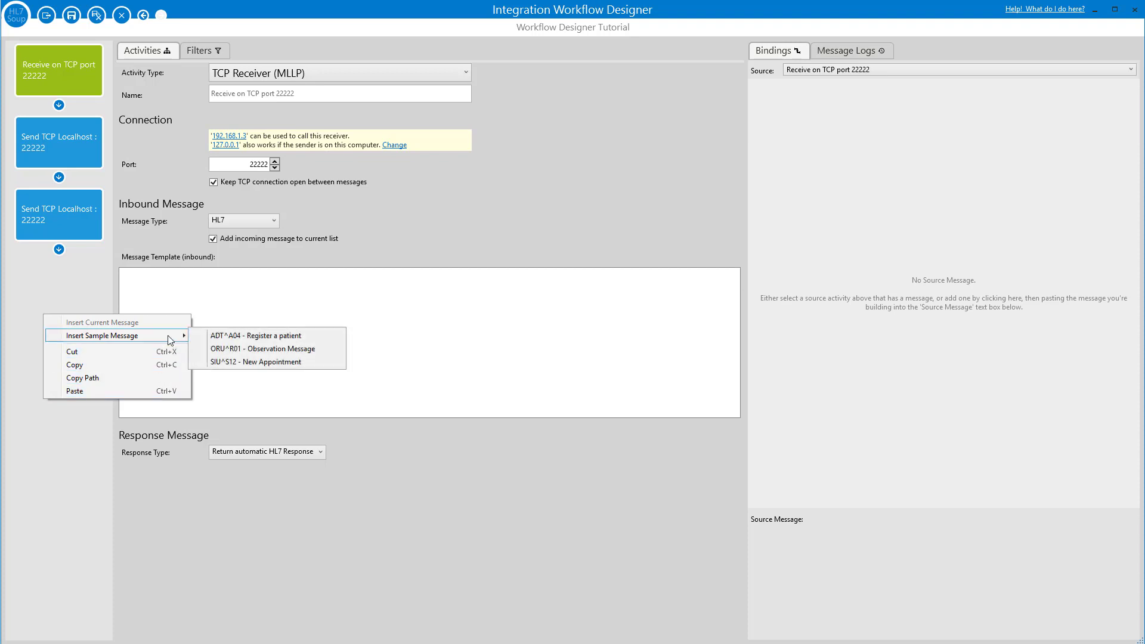
{"action": "mouse_move", "coordinate": [256, 335]}
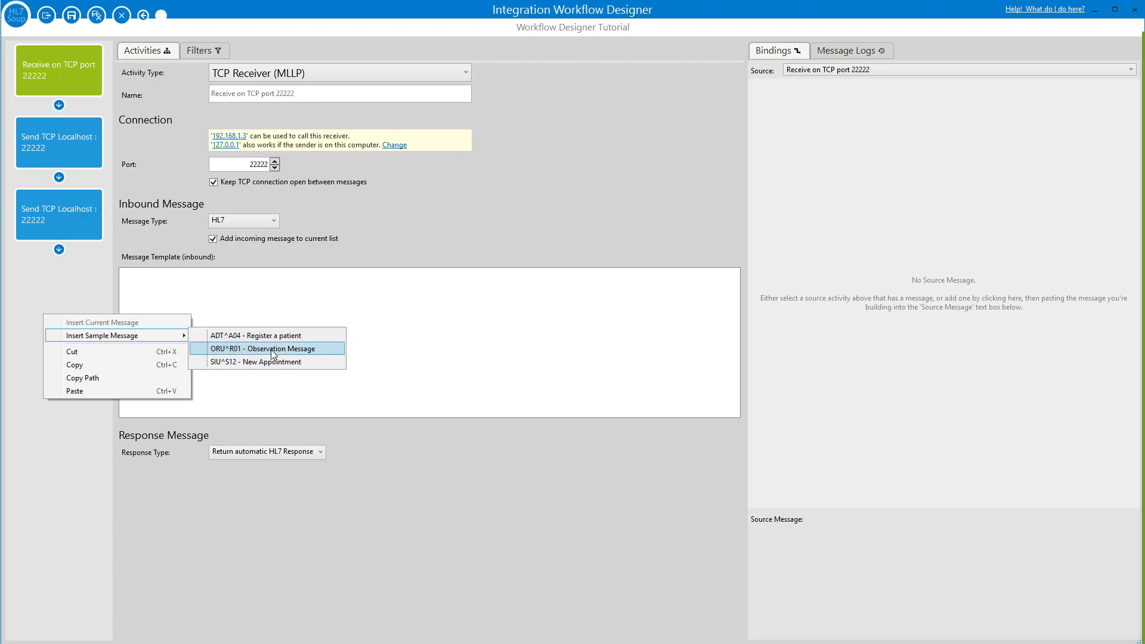
Insert the ORU^R01 observation sample and locate PID-5.1 Family Name in its bindings.
{"action": "left_click", "coordinate": [268, 349]}
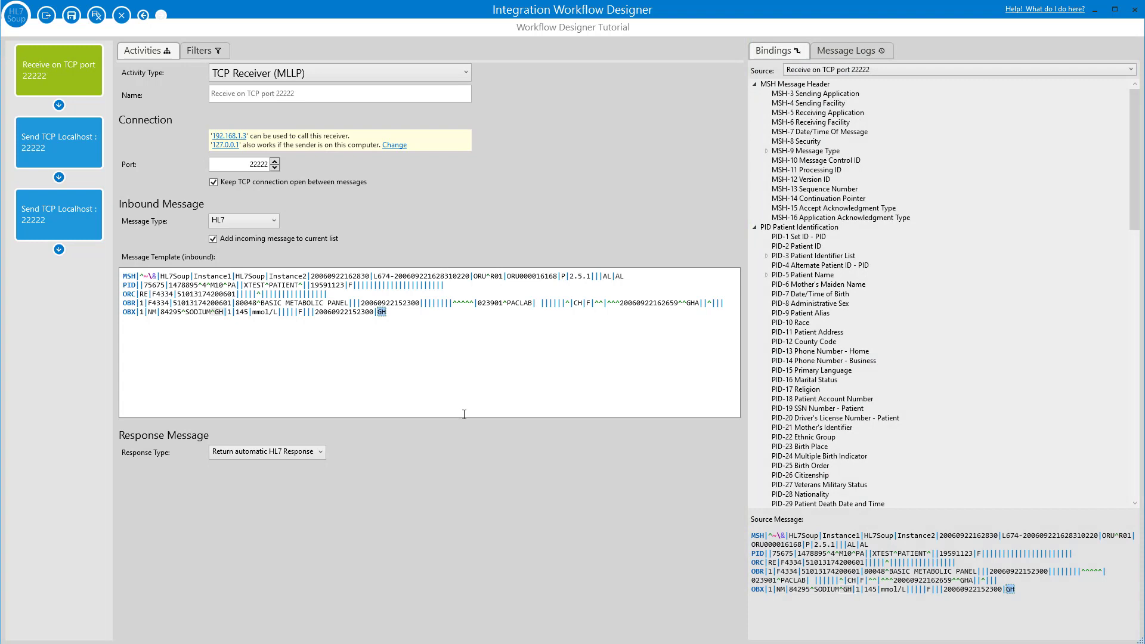
{"action": "mouse_move", "coordinate": [749, 296]}
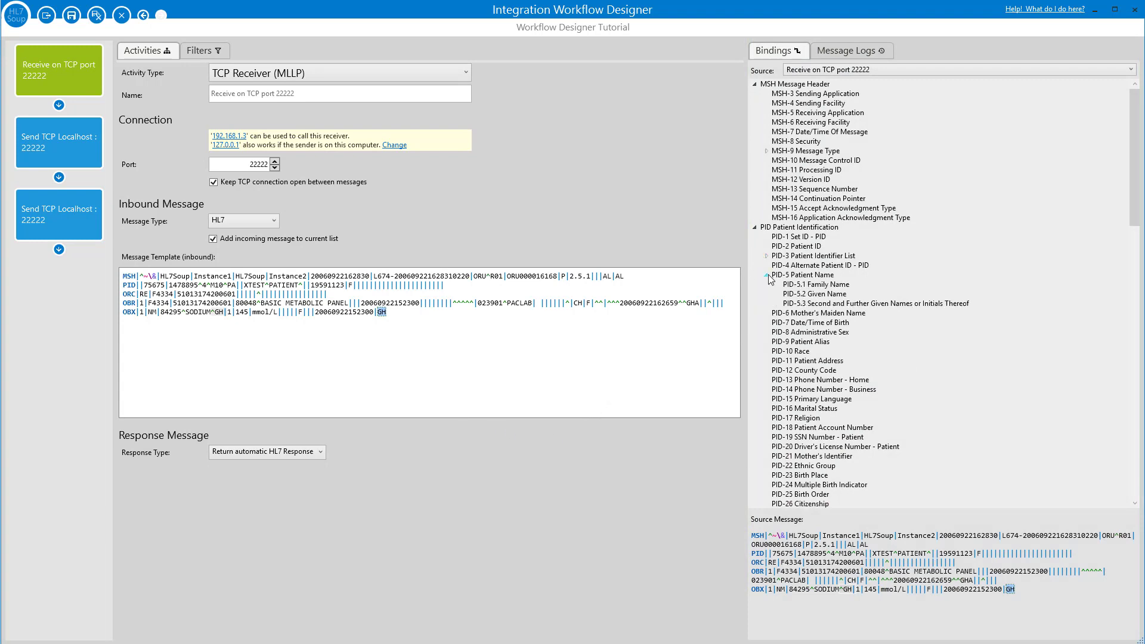
{"action": "left_click", "coordinate": [815, 284]}
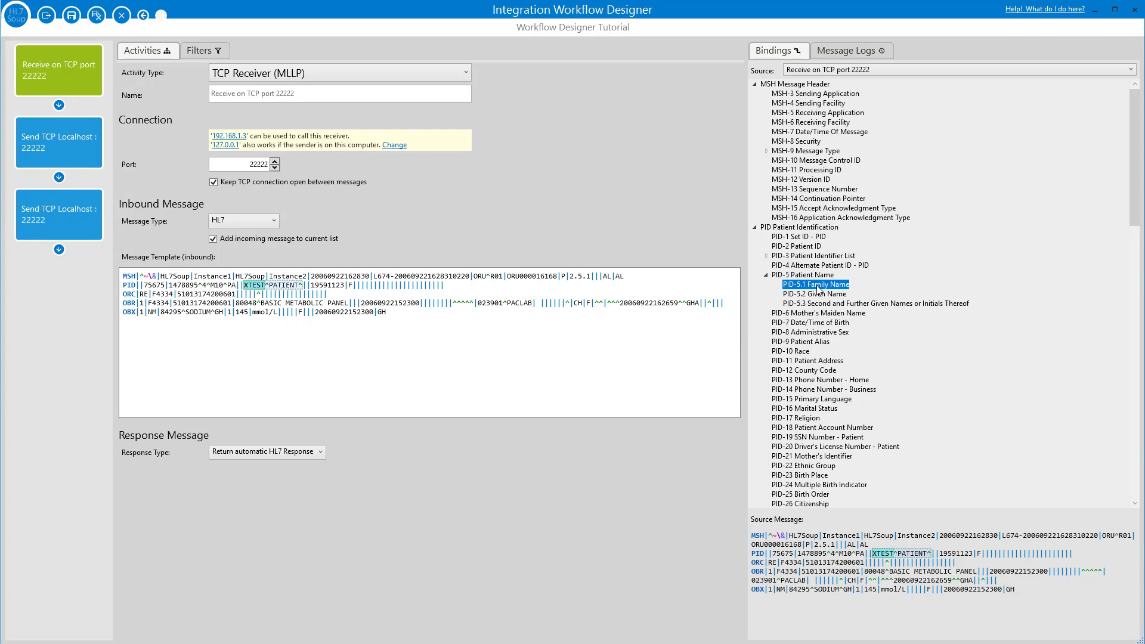
{"action": "mouse_move", "coordinate": [296, 285]}
{"action": "type", "text": "||||"}
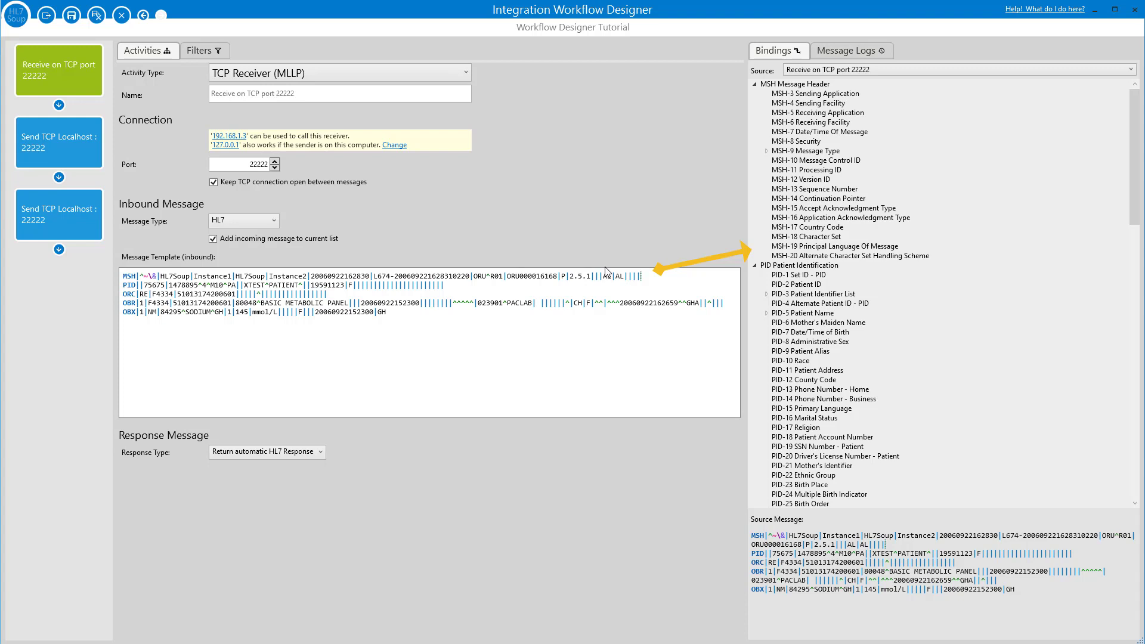
{"action": "left_click", "coordinate": [834, 246]}
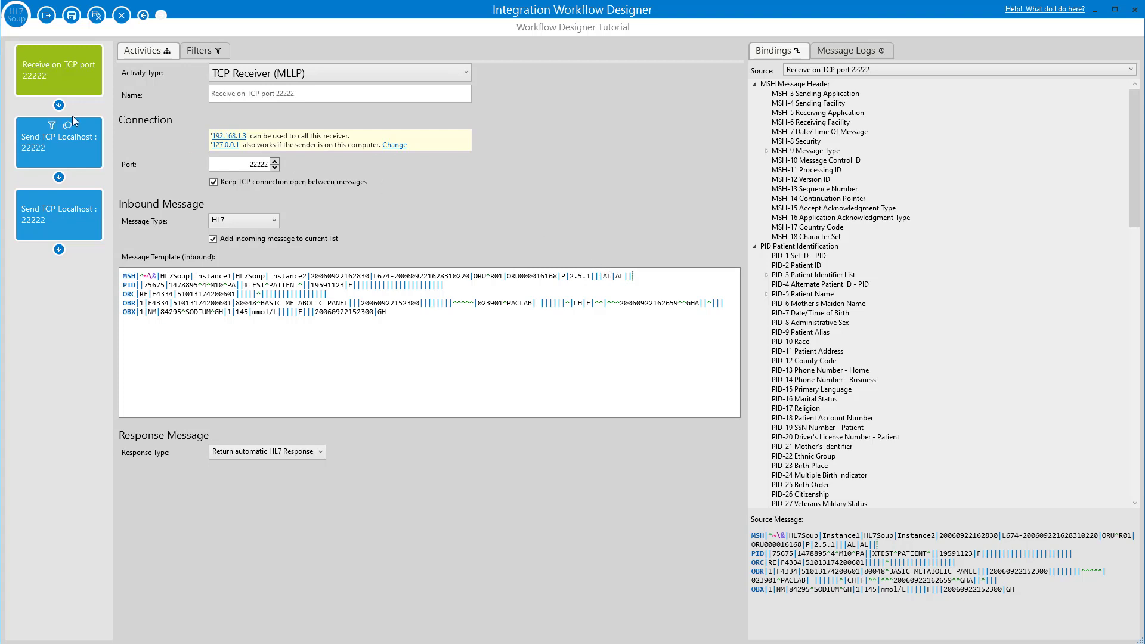
Name the first sender 'Send TCP Localhost : 22222' and insert the receiver's Received Message as its template.
{"action": "left_click", "coordinate": [58, 142]}
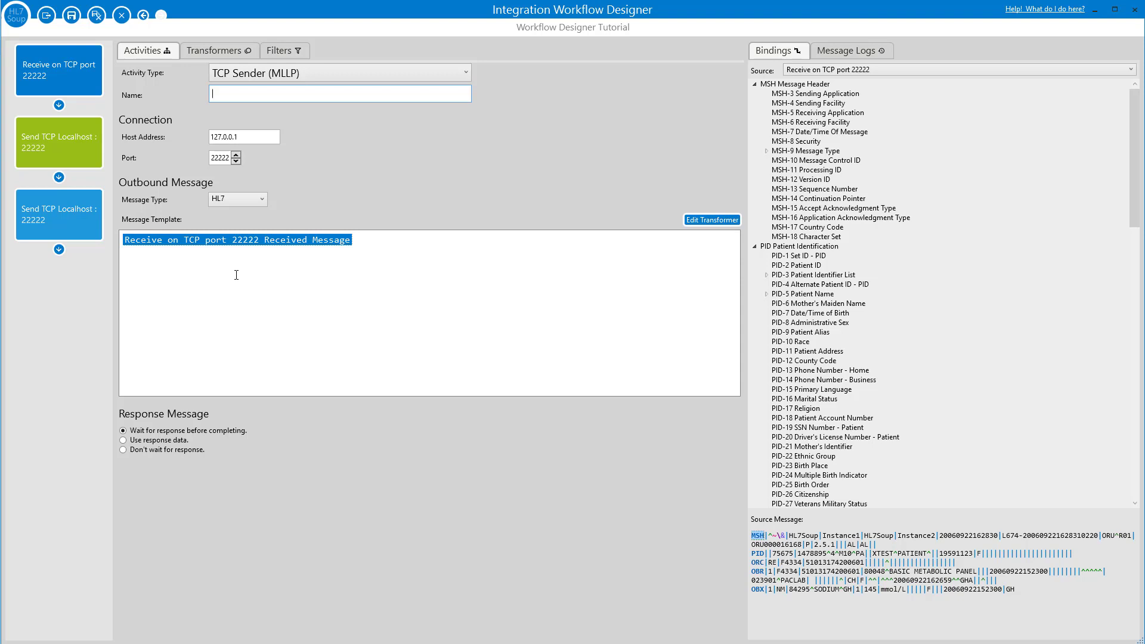
{"action": "type", "text": "Send TCP Localhost : 22222"}
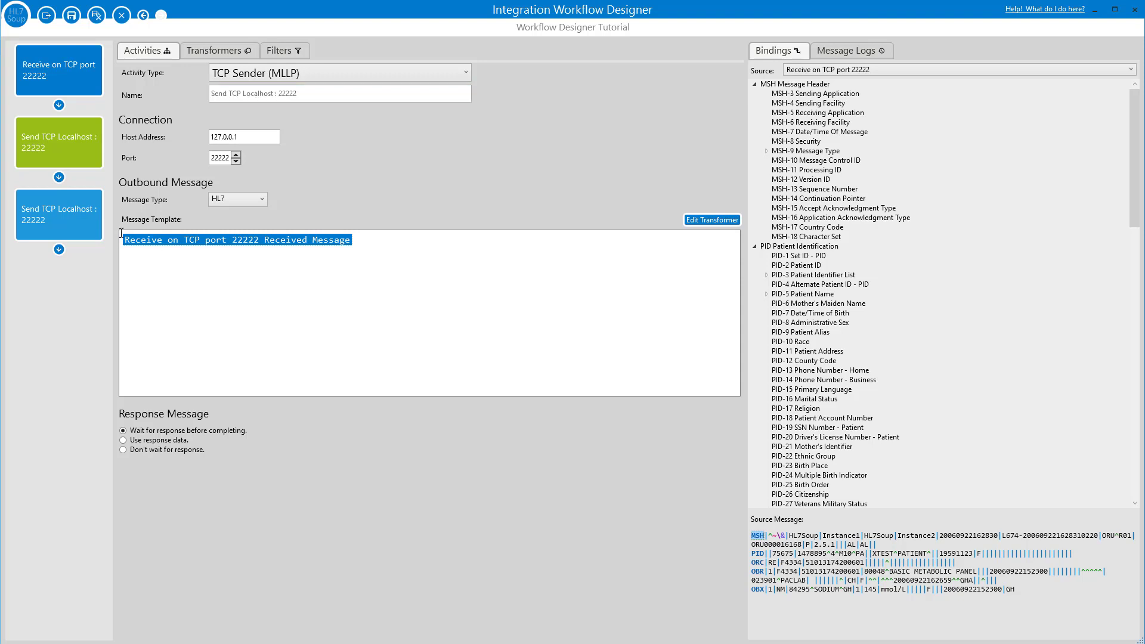
{"action": "key", "text": "Delete"}
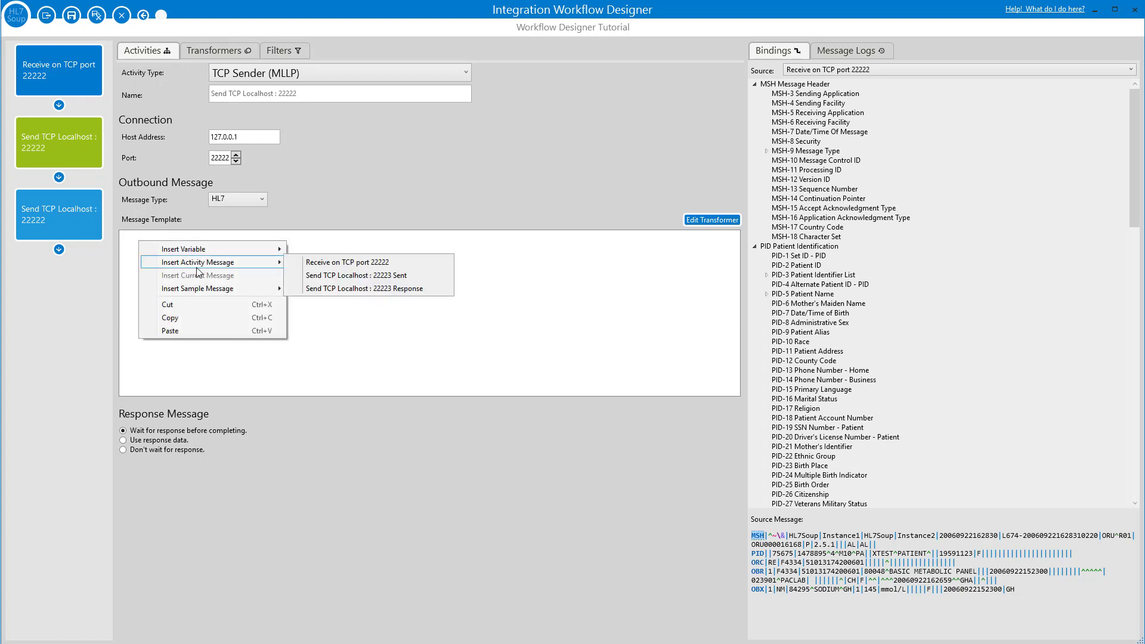
{"action": "mouse_move", "coordinate": [323, 271]}
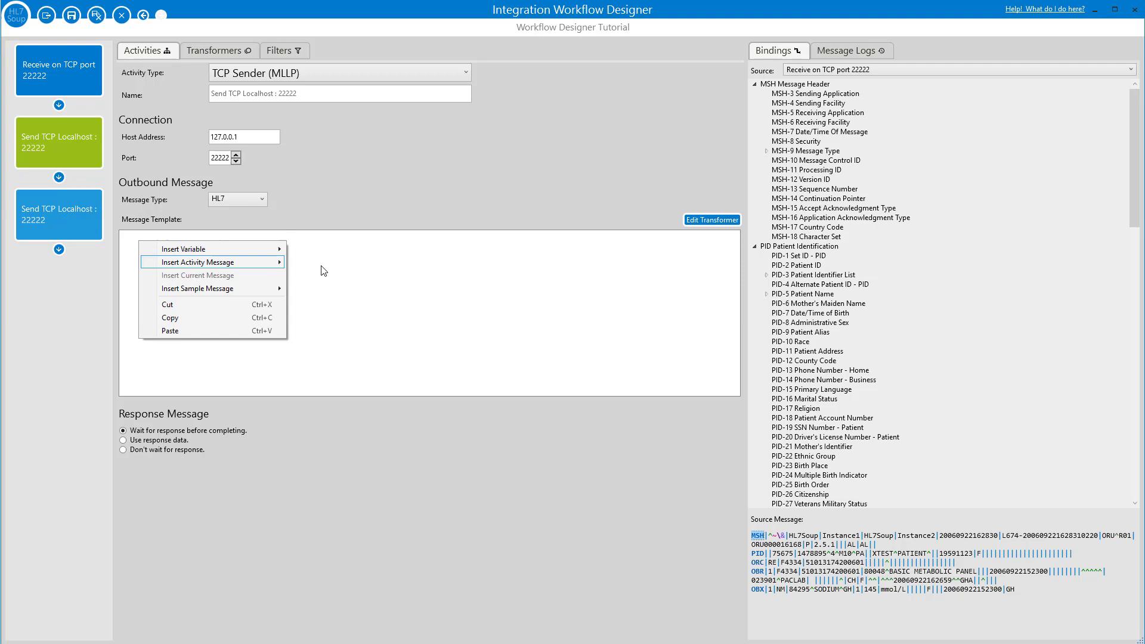
{"action": "left_click", "coordinate": [191, 261]}
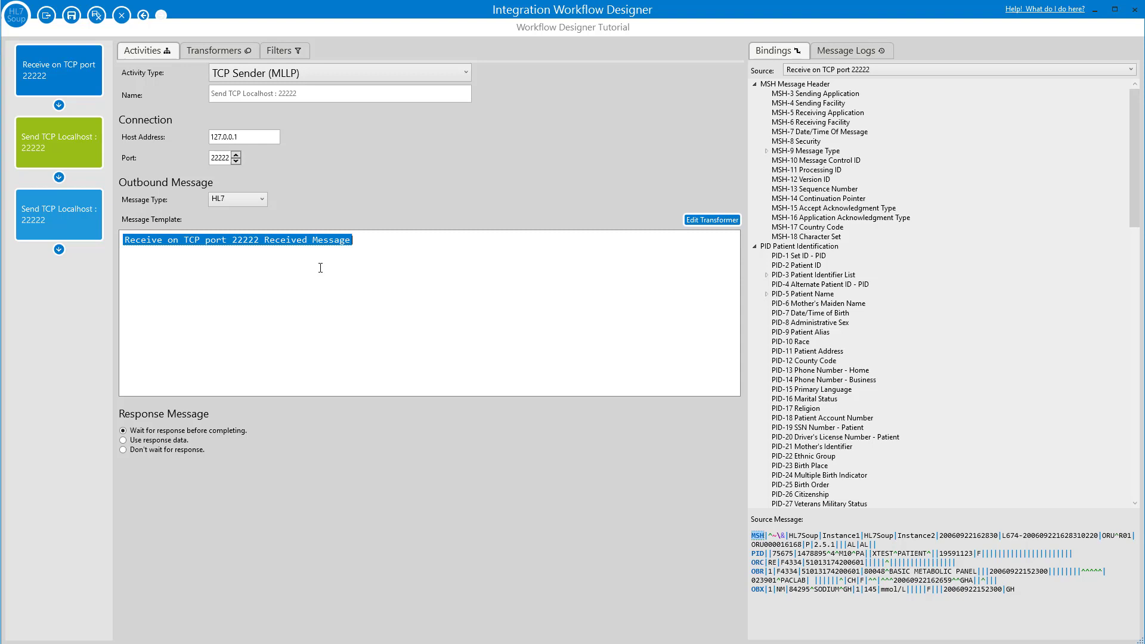
{"action": "mouse_move", "coordinate": [261, 253]}
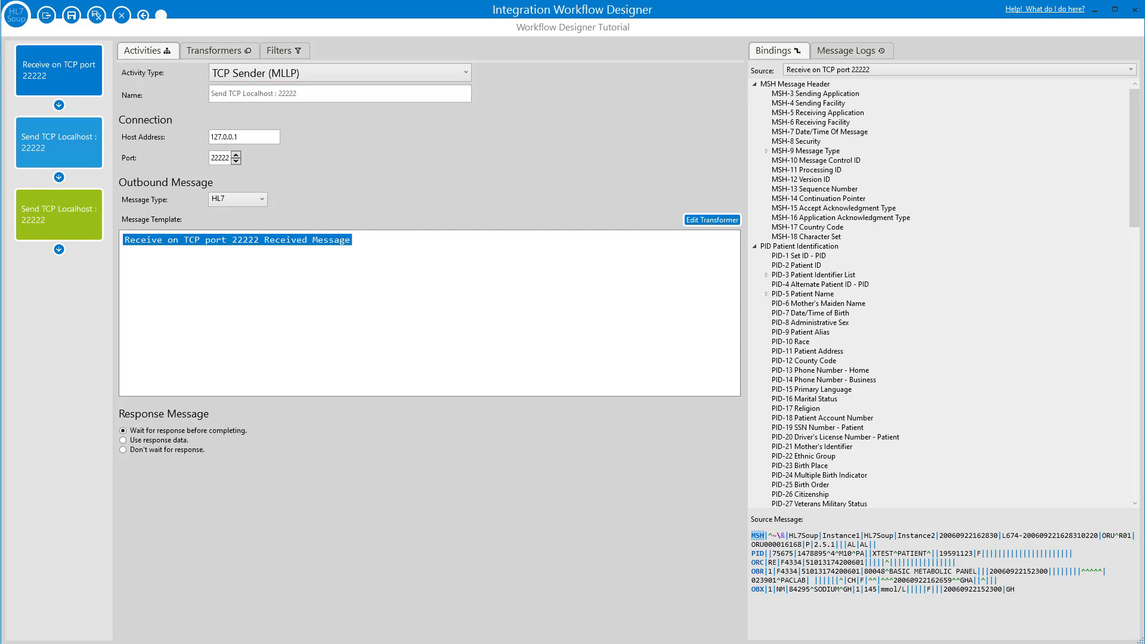
Give the second sender a pasted JSON template of patient details and device results.
{"action": "key", "text": "Delete"}
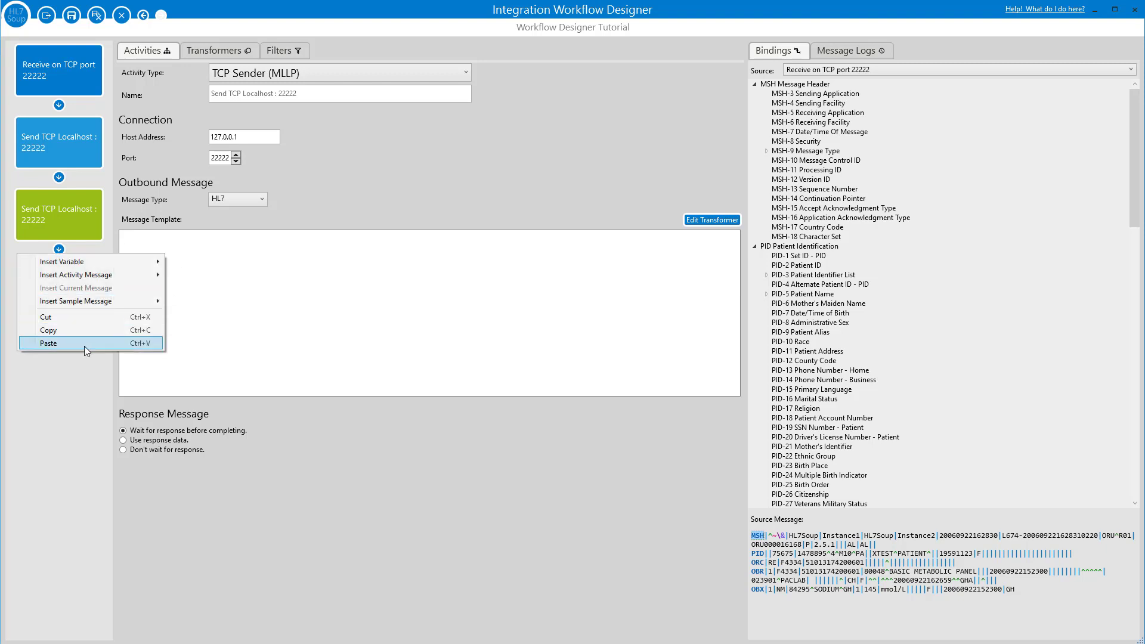
{"action": "left_click", "coordinate": [48, 343]}
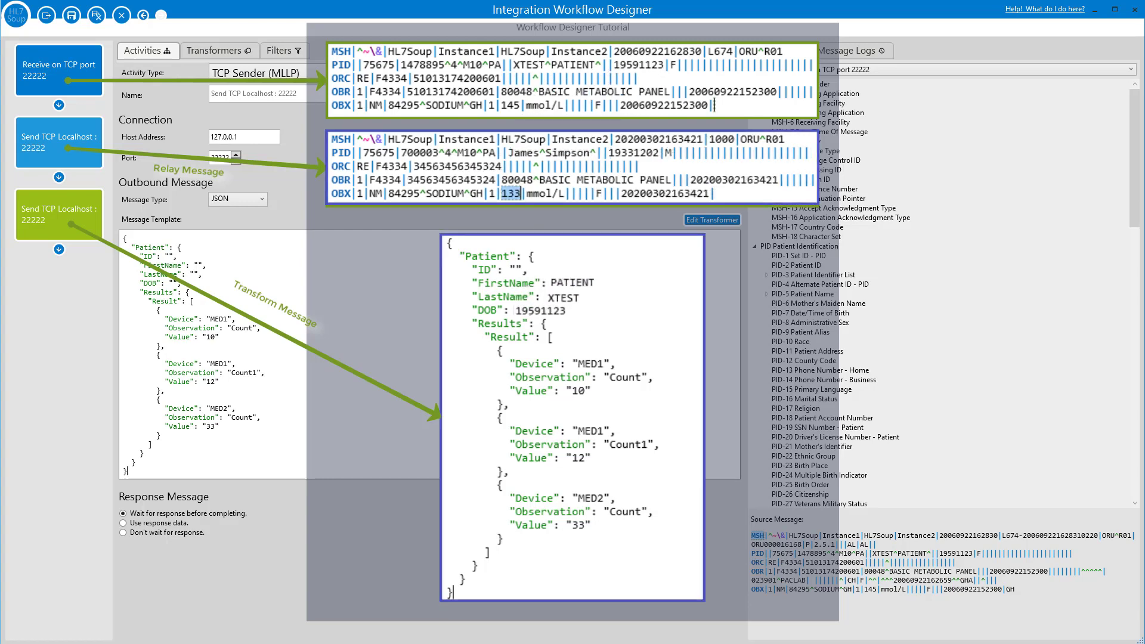
{"action": "left_click", "coordinate": [776, 50]}
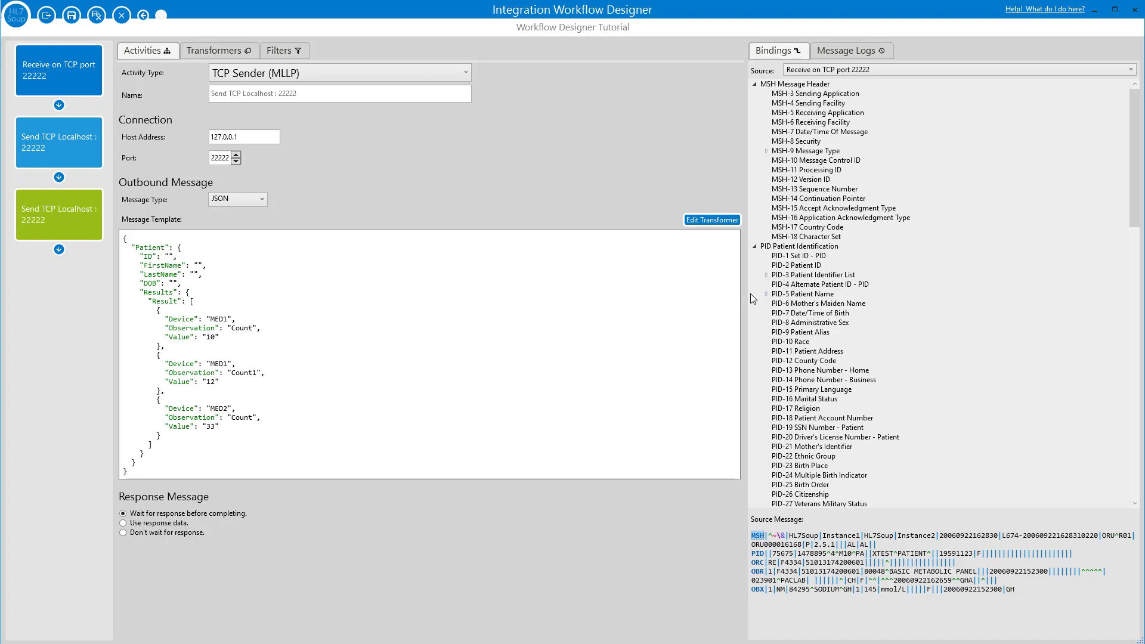
Expand PID-3 and PID-5 bindings and switch the Bindings source to Variables.
{"action": "left_click", "coordinate": [765, 274]}
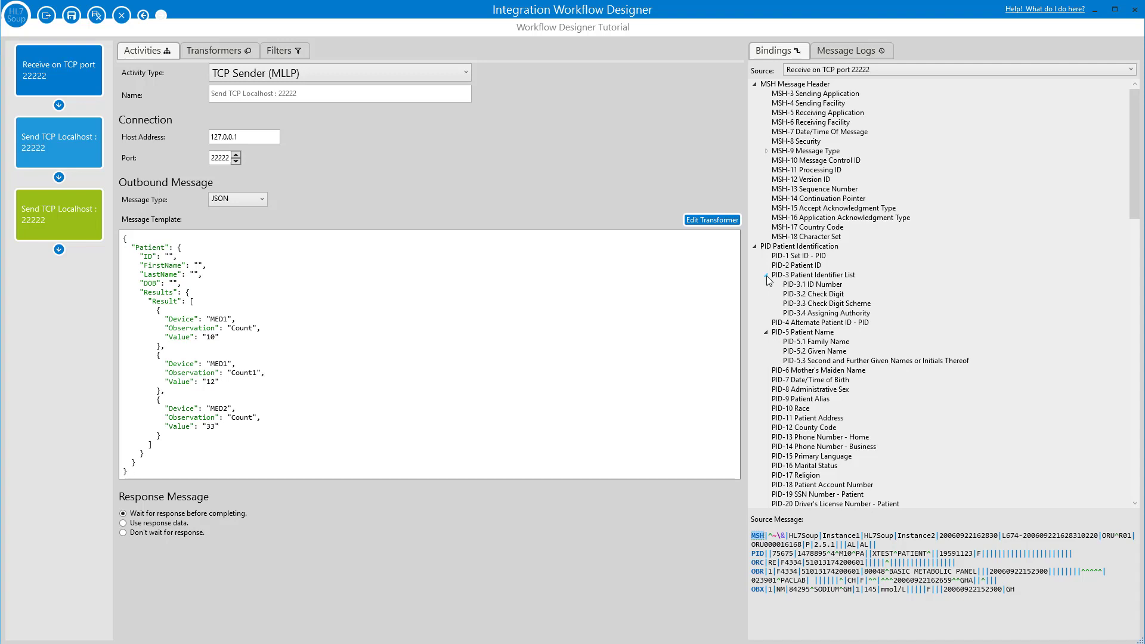
{"action": "left_click", "coordinate": [812, 284]}
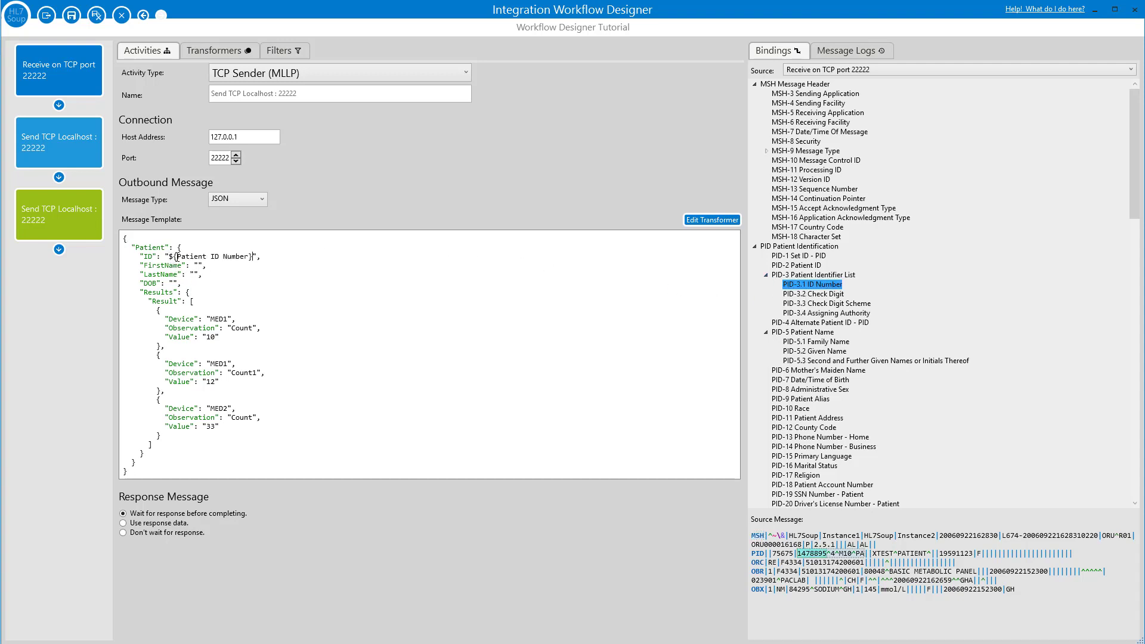
{"action": "left_click", "coordinate": [811, 342]}
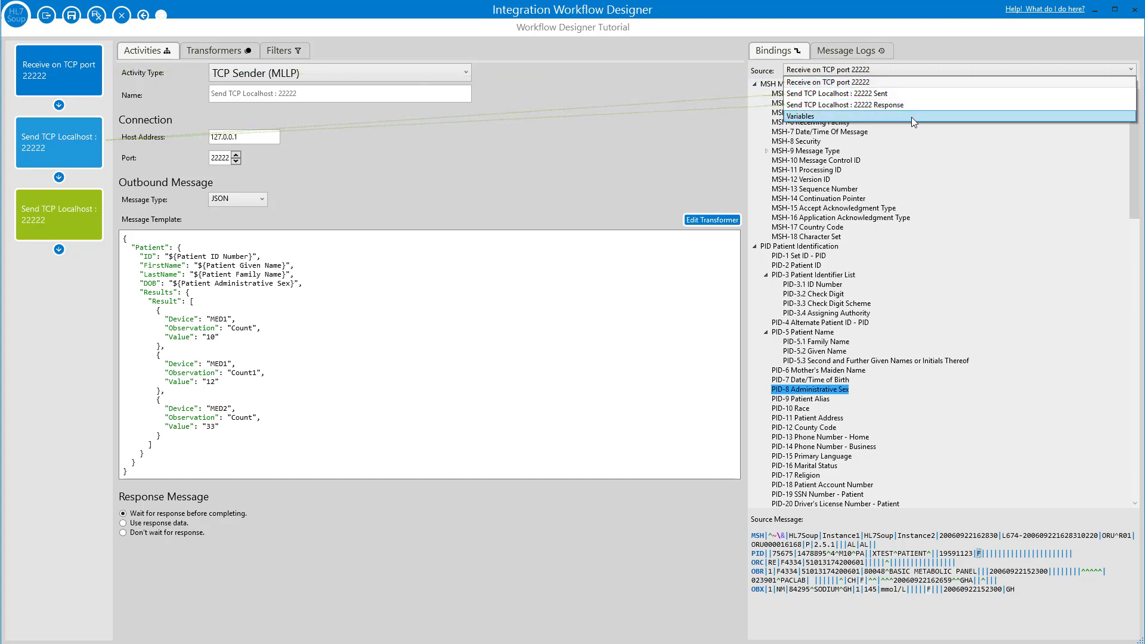
{"action": "left_click", "coordinate": [801, 115]}
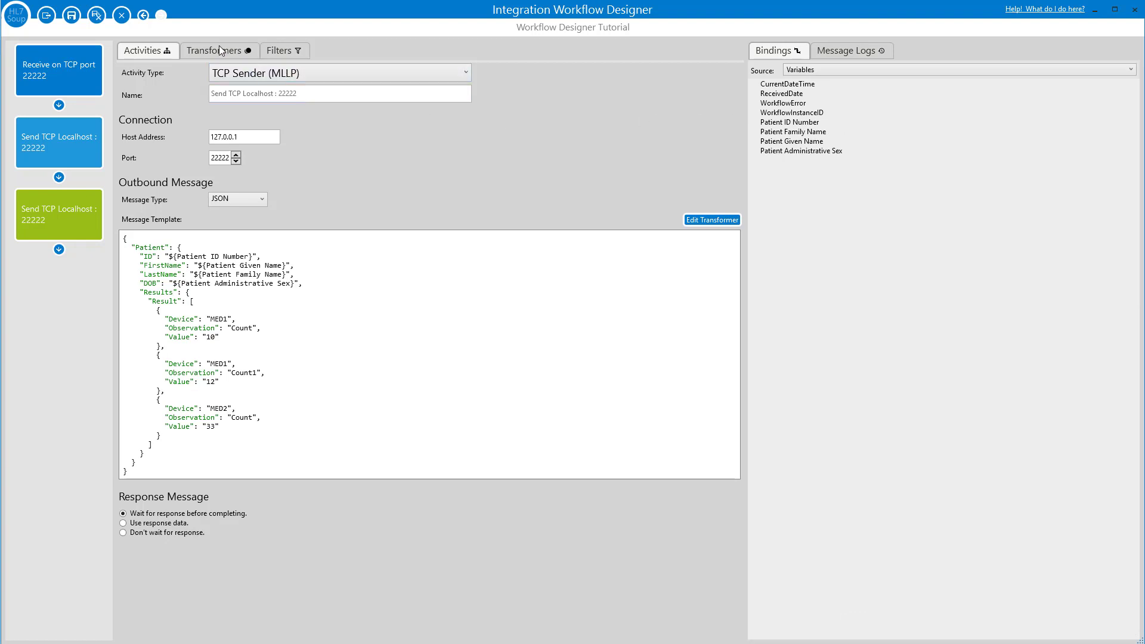
Show the JSON sender's transformers setting patient variables from PID-3.1, PID-5.1, PID-5.2 and PID-8.
{"action": "left_click", "coordinate": [214, 50]}
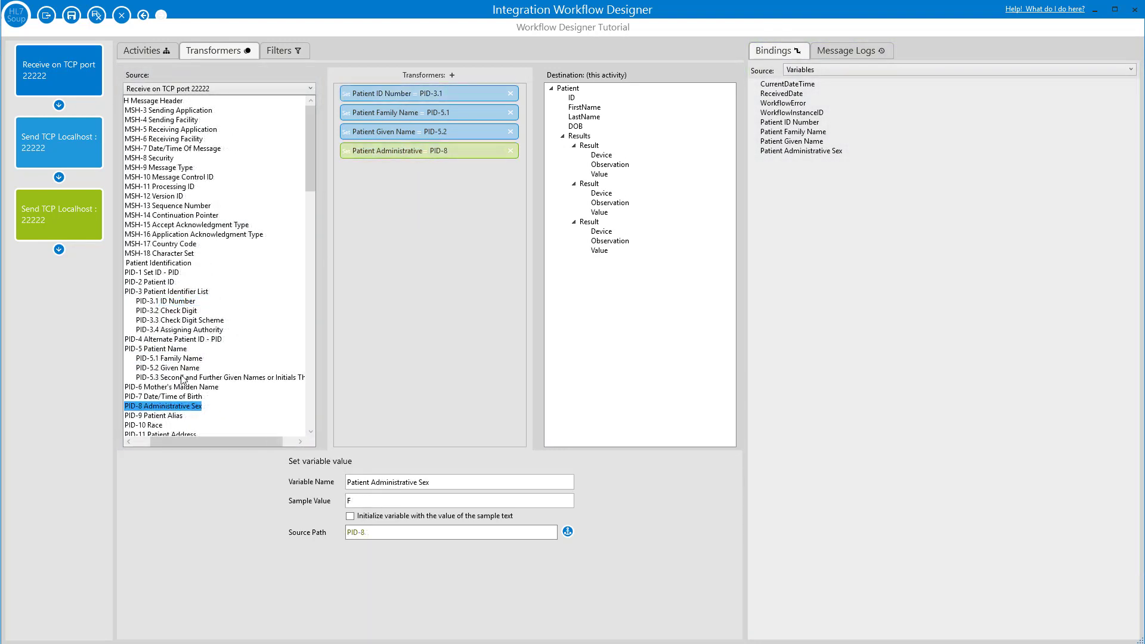
Map PID-5.1, PID-5.2 and PID-7 to Patient LastName, FirstName and DOB and review the mappings.
{"action": "left_click", "coordinate": [168, 359]}
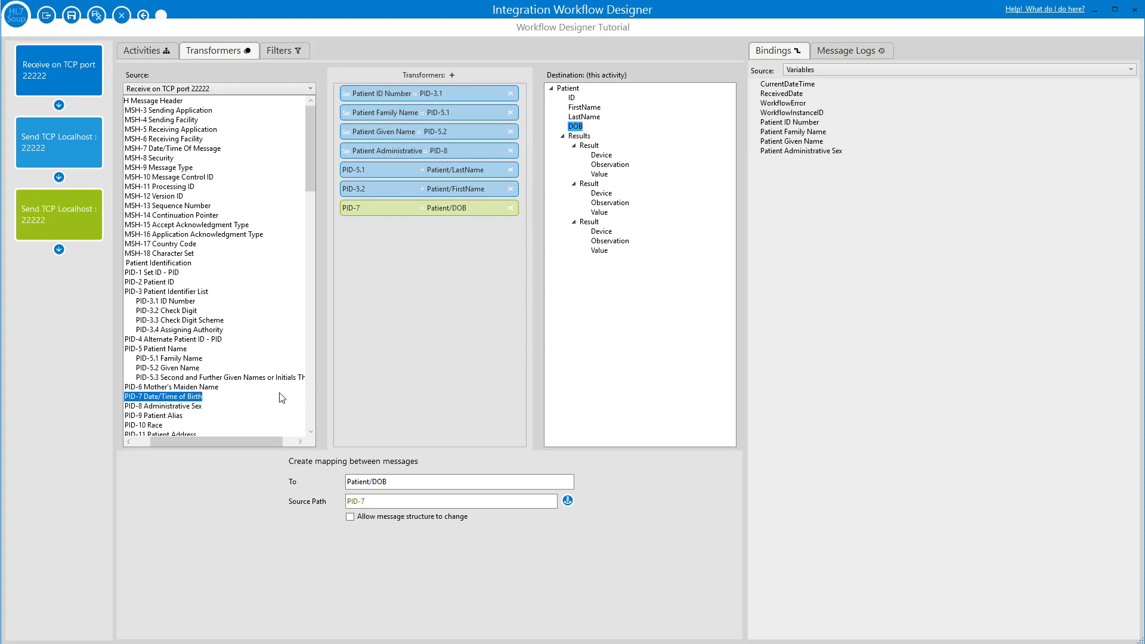
{"action": "mouse_move", "coordinate": [257, 408]}
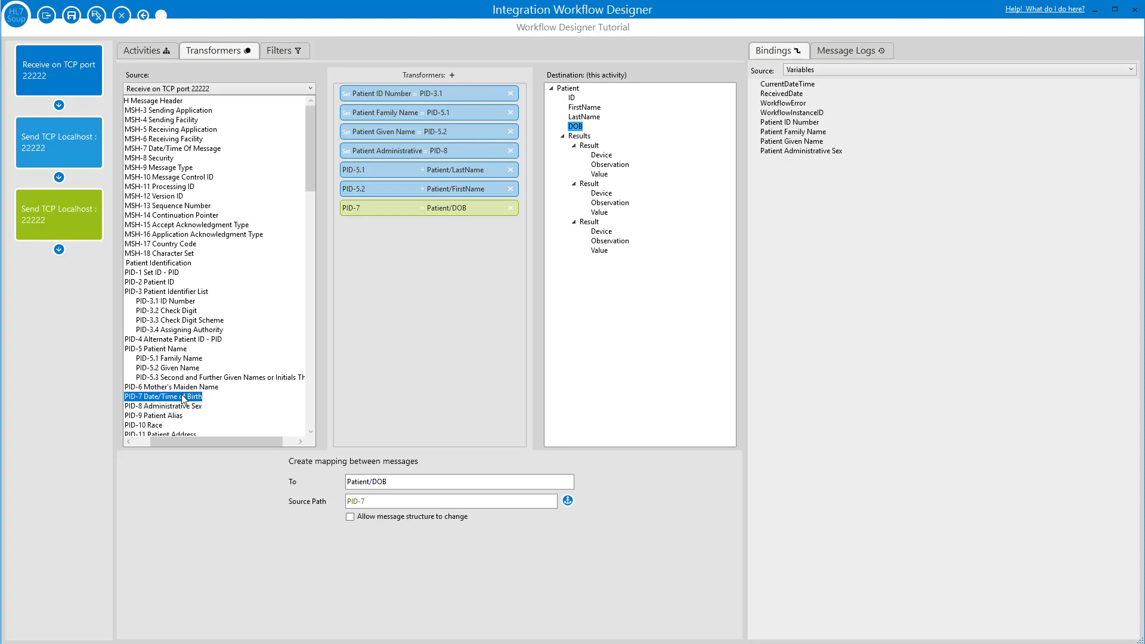
{"action": "left_click", "coordinate": [163, 368]}
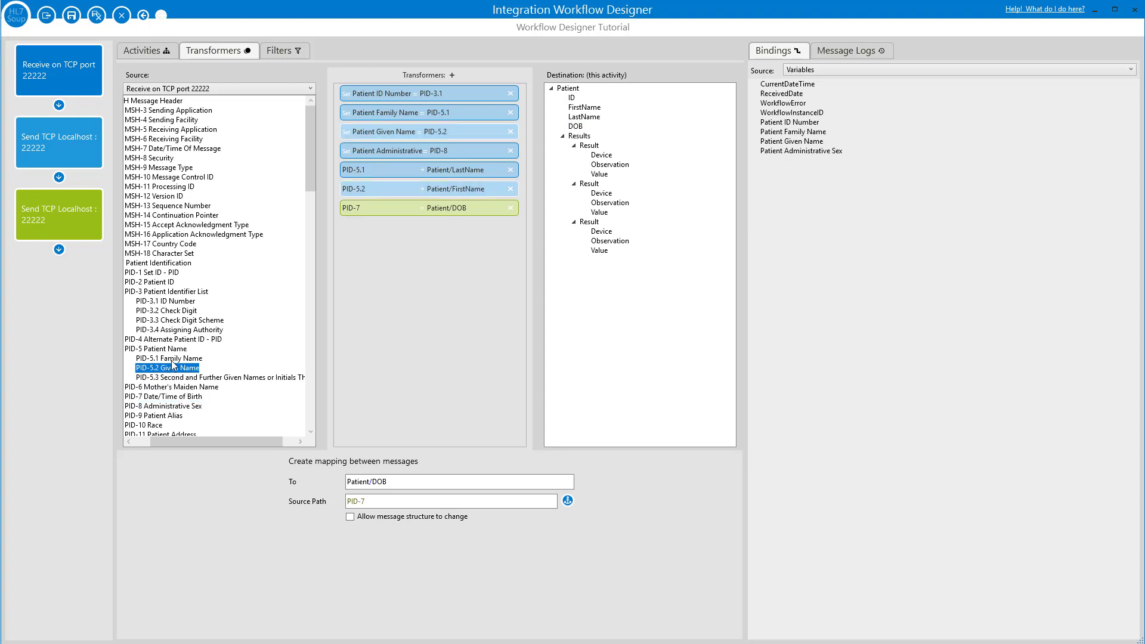
{"action": "left_click", "coordinate": [168, 358]}
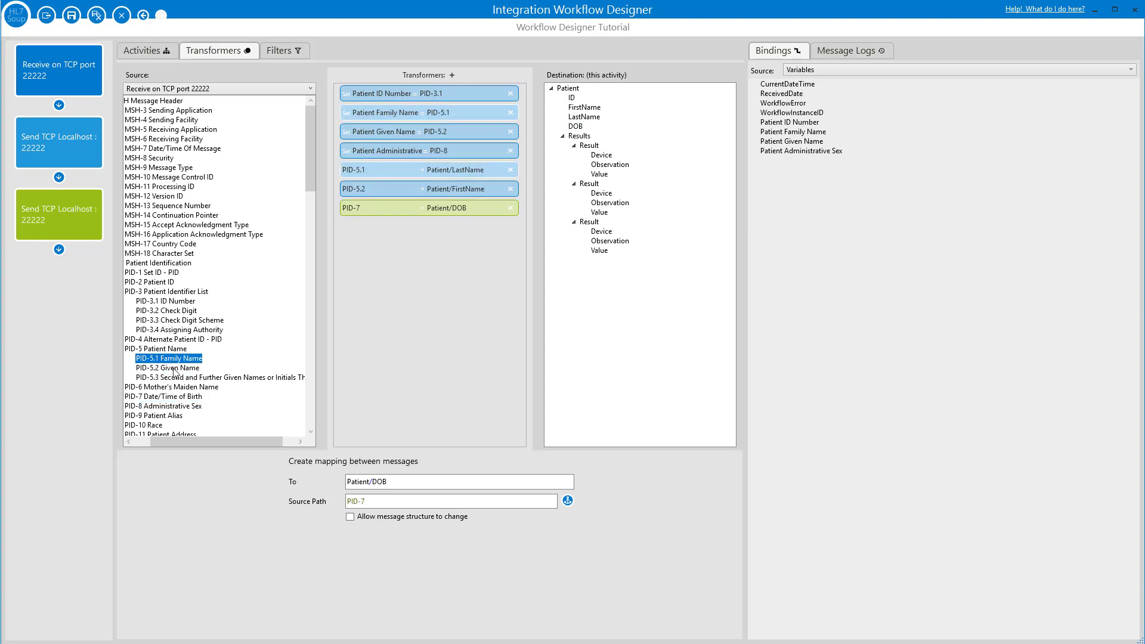
{"action": "left_click", "coordinate": [428, 112]}
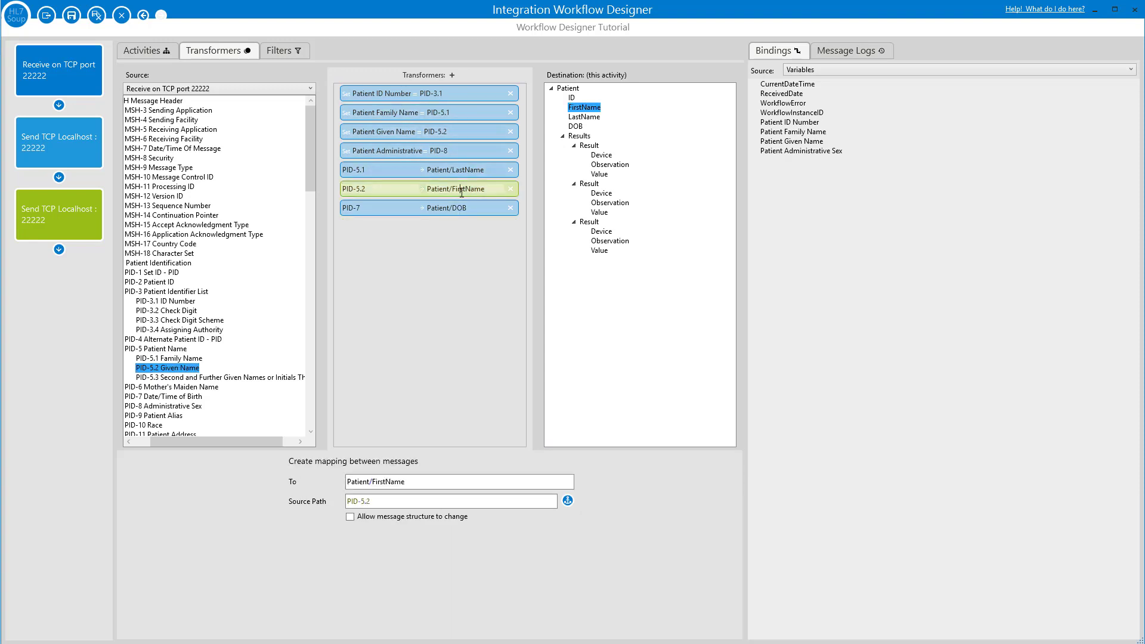
{"action": "left_click", "coordinate": [429, 207]}
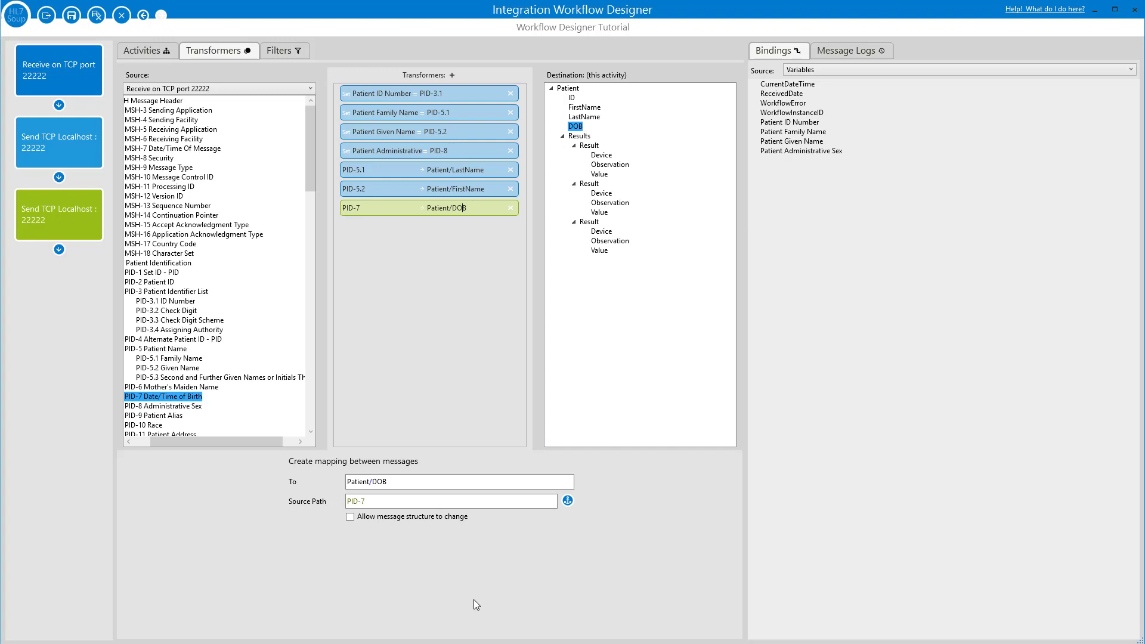
Edit the Patient/DOB mapping's source path from PID-7 to PID-50.
{"action": "left_click", "coordinate": [167, 310]}
{"action": "type", "text": "50"}
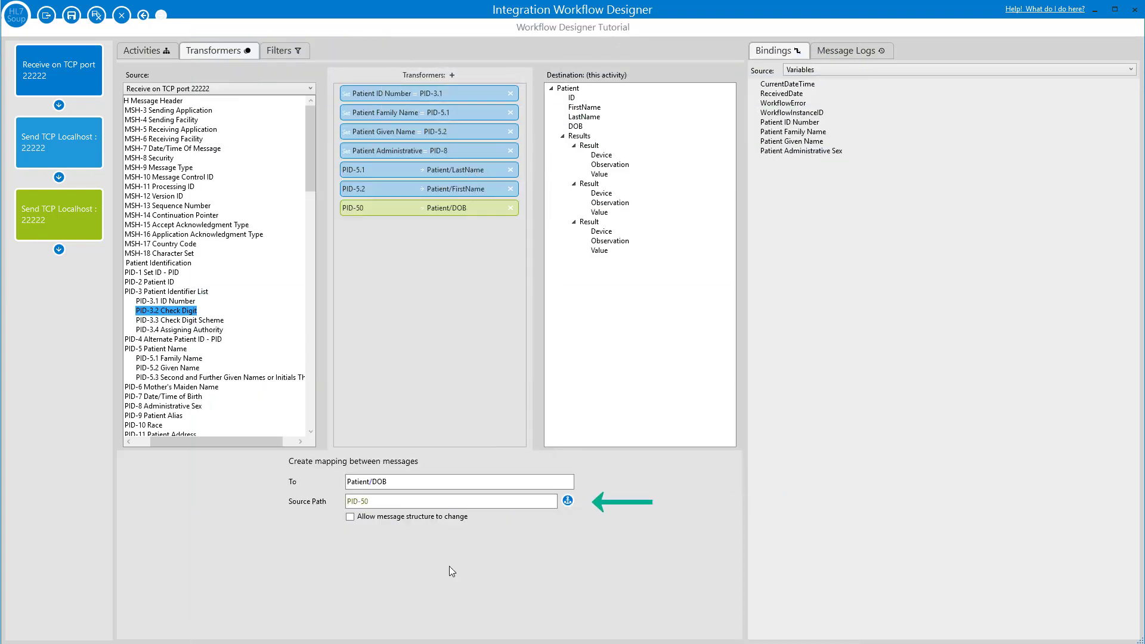
{"action": "left_click", "coordinate": [568, 502]}
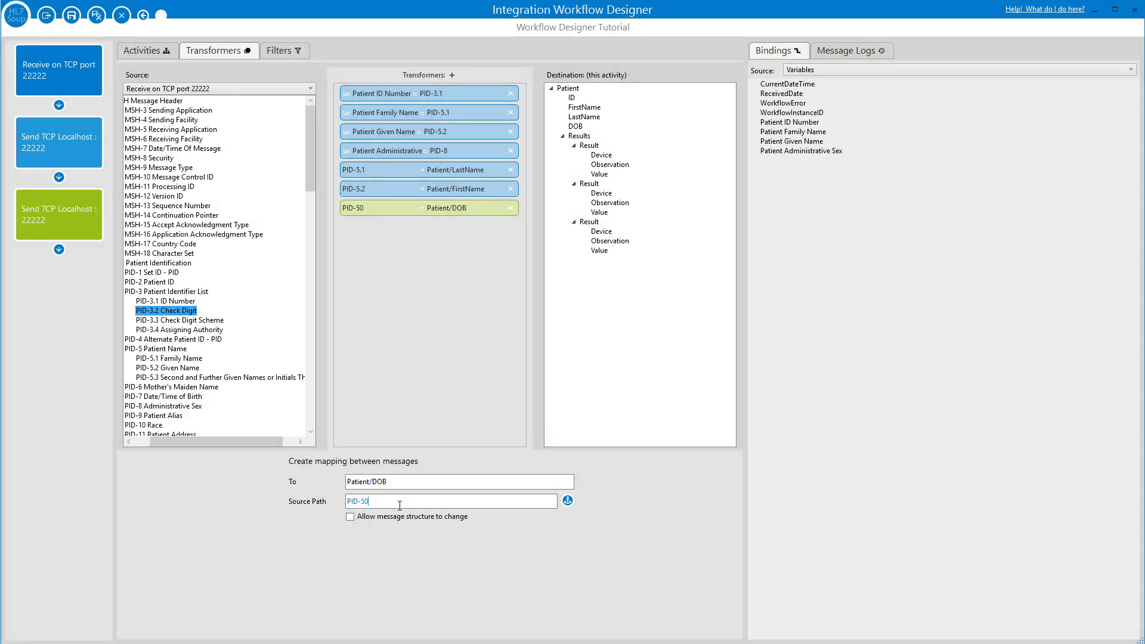
Set the DOB source path to ${CurrentDateTime}-${Patient Given Name} via inserted variables.
{"action": "right_click", "coordinate": [450, 501]}
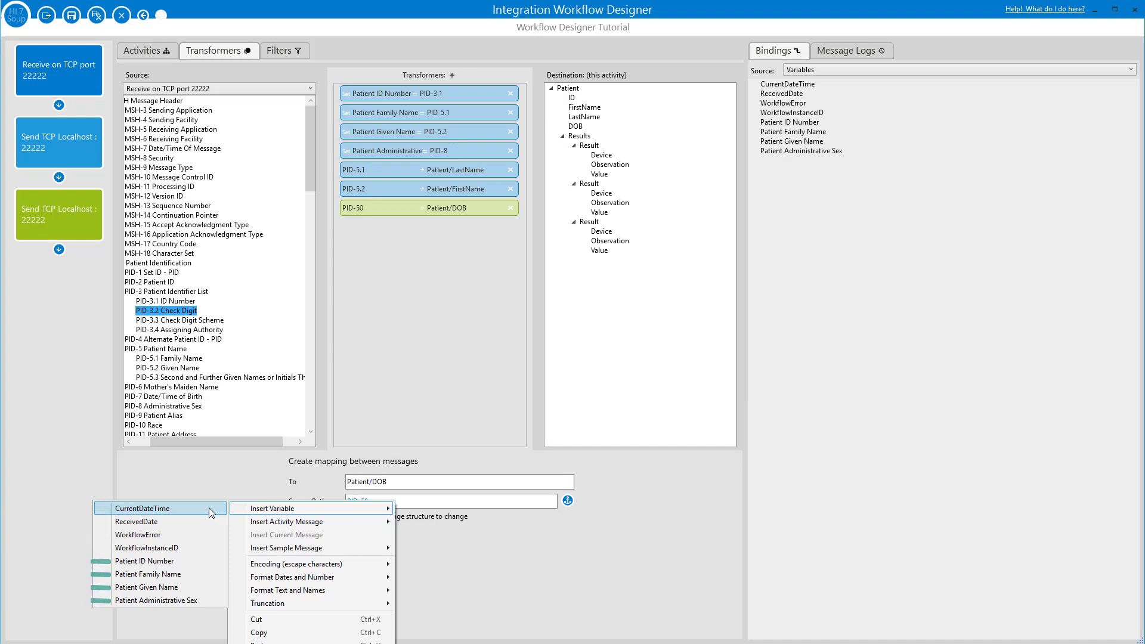
{"action": "left_click", "coordinate": [142, 508]}
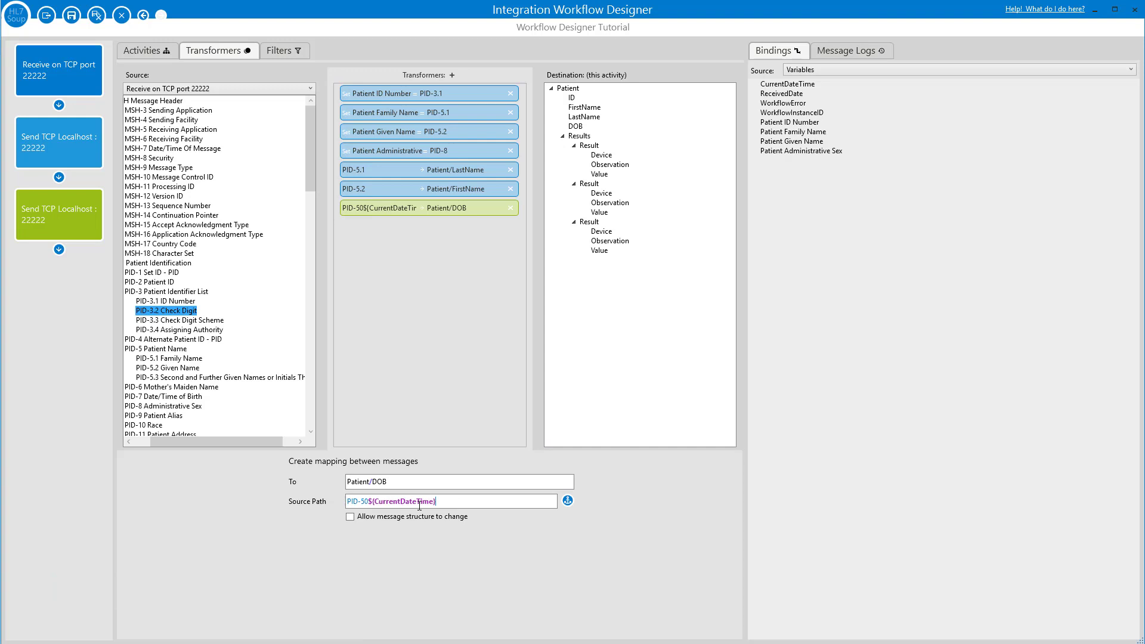
{"action": "right_click", "coordinate": [451, 501]}
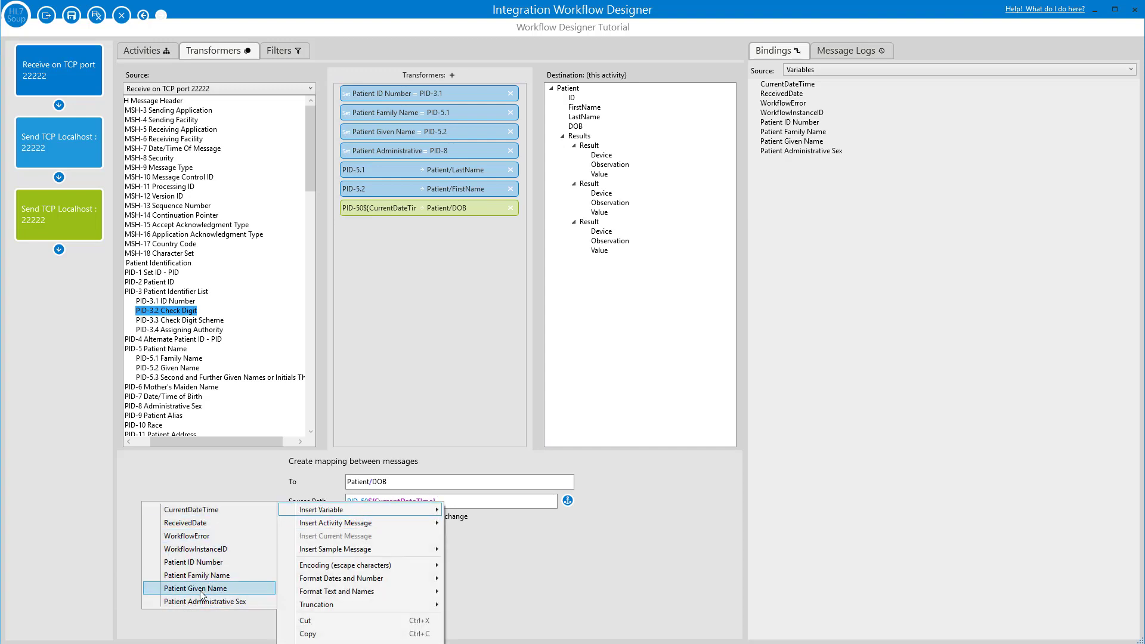
{"action": "left_click", "coordinate": [197, 588]}
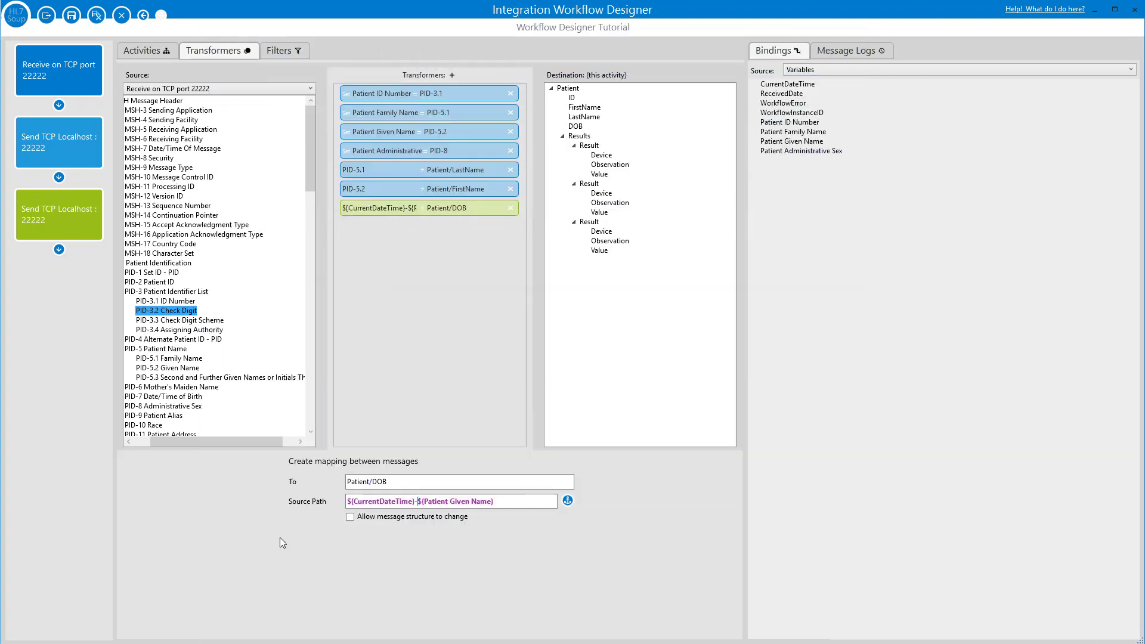
{"action": "mouse_move", "coordinate": [432, 67]}
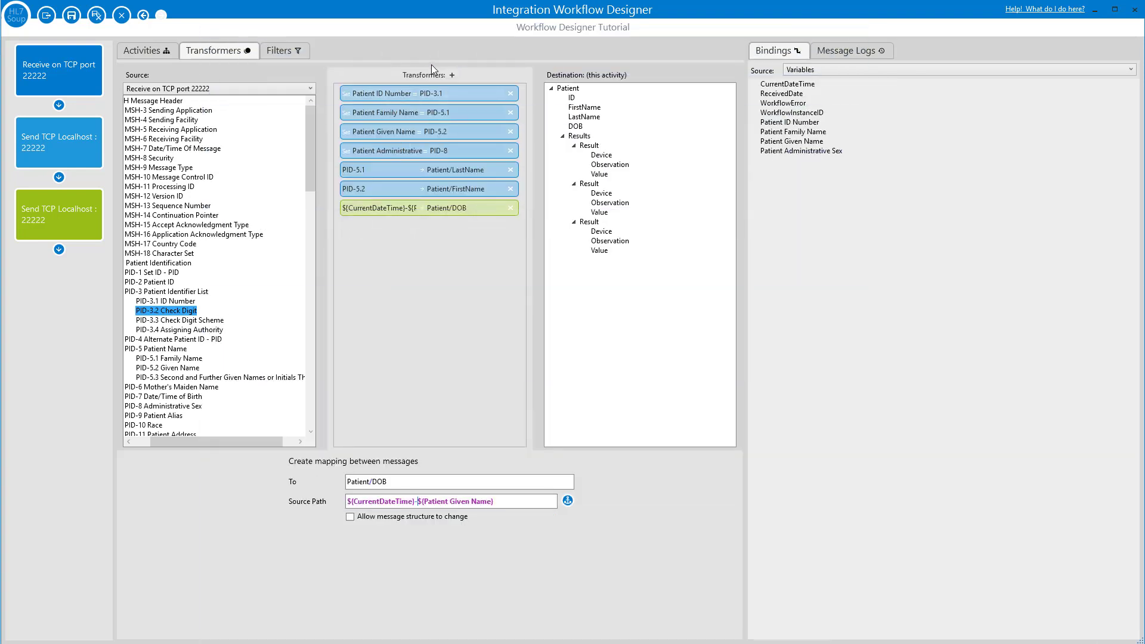
Add a Set Variable Value transformer whose variable is named test.
{"action": "left_click", "coordinate": [452, 74]}
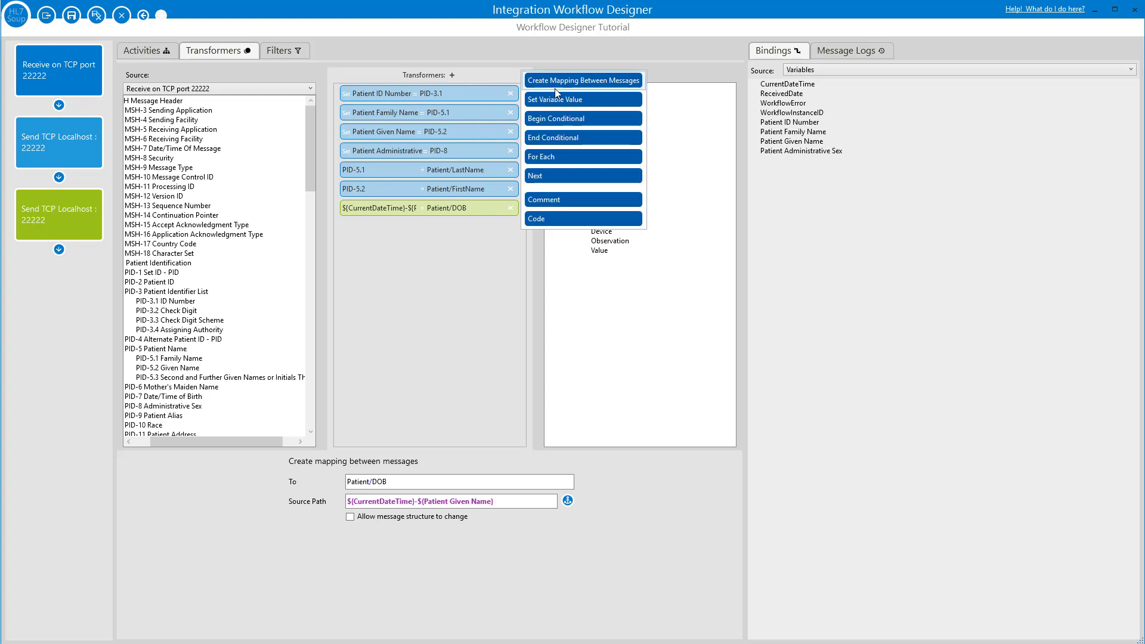
{"action": "left_click", "coordinate": [561, 99]}
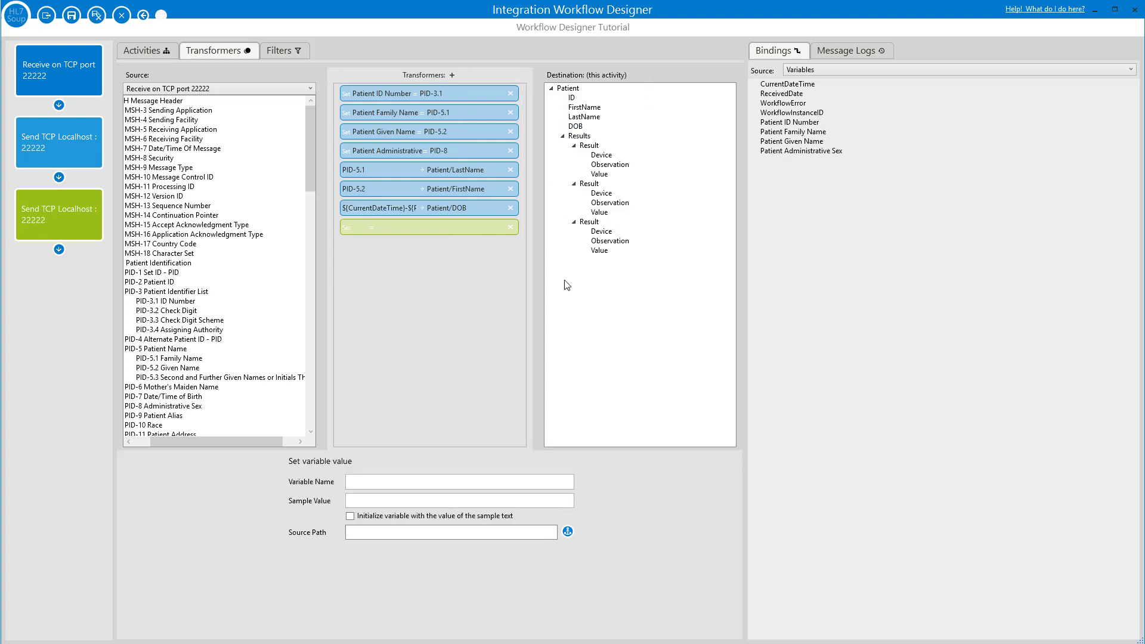
{"action": "left_click", "coordinate": [458, 481]}
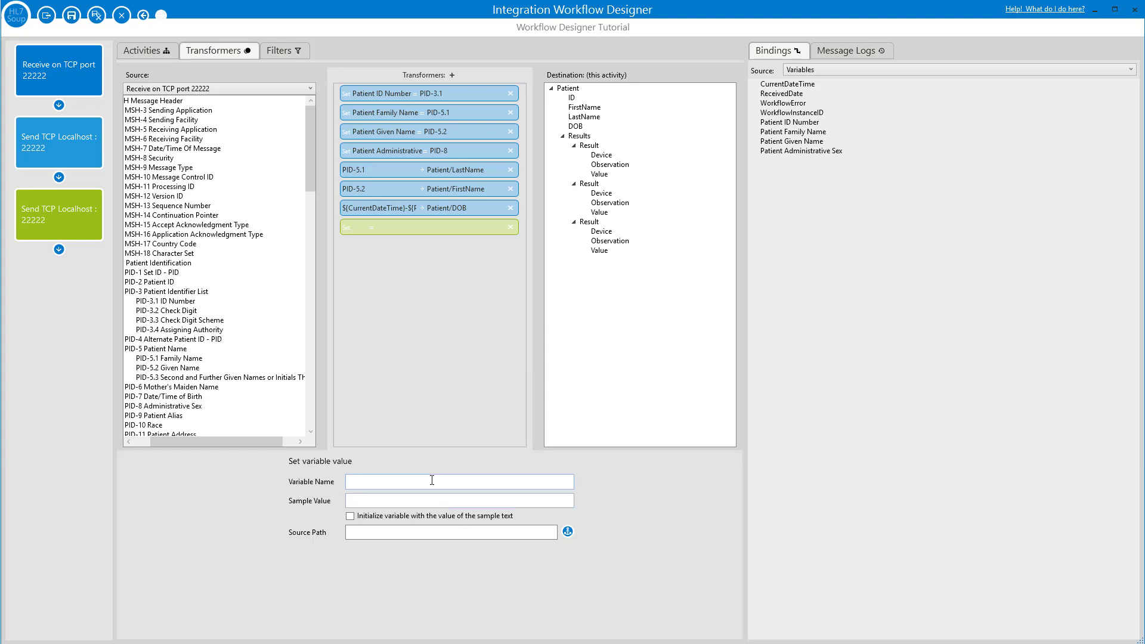
{"action": "type", "text": "test"}
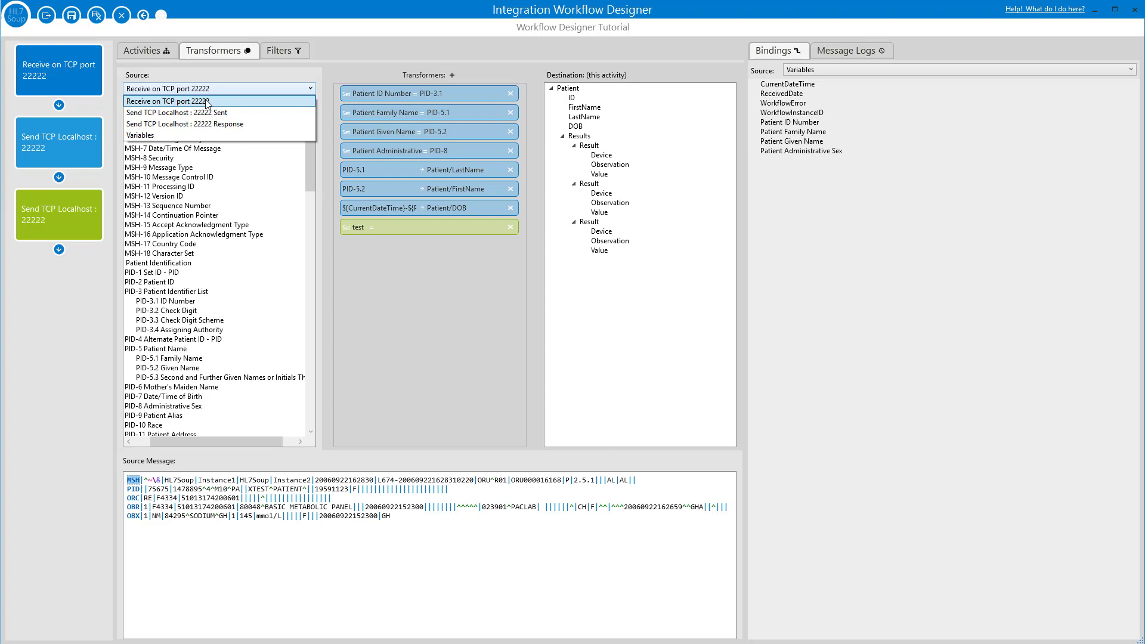
Show Variables as the source to confirm test is listed, then return to Receive on TCP port 22222.
{"action": "left_click", "coordinate": [141, 135]}
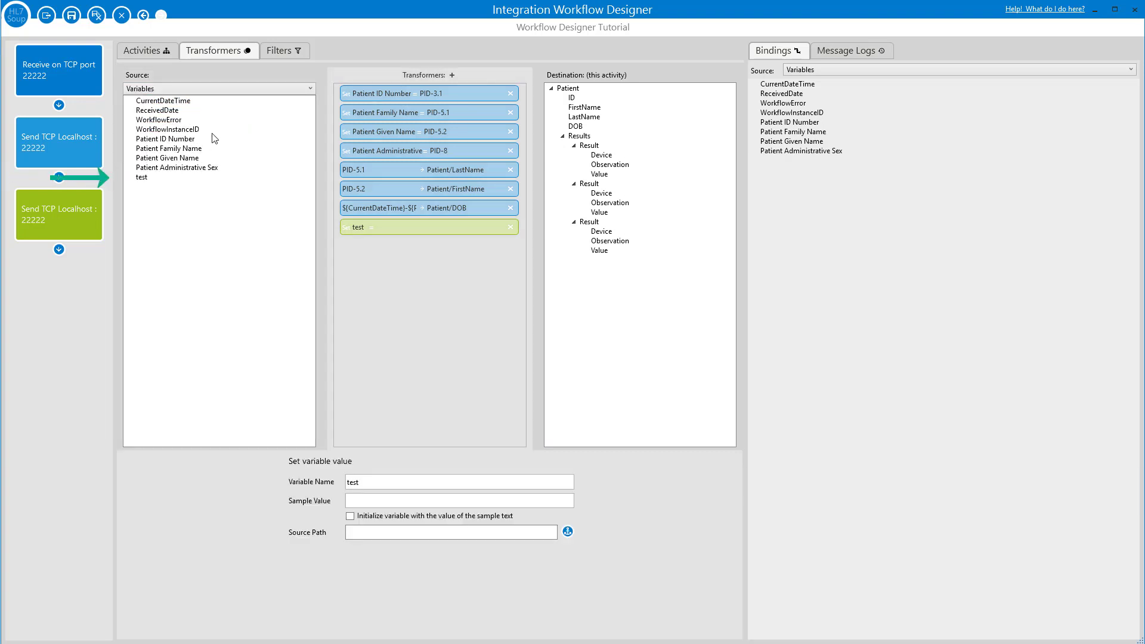
{"action": "left_click", "coordinate": [219, 87]}
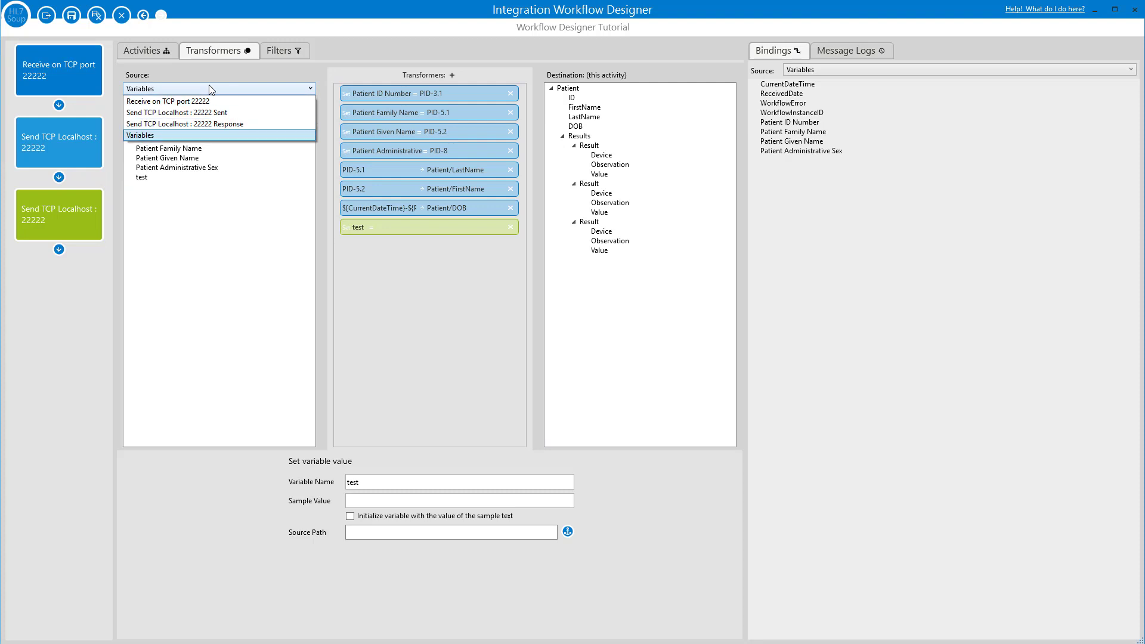
{"action": "left_click", "coordinate": [168, 100]}
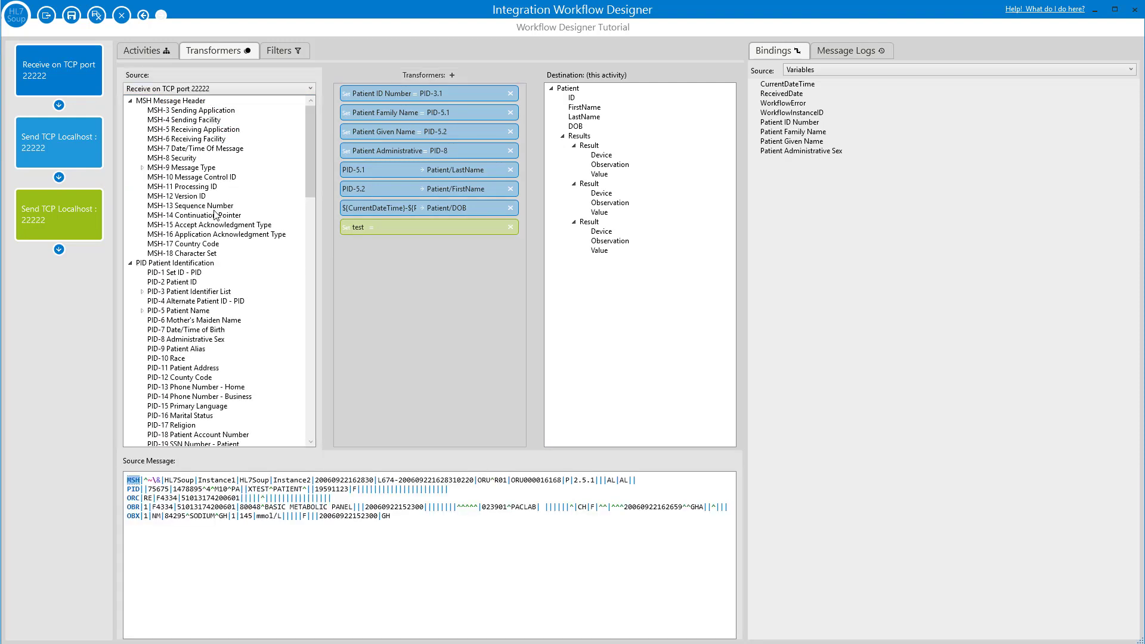
Add a Message Control ID variable from MSH-10 and review the Patient Given Name and Administrative Sex variables.
{"action": "left_click", "coordinate": [191, 177]}
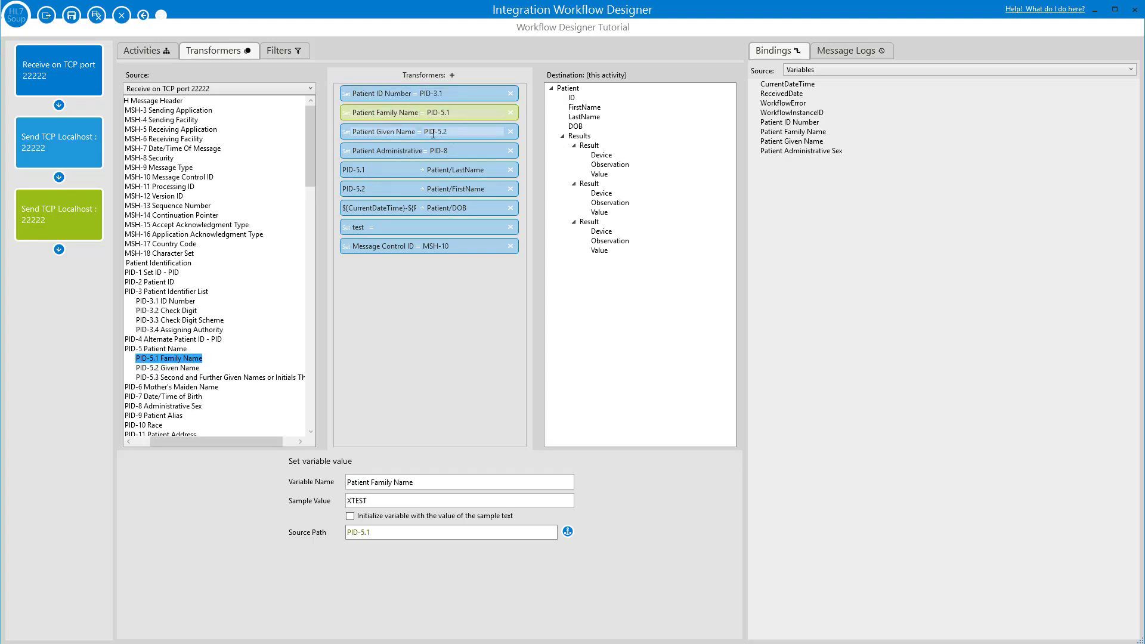
{"action": "left_click", "coordinate": [428, 131]}
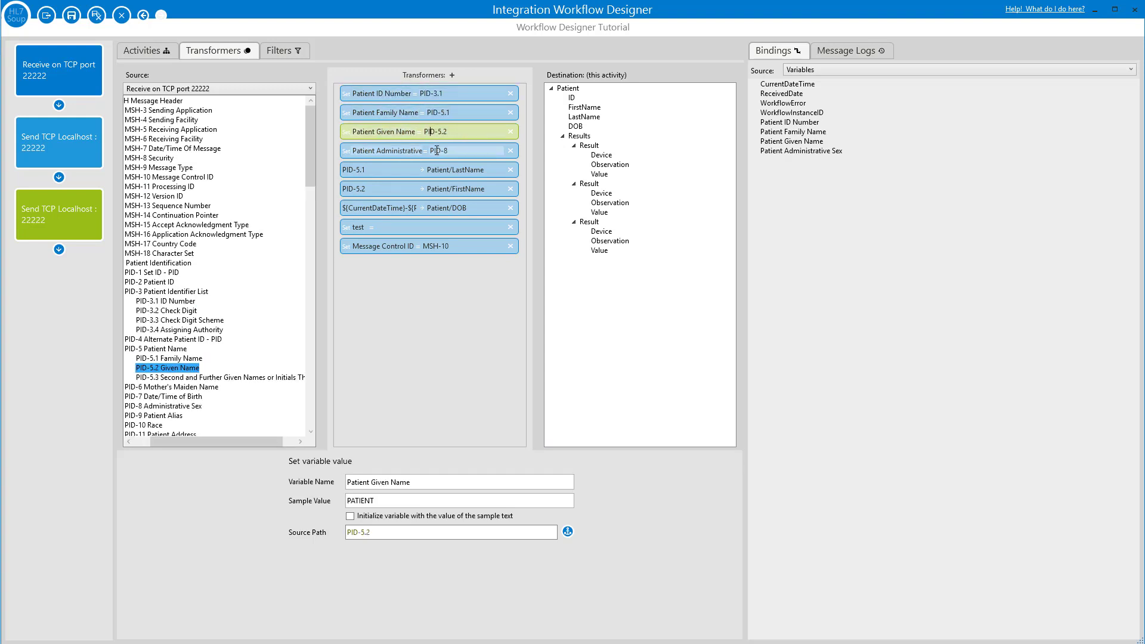
{"action": "left_click", "coordinate": [428, 150]}
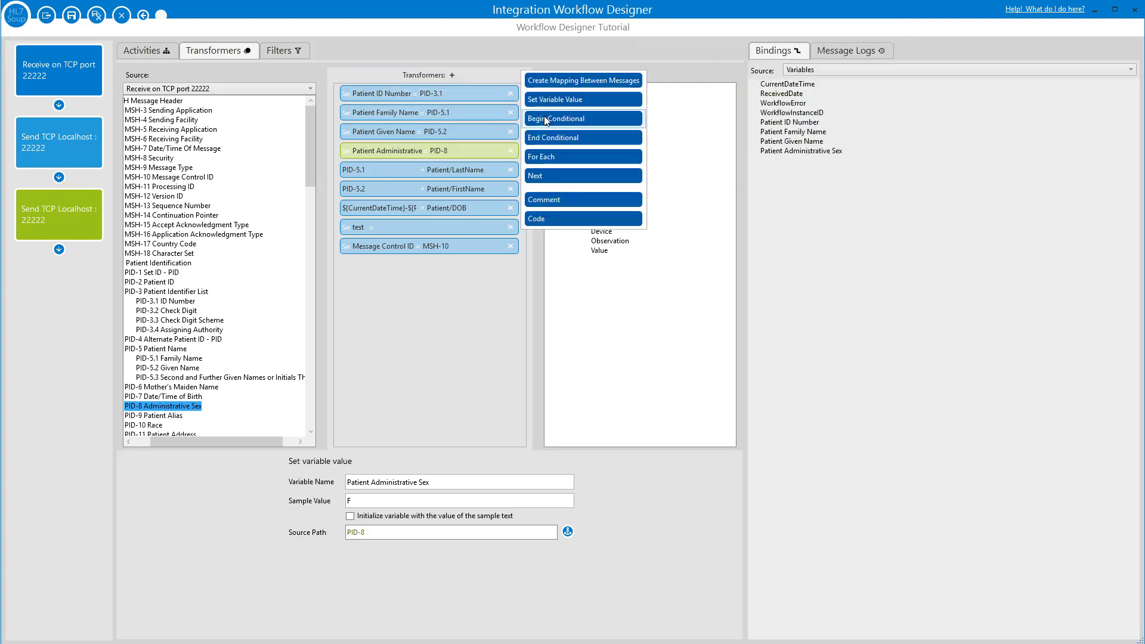
Add a Begin Conditional and move its End Condition below the PID-5.2 first-name mapping.
{"action": "left_click", "coordinate": [556, 118]}
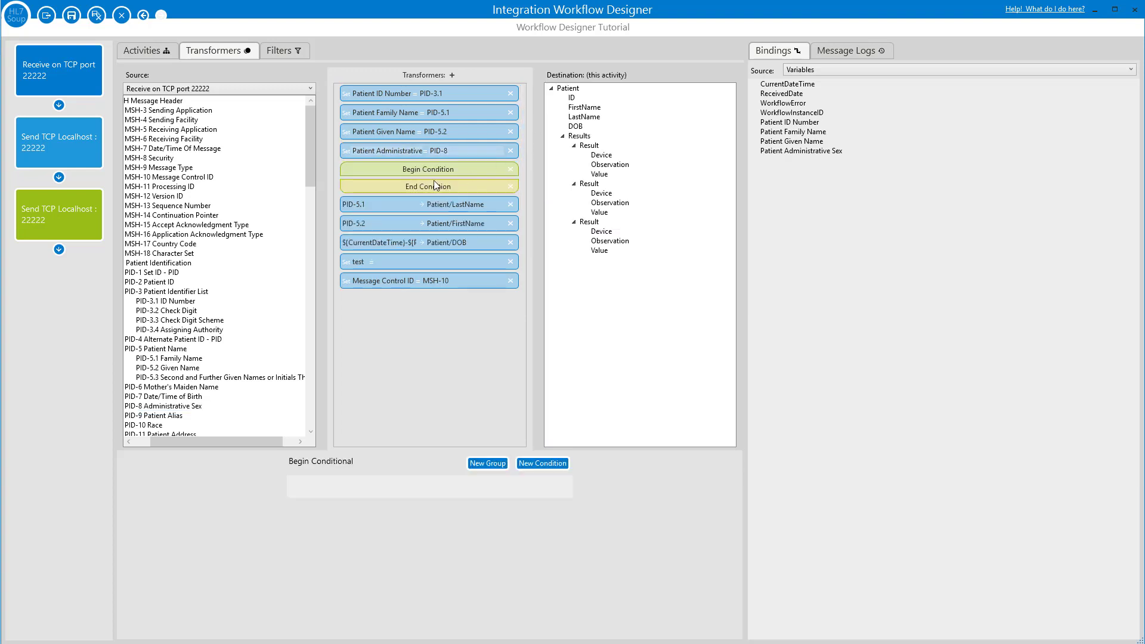
{"action": "left_click", "coordinate": [428, 204]}
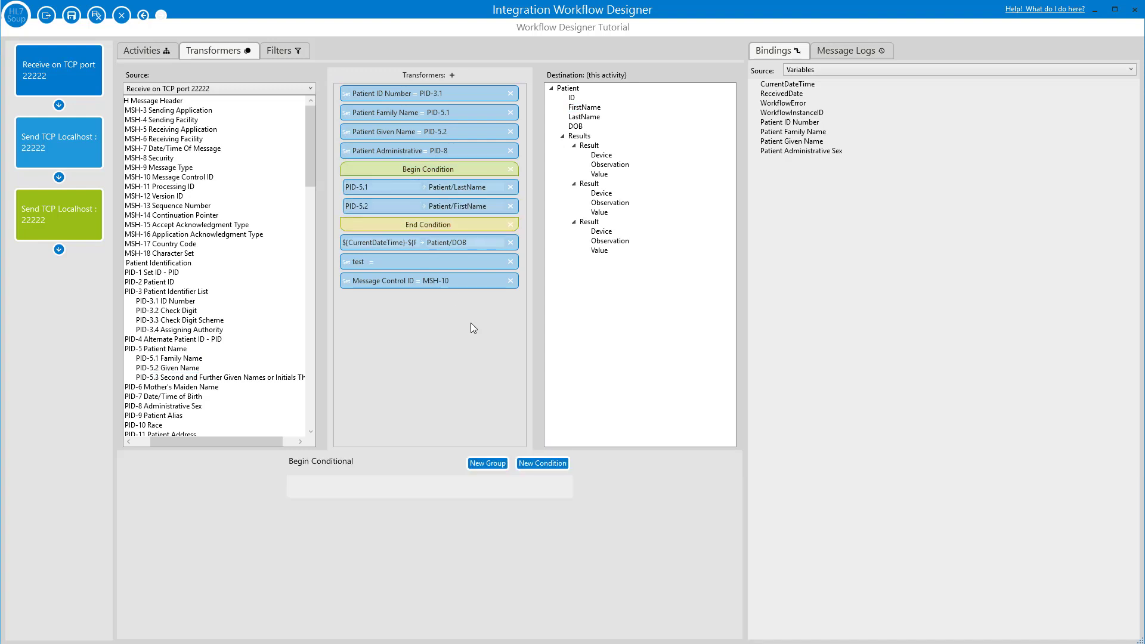
Add two MSH-9.1 is empty conditions joined by or, plus a new grouped condition.
{"action": "left_click", "coordinate": [542, 463]}
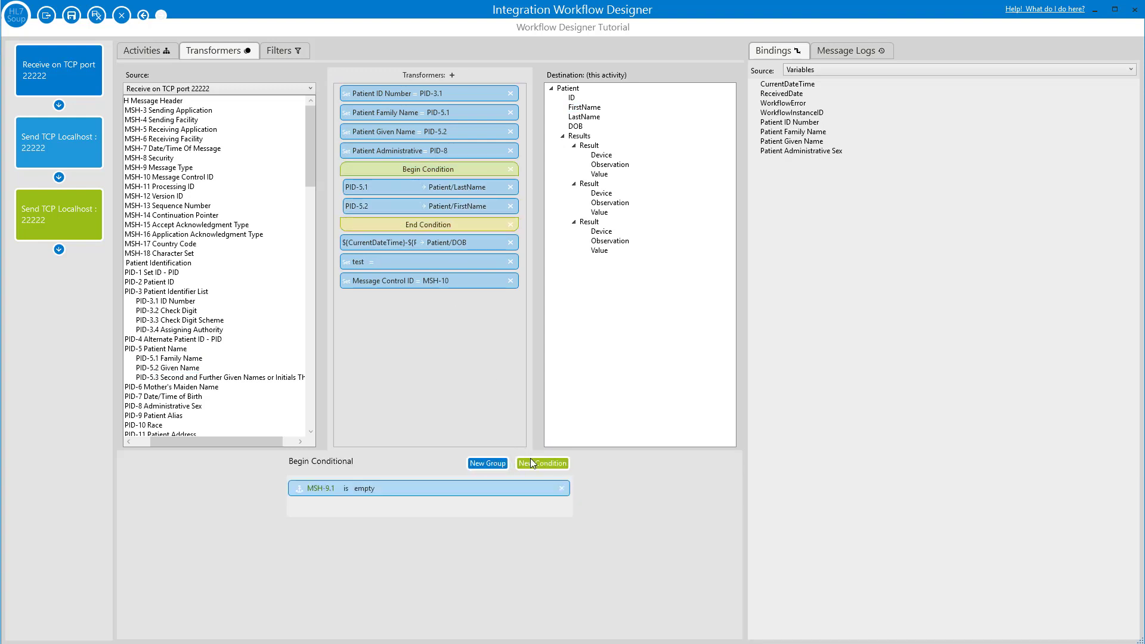
{"action": "left_click", "coordinate": [541, 463]}
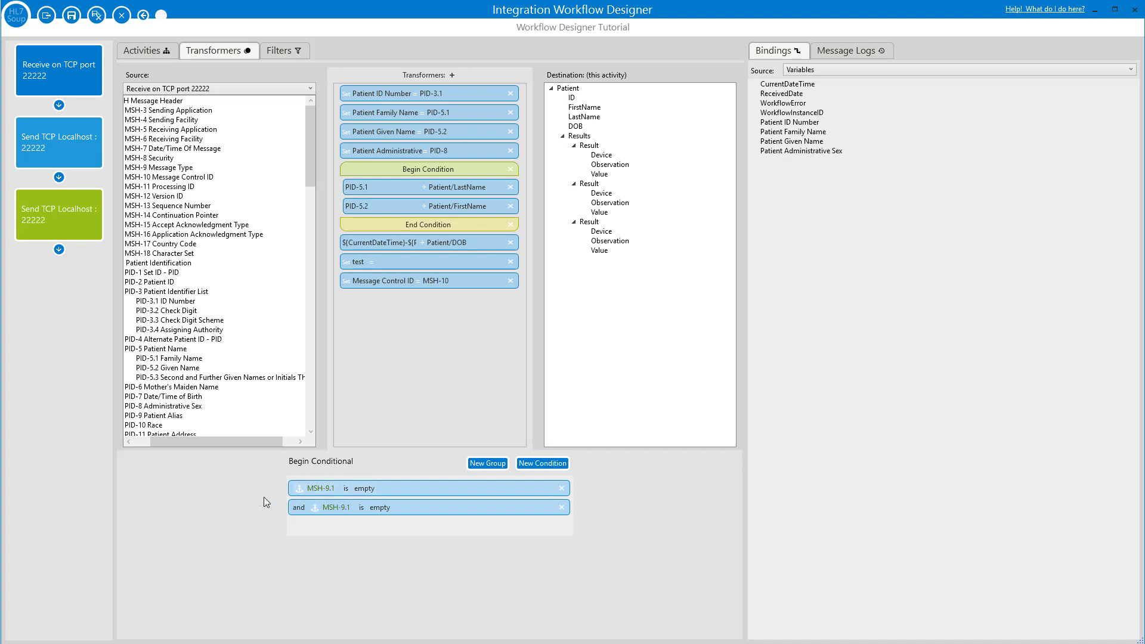
{"action": "left_click", "coordinate": [298, 507]}
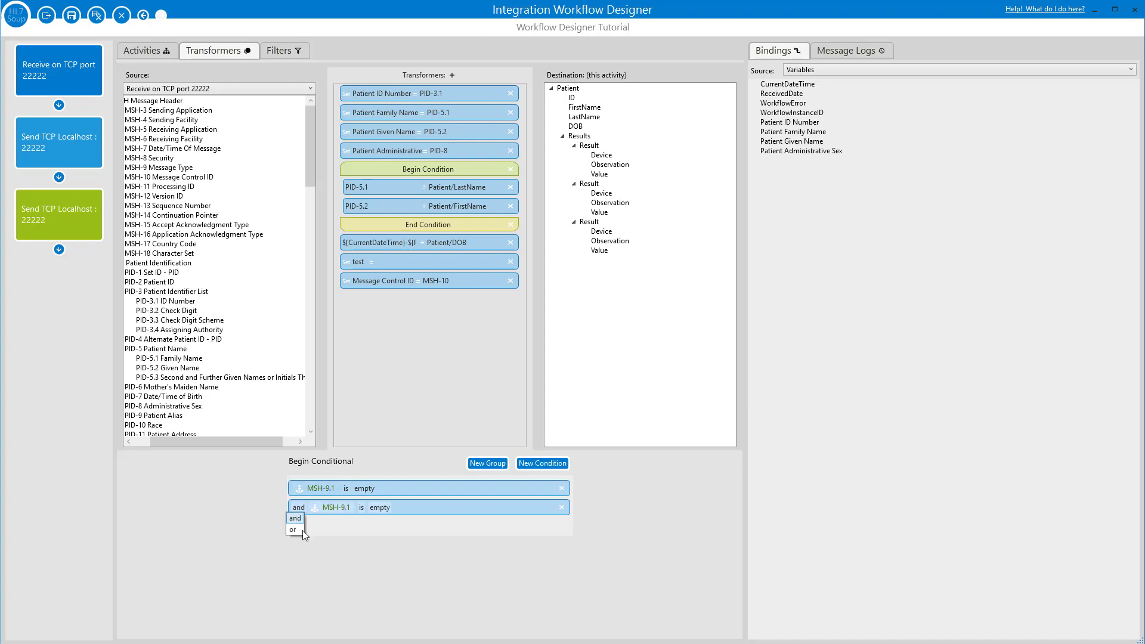
{"action": "left_click", "coordinate": [293, 530]}
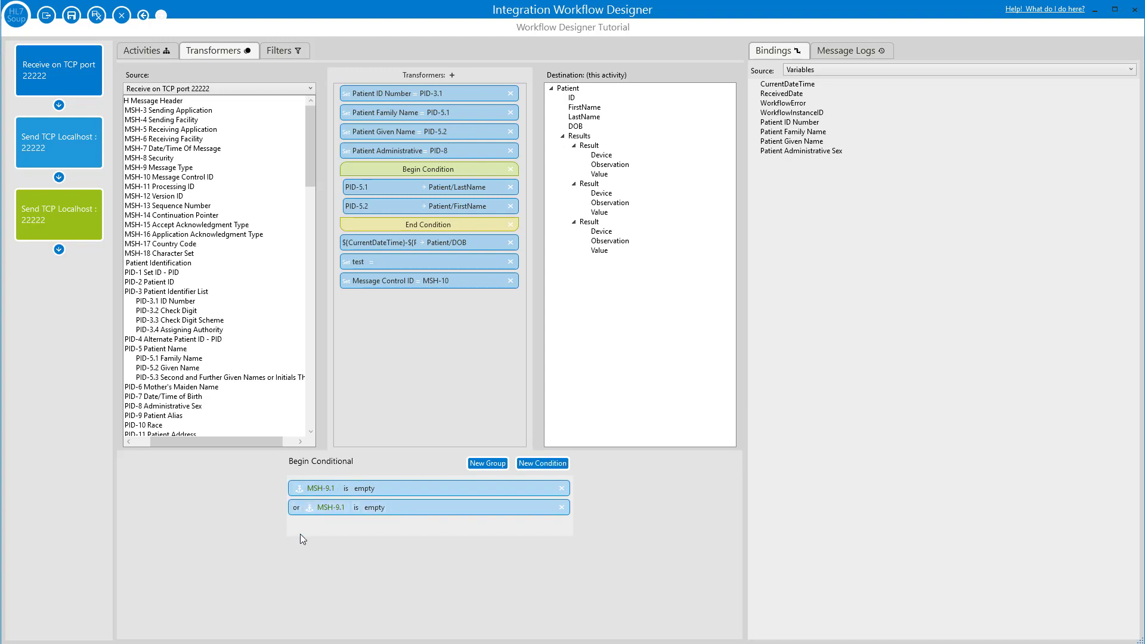
{"action": "left_click", "coordinate": [541, 463]}
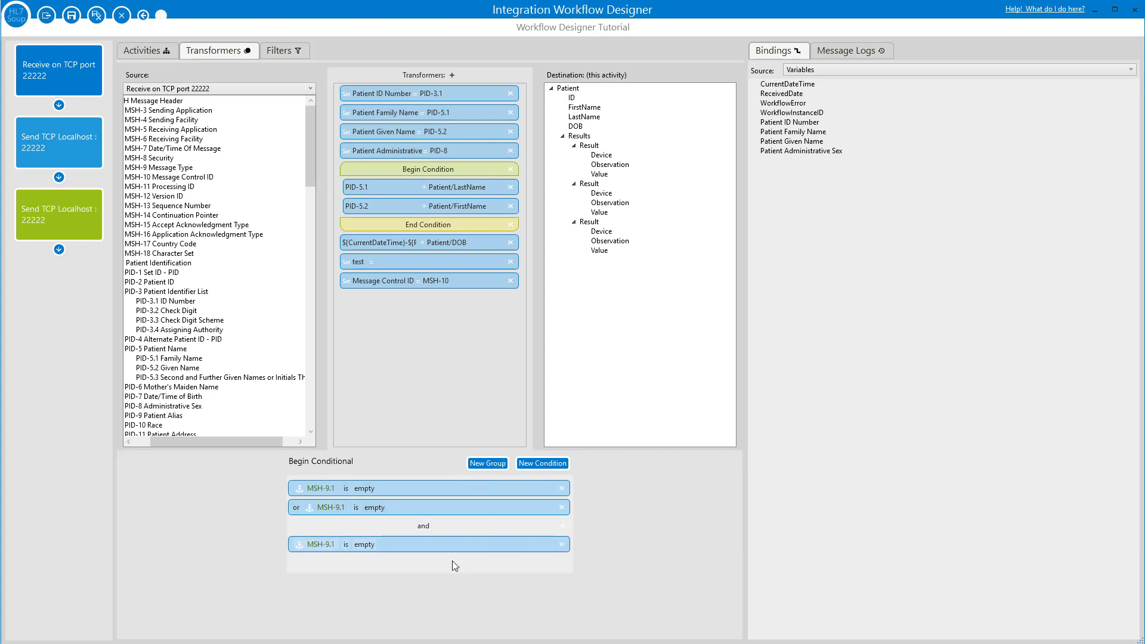
{"action": "mouse_move", "coordinate": [442, 76]}
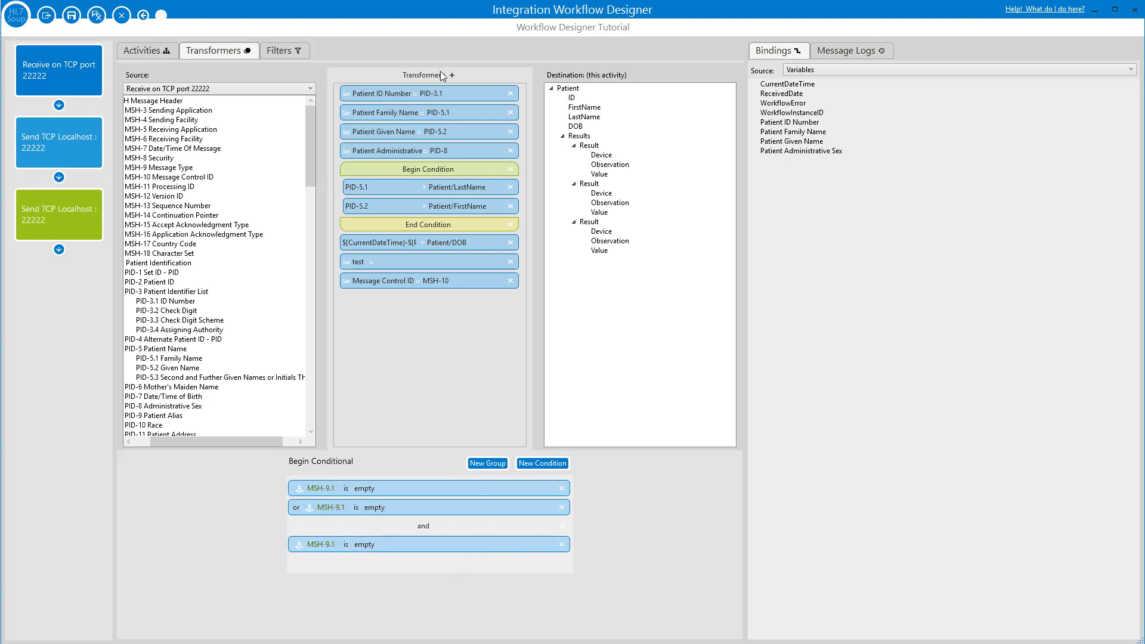
Add a For Each loop and place the PID-5.1 last-name mapping between For Each and Next.
{"action": "left_click", "coordinate": [453, 75]}
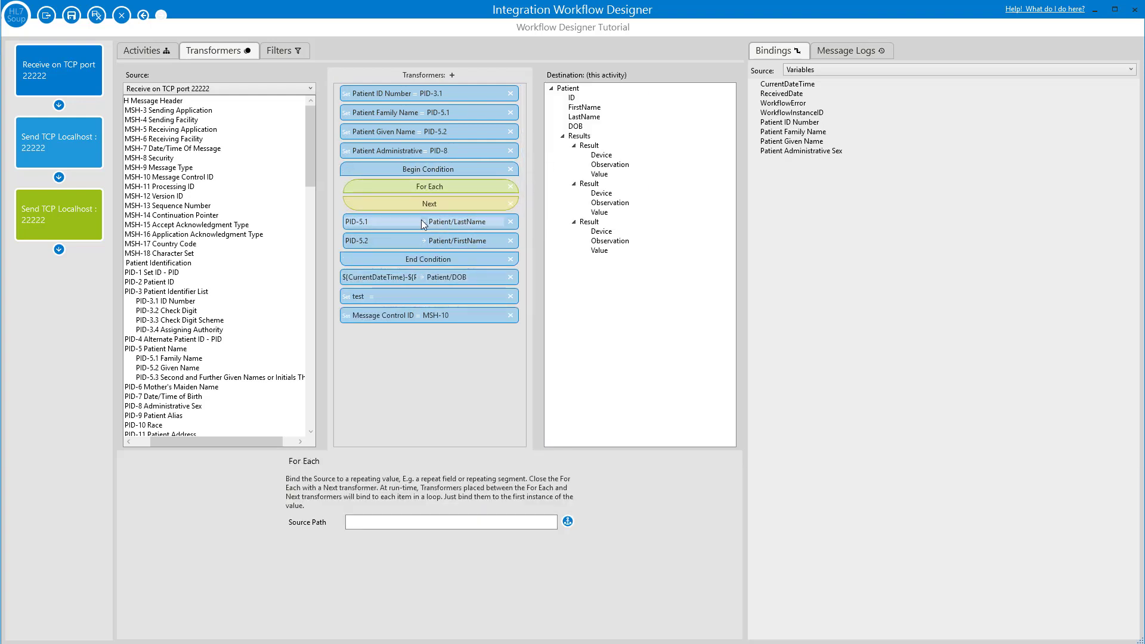
{"action": "left_click", "coordinate": [430, 222]}
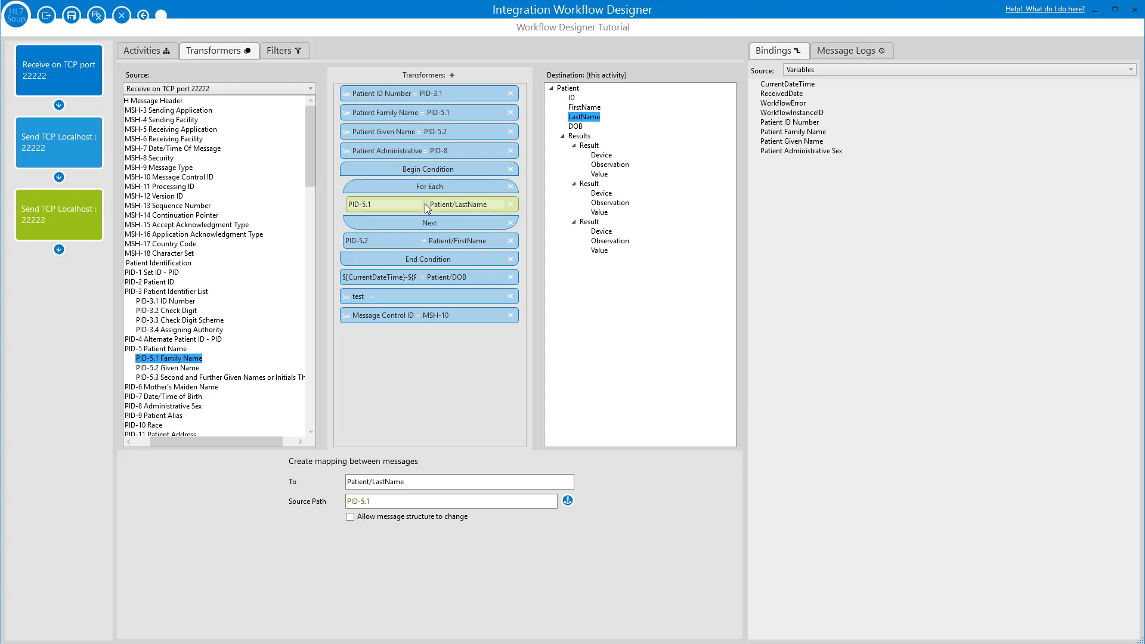
{"action": "left_click", "coordinate": [429, 186]}
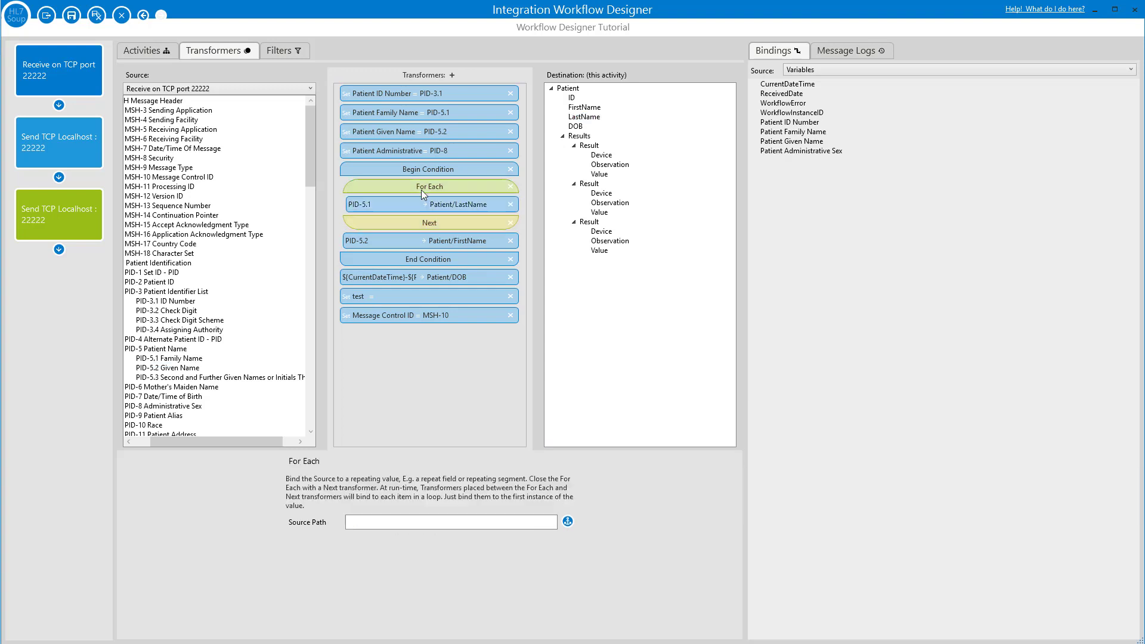
{"action": "mouse_move", "coordinate": [437, 534]}
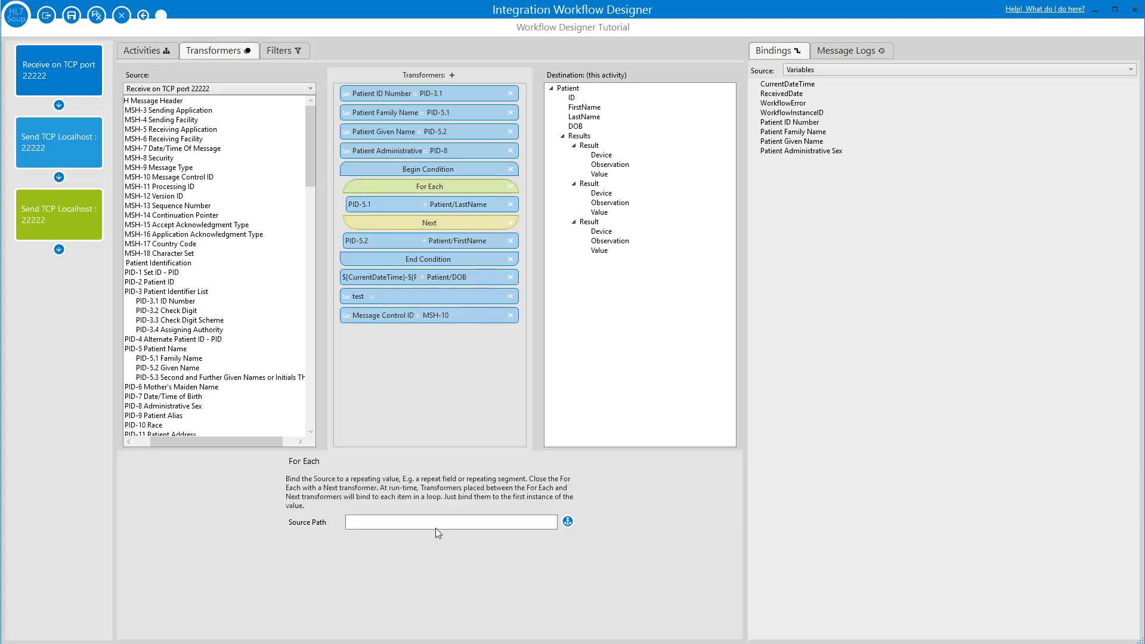
{"action": "mouse_move", "coordinate": [283, 357]}
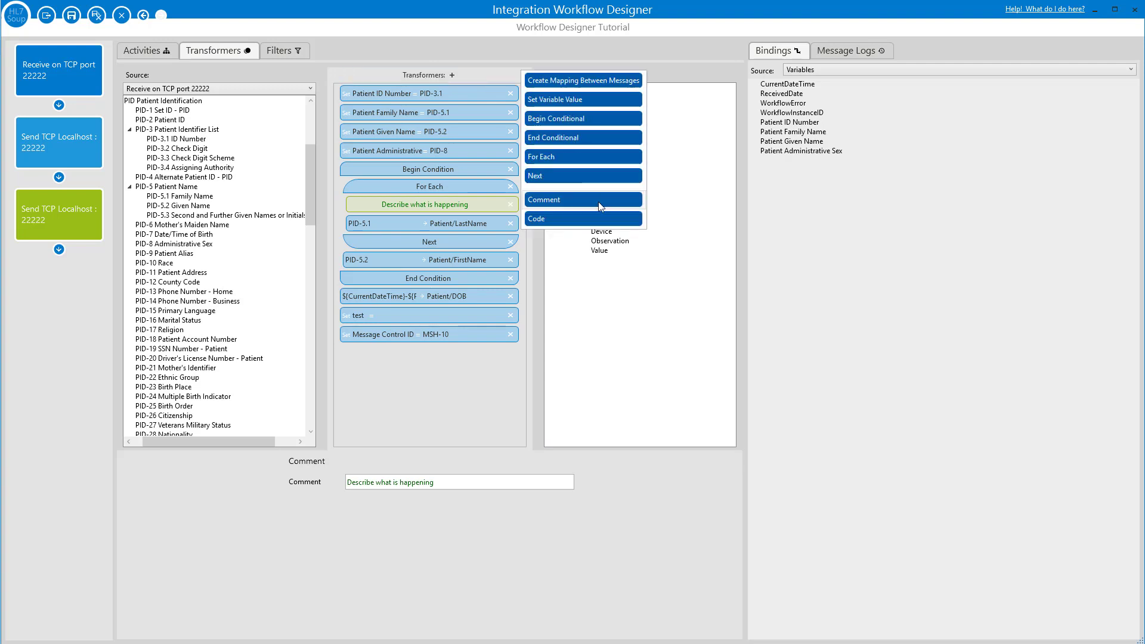
Add a Code step inside the loop and bring up its starter C# for editing.
{"action": "left_click", "coordinate": [537, 218]}
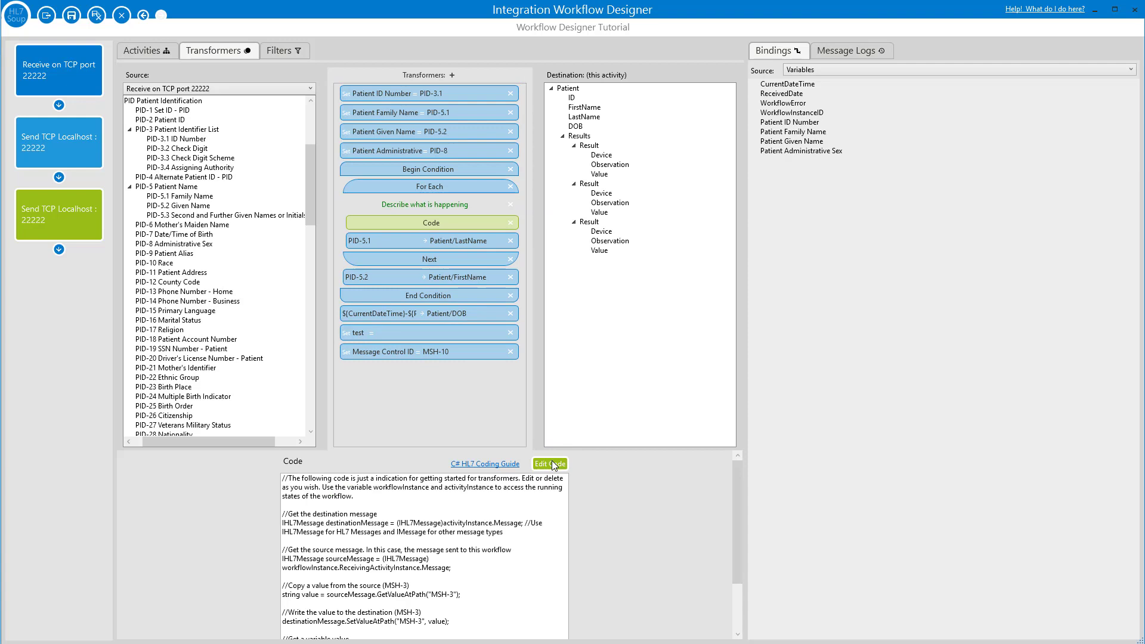
{"action": "left_click", "coordinate": [549, 464]}
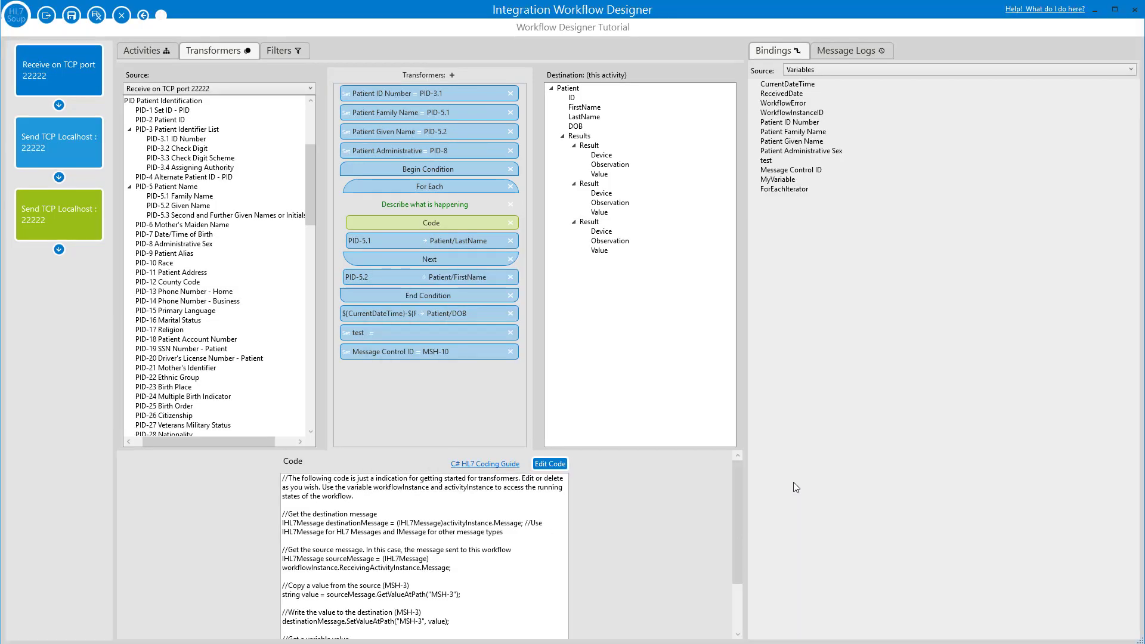
{"action": "mouse_move", "coordinate": [667, 473]}
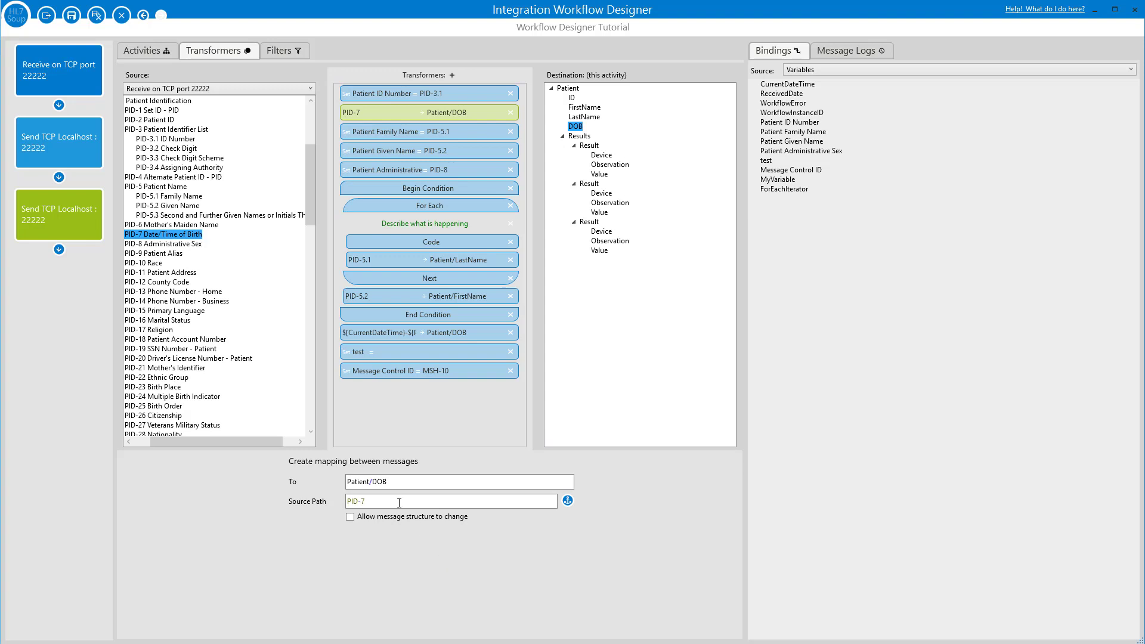
Map PID-7 Date/Time of Birth onto Patient/DOB and review the source path's date and number formatting options.
{"action": "right_click", "coordinate": [398, 502]}
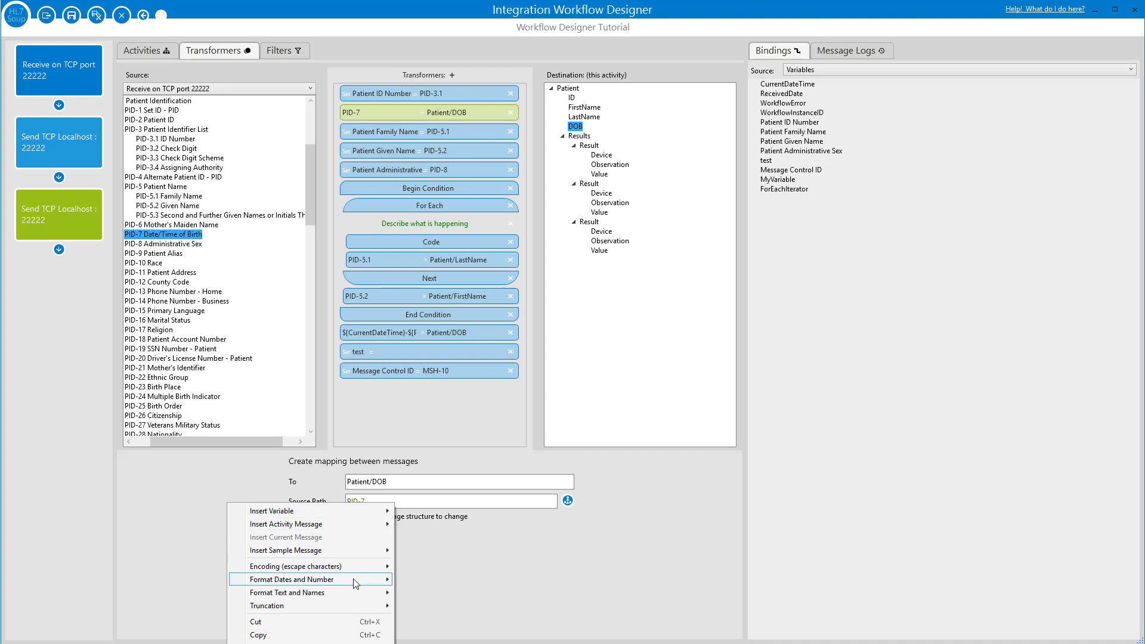
{"action": "left_click", "coordinate": [291, 579]}
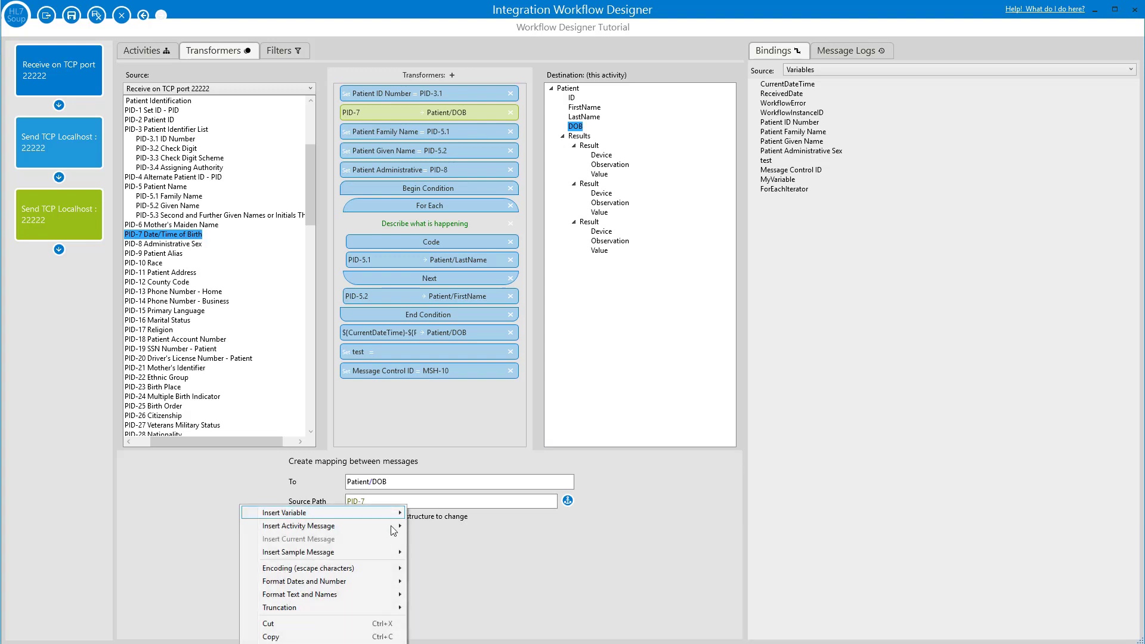
{"action": "mouse_move", "coordinate": [307, 568]}
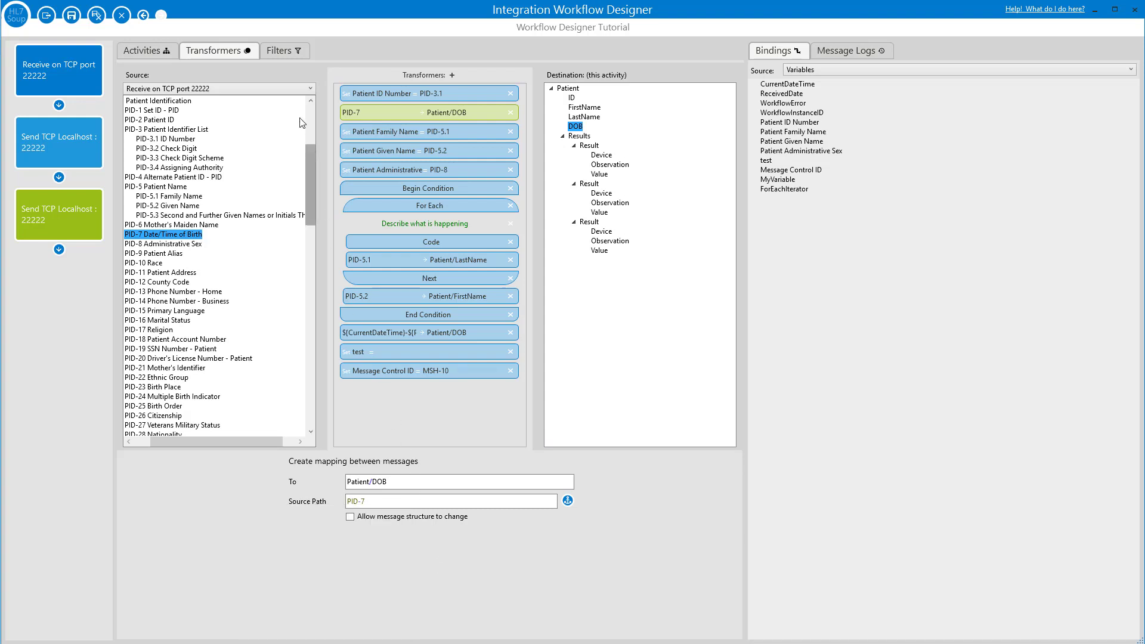
Show the activity's filters bound to 'Send TCP Localhost : 22222 Sent' with MSH-9 Message Type expanded.
{"action": "left_click", "coordinate": [280, 50]}
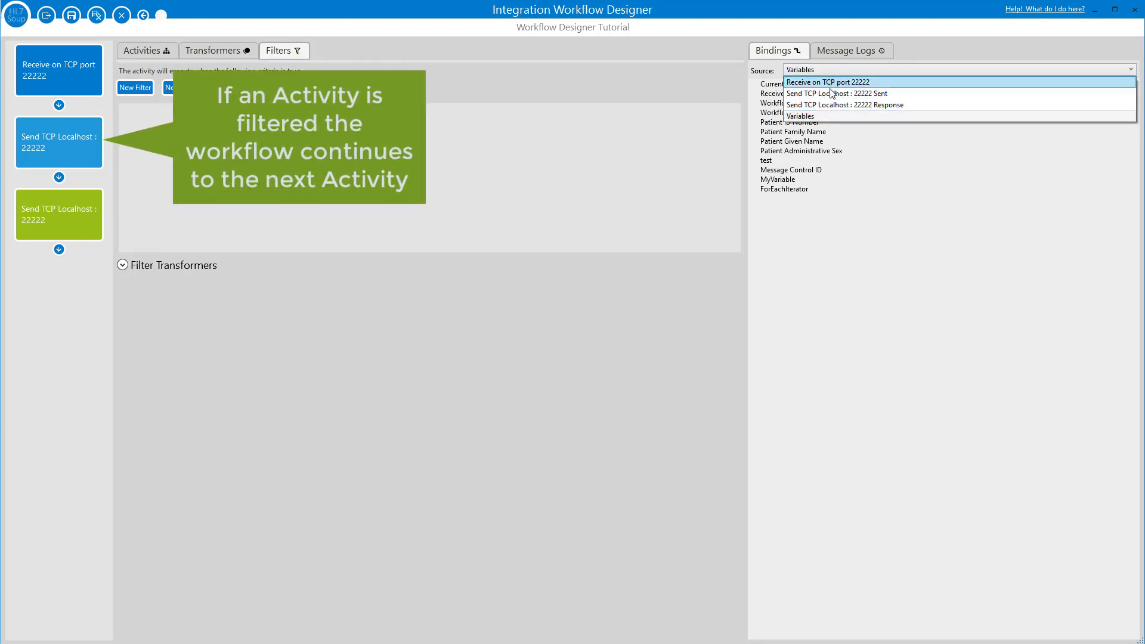
{"action": "left_click", "coordinate": [845, 93]}
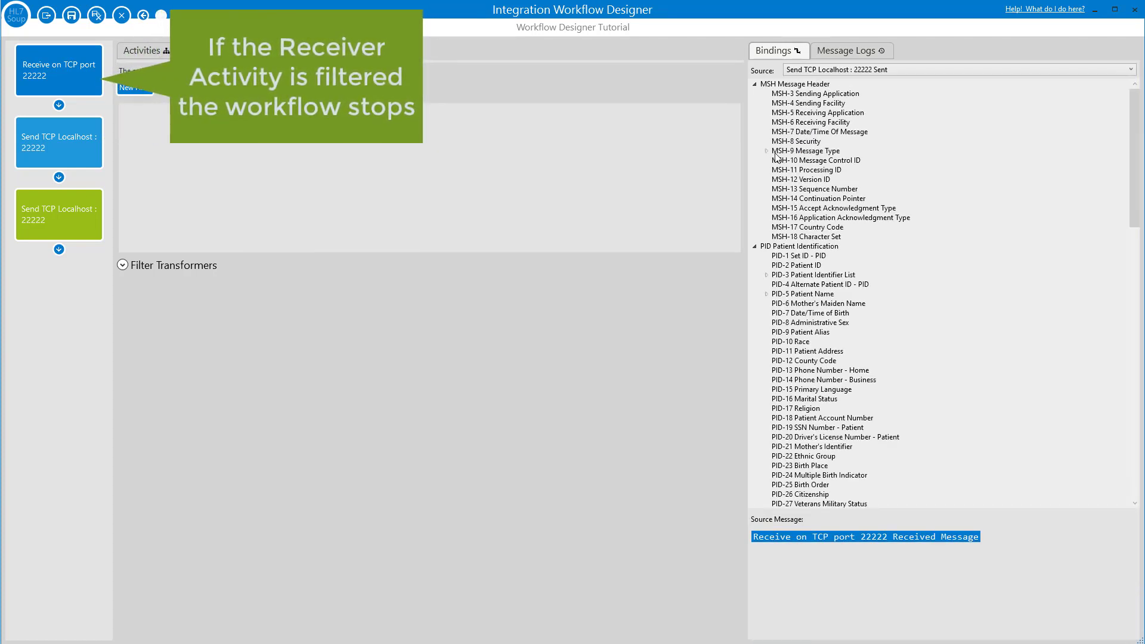
{"action": "left_click", "coordinate": [765, 151]}
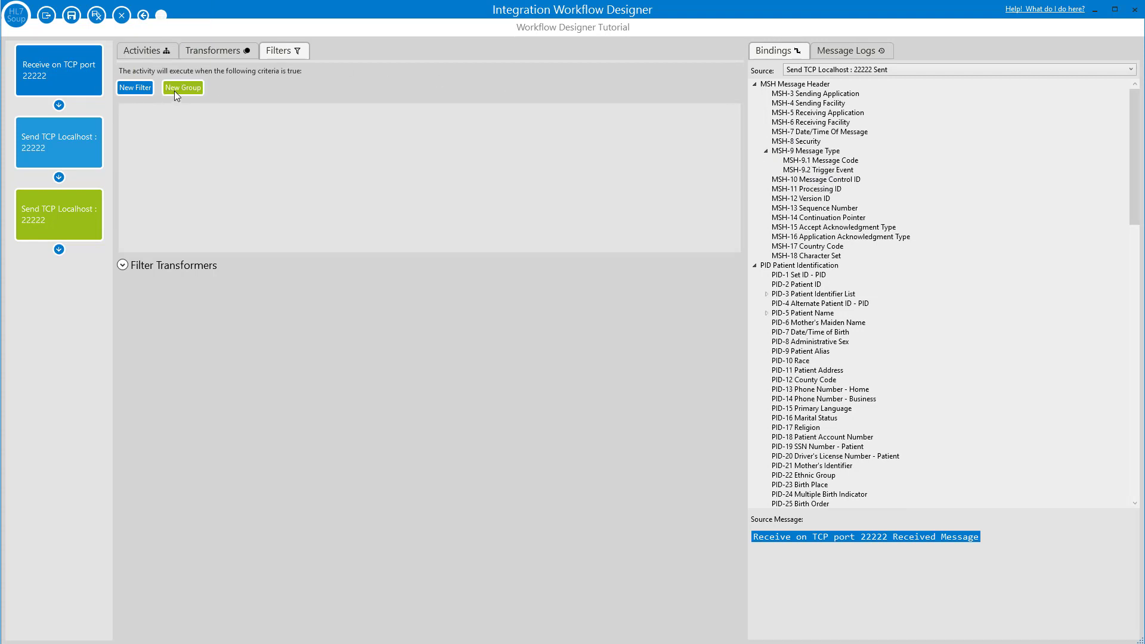
Add three filter criteria checking that MSH-9.1 is empty.
{"action": "left_click", "coordinate": [135, 87]}
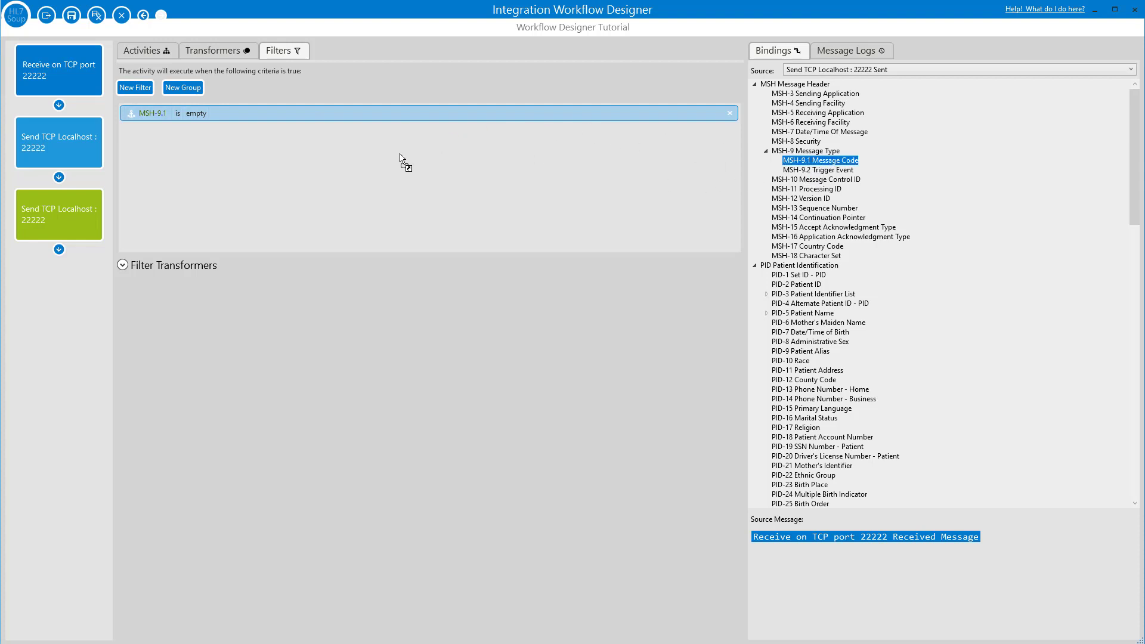
{"action": "left_click", "coordinate": [135, 88]}
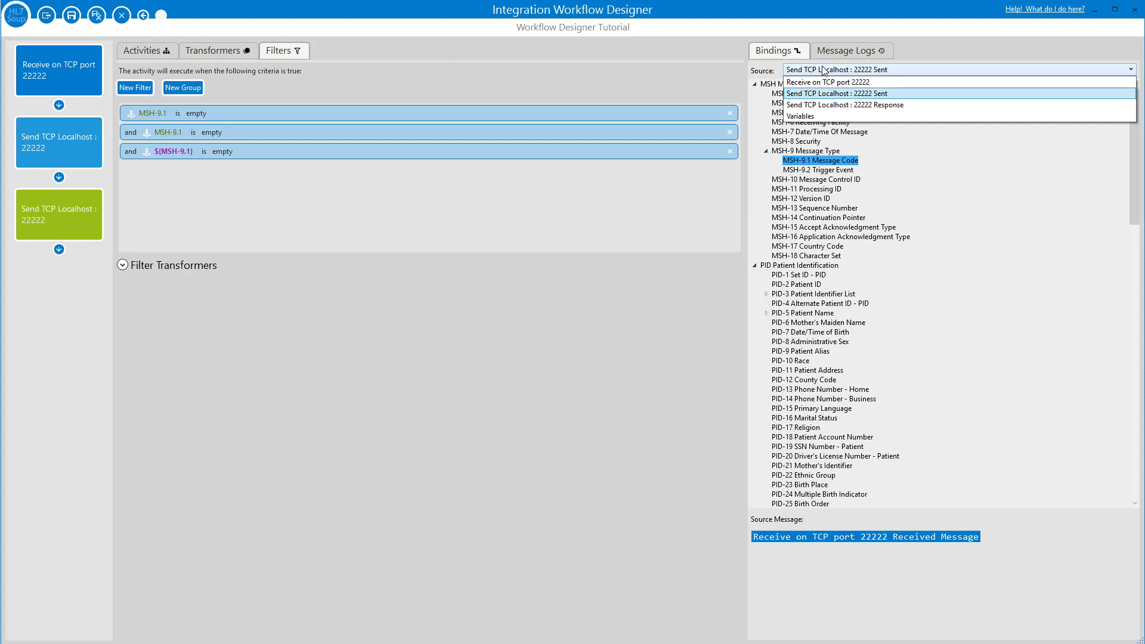
Add a filter from Variables requiring WorkflowError equal to False.
{"action": "left_click", "coordinate": [802, 116]}
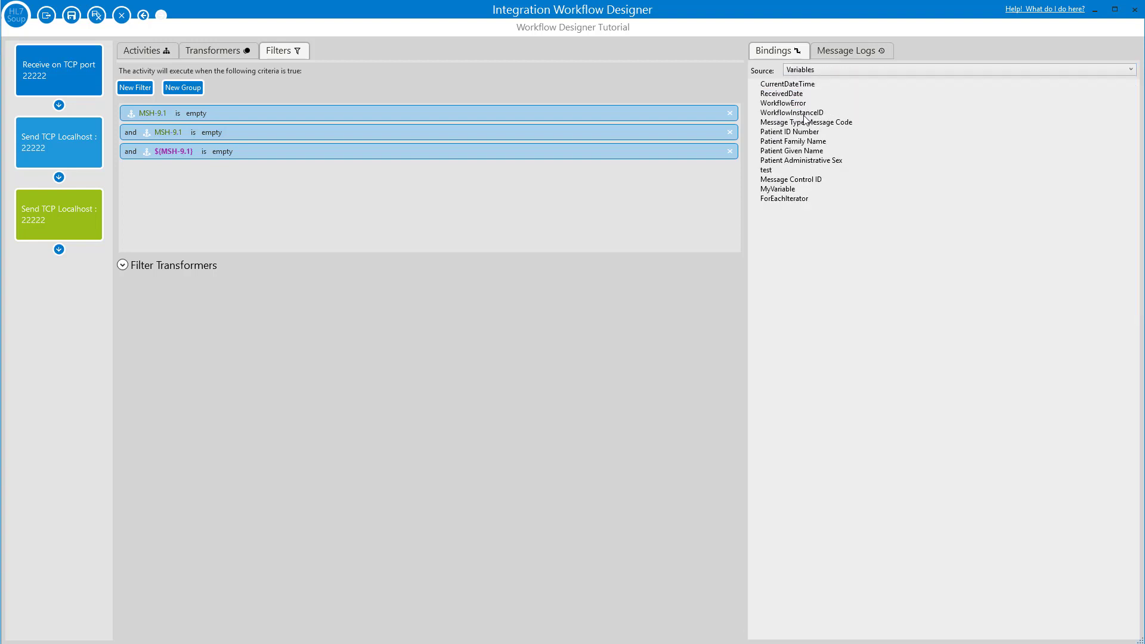
{"action": "left_click", "coordinate": [783, 102]}
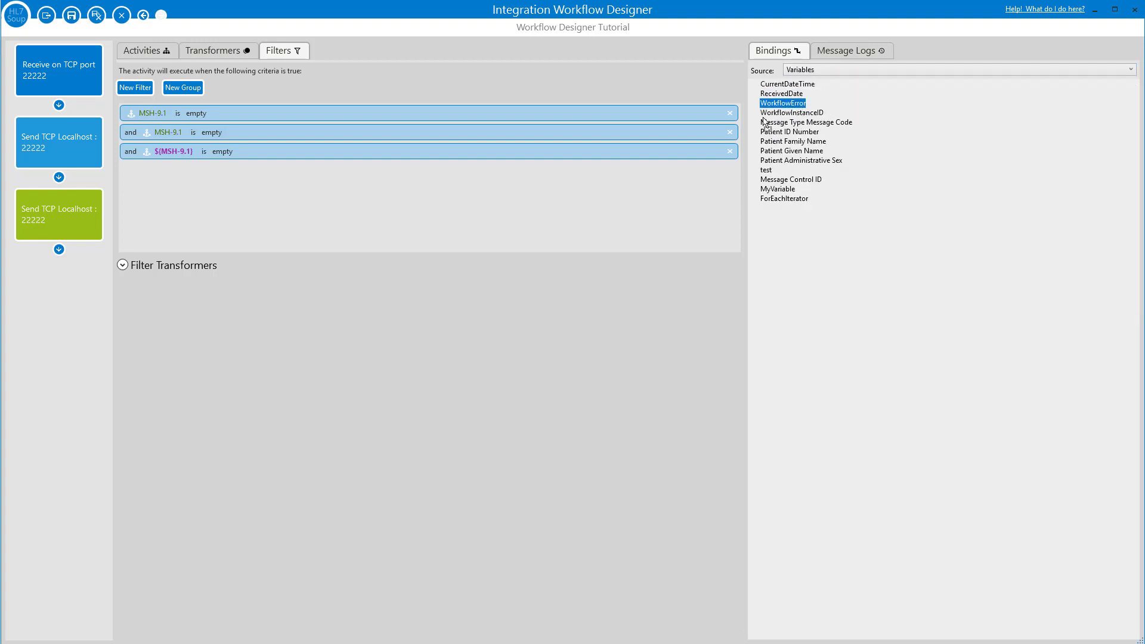
{"action": "left_click", "coordinate": [243, 170]}
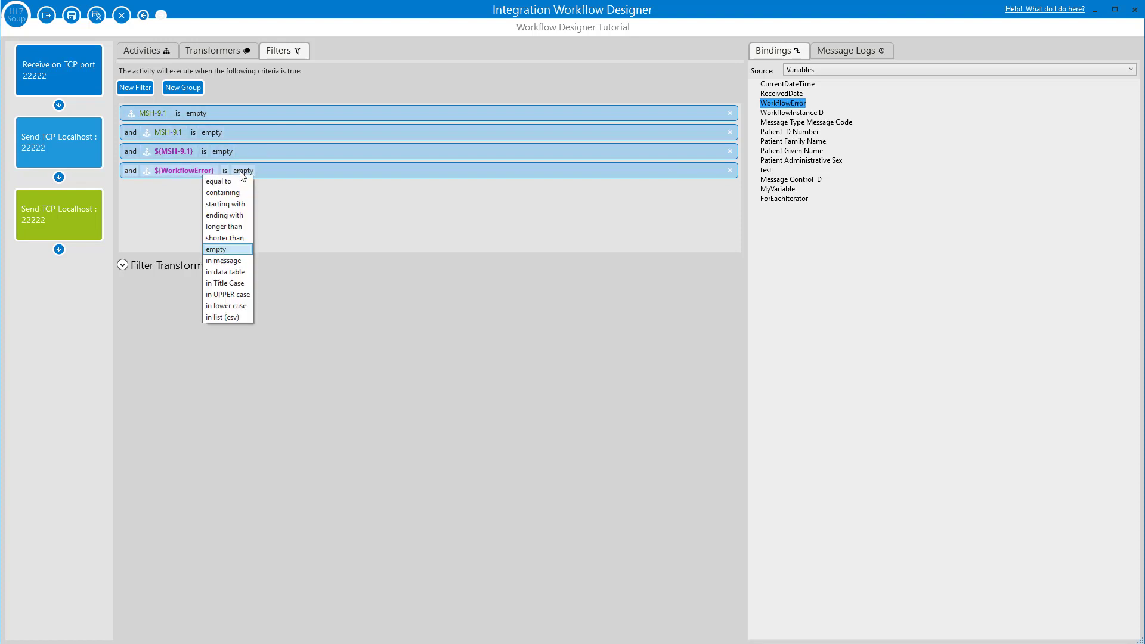
{"action": "left_click", "coordinate": [218, 181]}
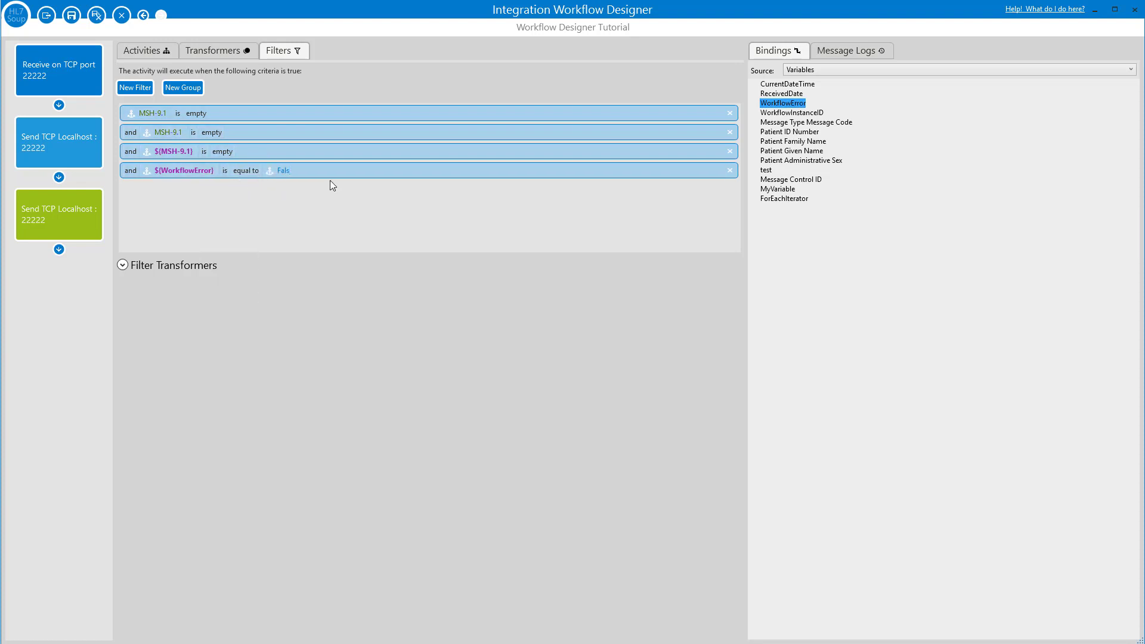
{"action": "type", "text": "e"}
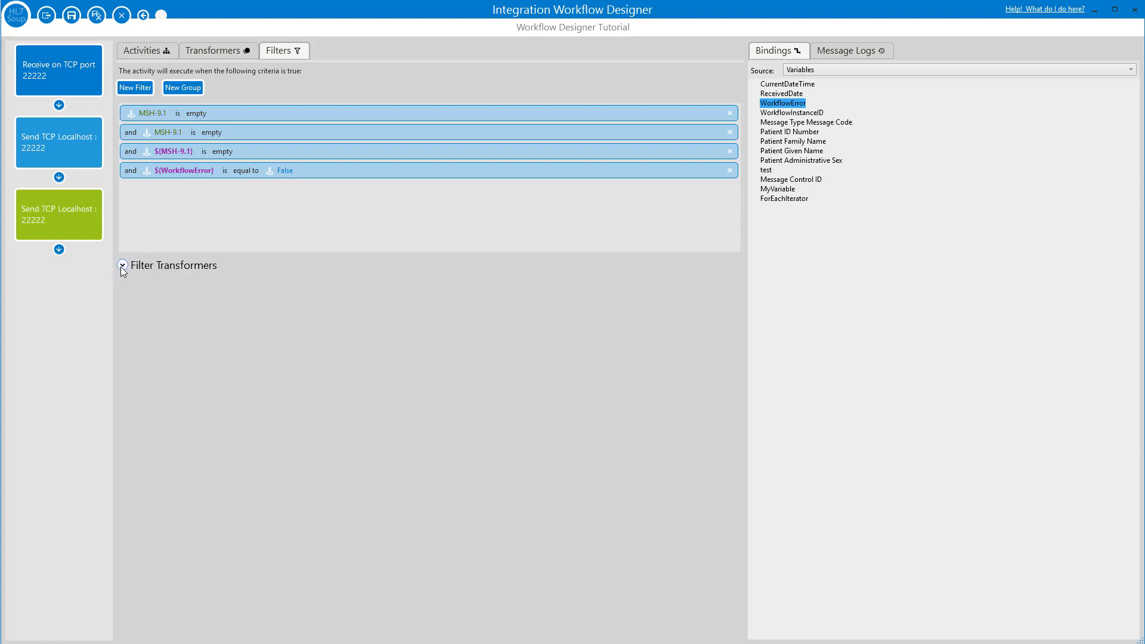
{"action": "left_click", "coordinate": [123, 265]}
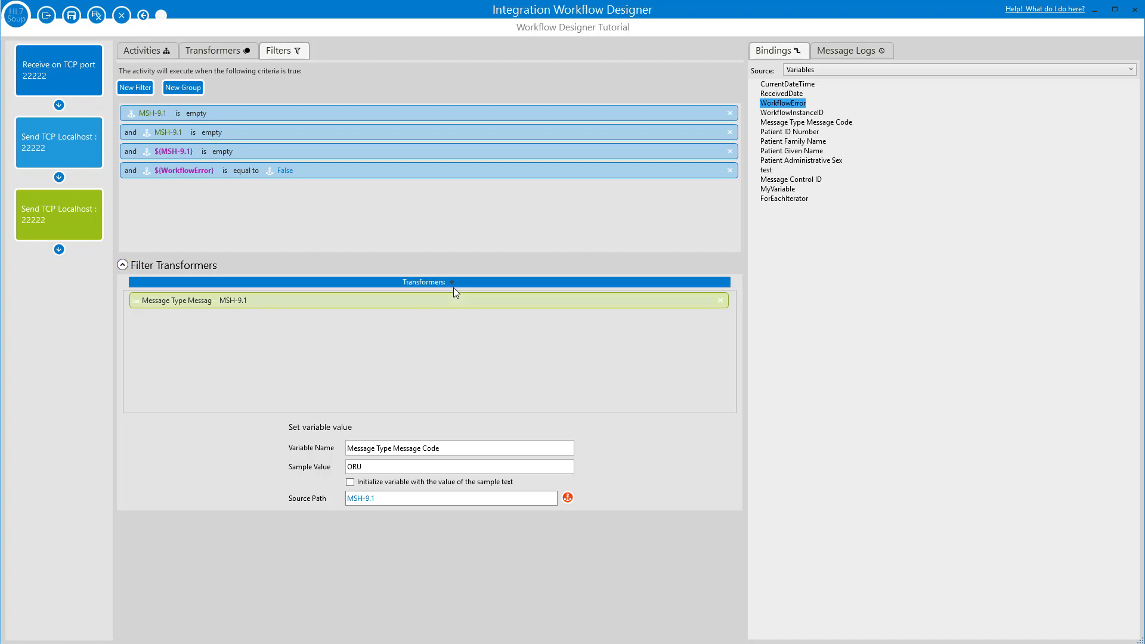
{"action": "left_click", "coordinate": [450, 283]}
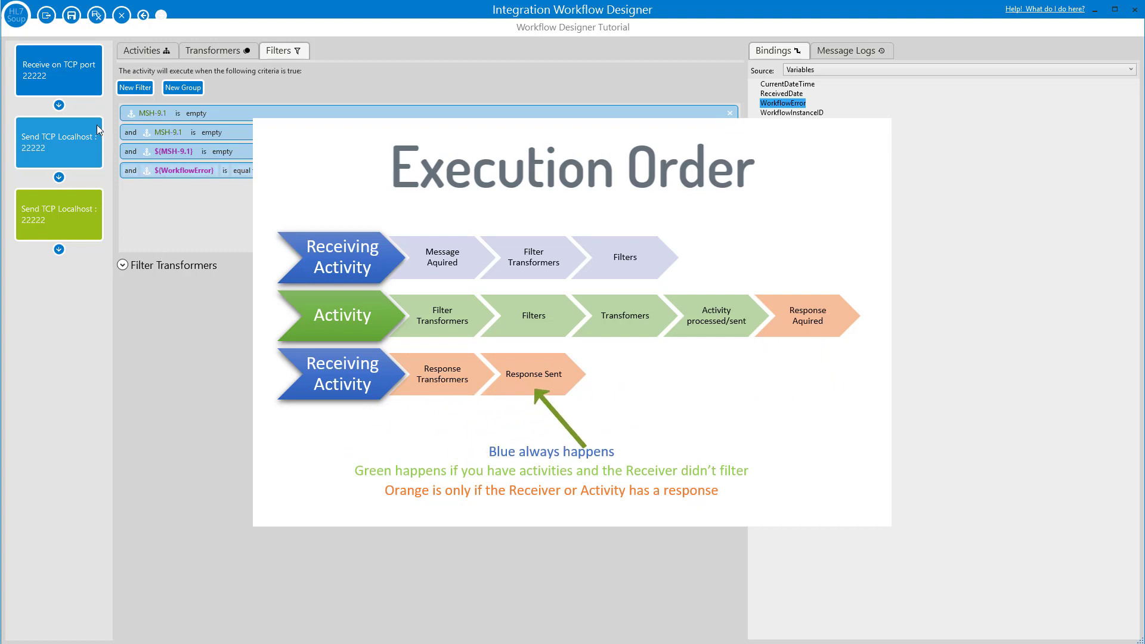
Select the Receive on TCP port 22222 activity and list its available response types.
{"action": "left_click", "coordinate": [58, 69]}
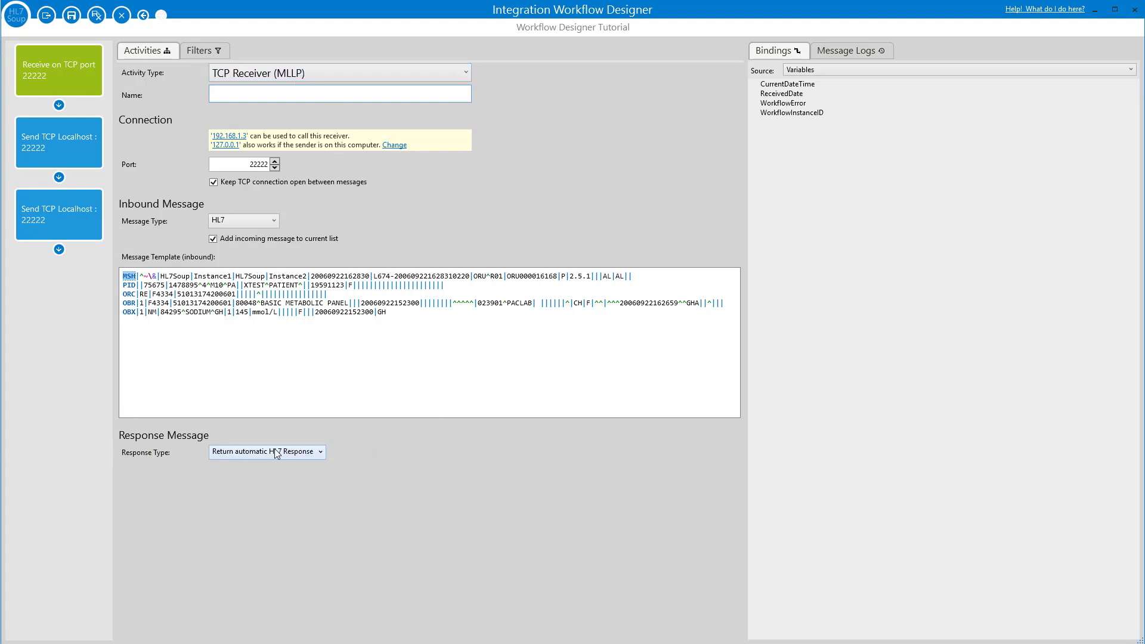
{"action": "left_click", "coordinate": [266, 451]}
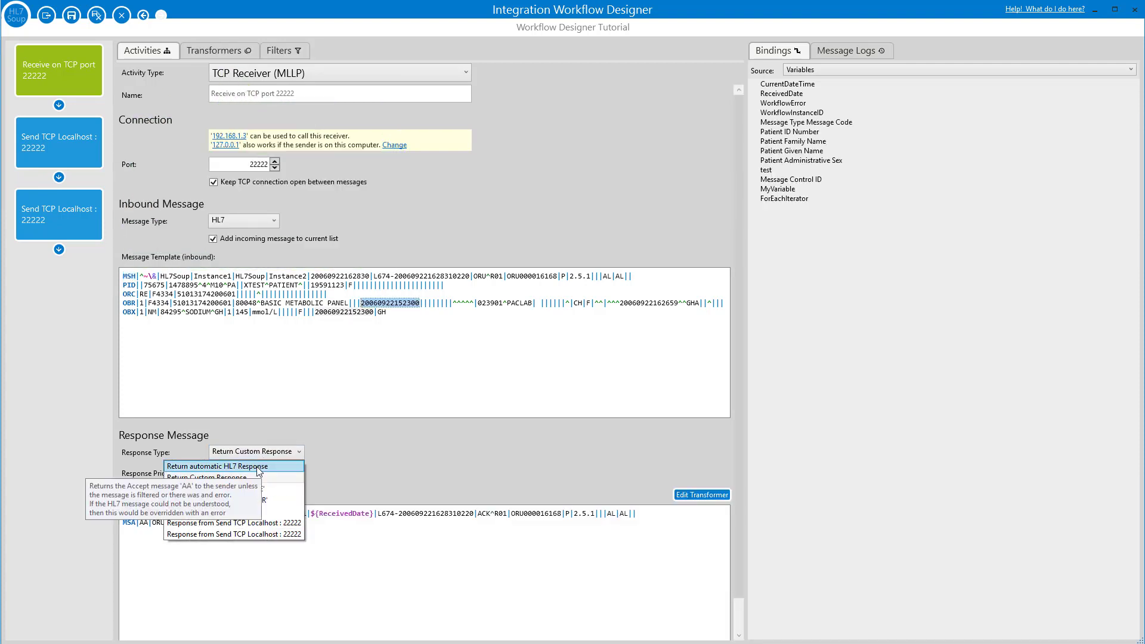
Set the receiver to Return Custom Response, then move to the first localhost sender's filters.
{"action": "left_click", "coordinate": [229, 466]}
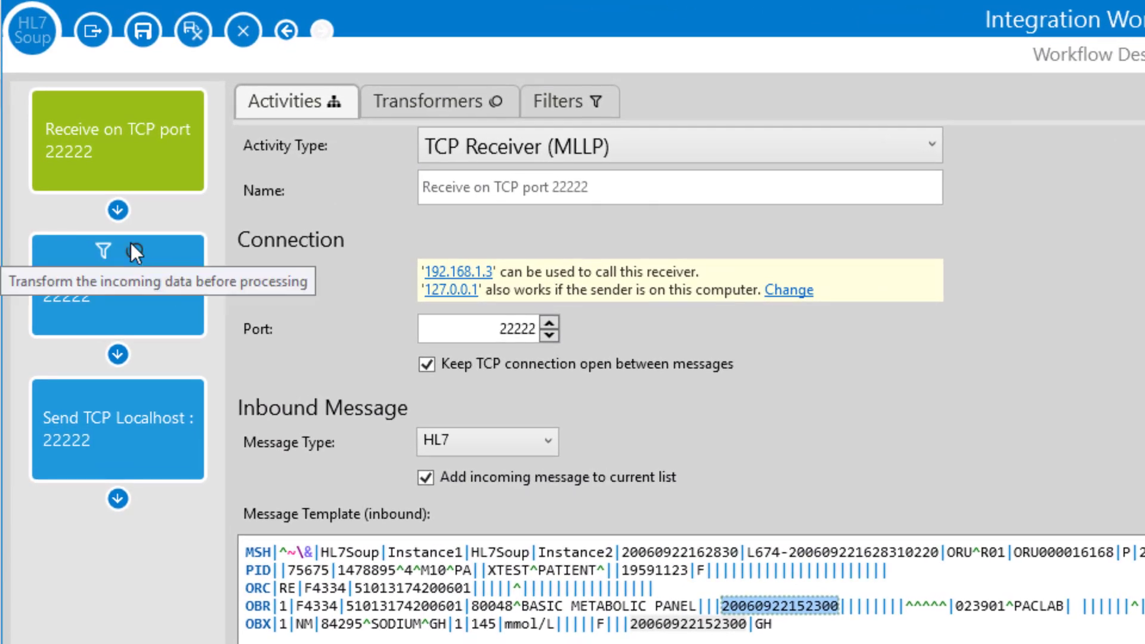
{"action": "left_click", "coordinate": [438, 101]}
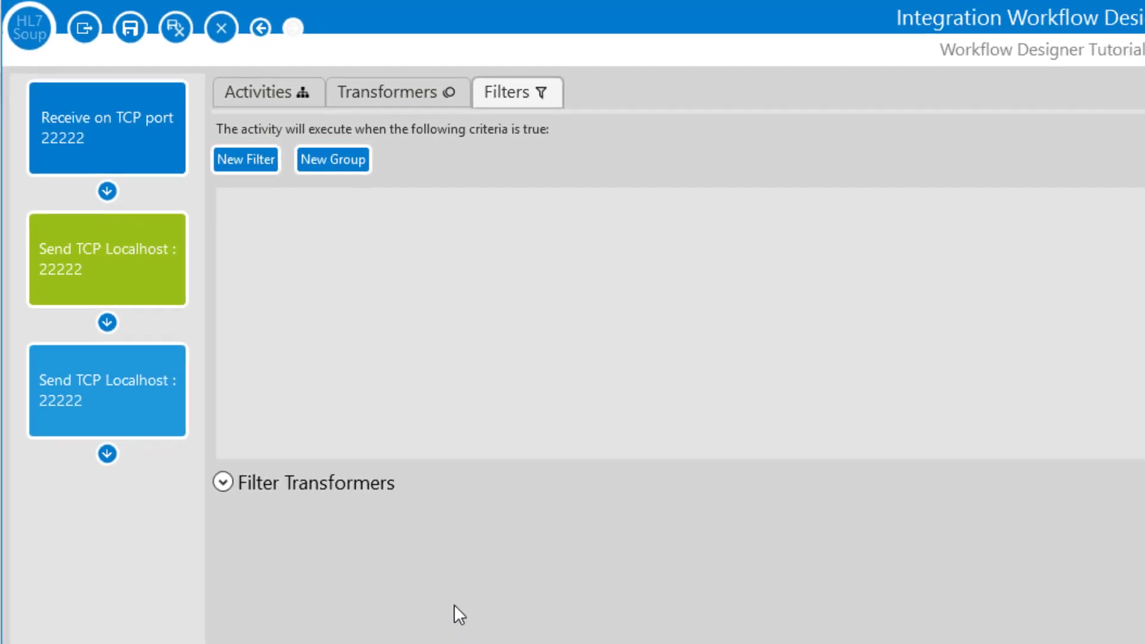
Return to the Receive on TCP port 22222 activity and reveal its Inbound Message Type choices.
{"action": "left_click", "coordinate": [106, 128]}
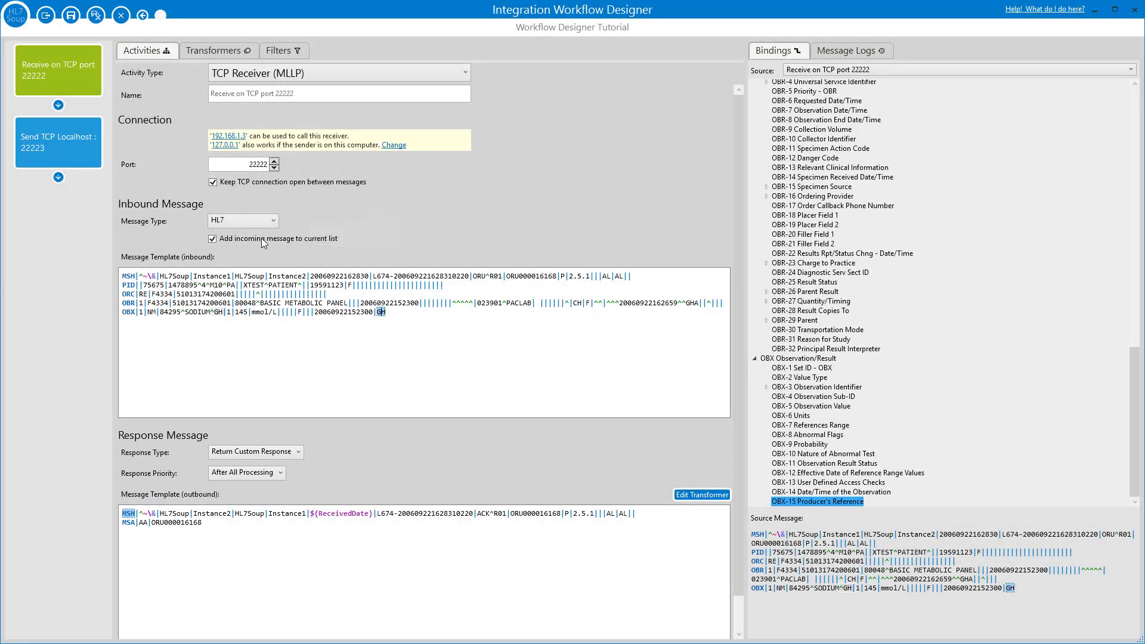
{"action": "left_click", "coordinate": [242, 219]}
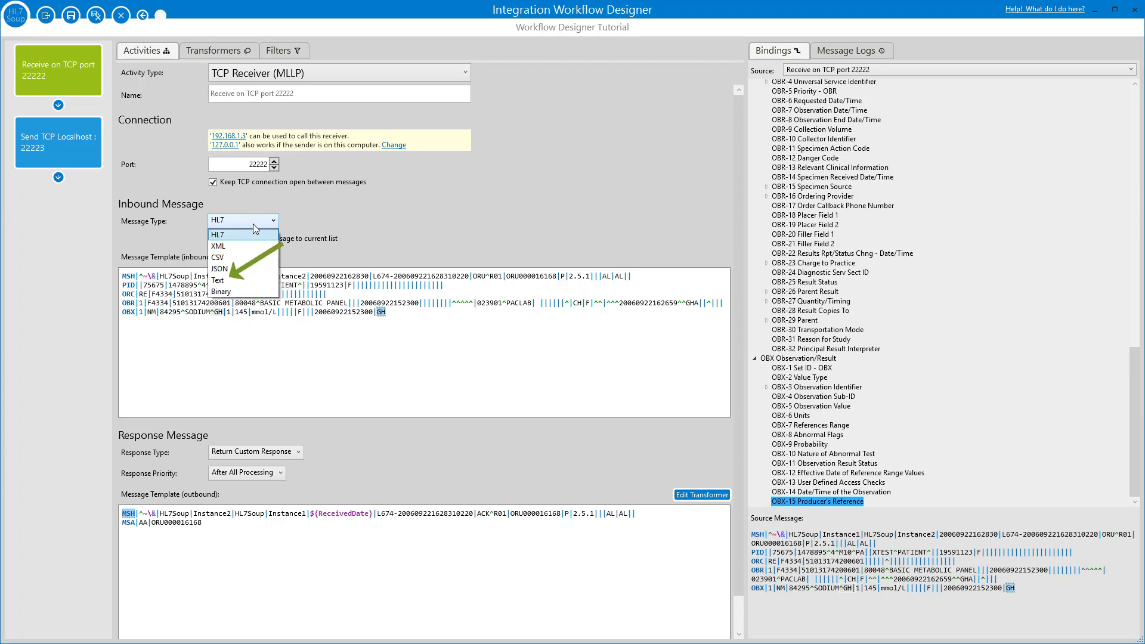
{"action": "mouse_move", "coordinate": [218, 279]}
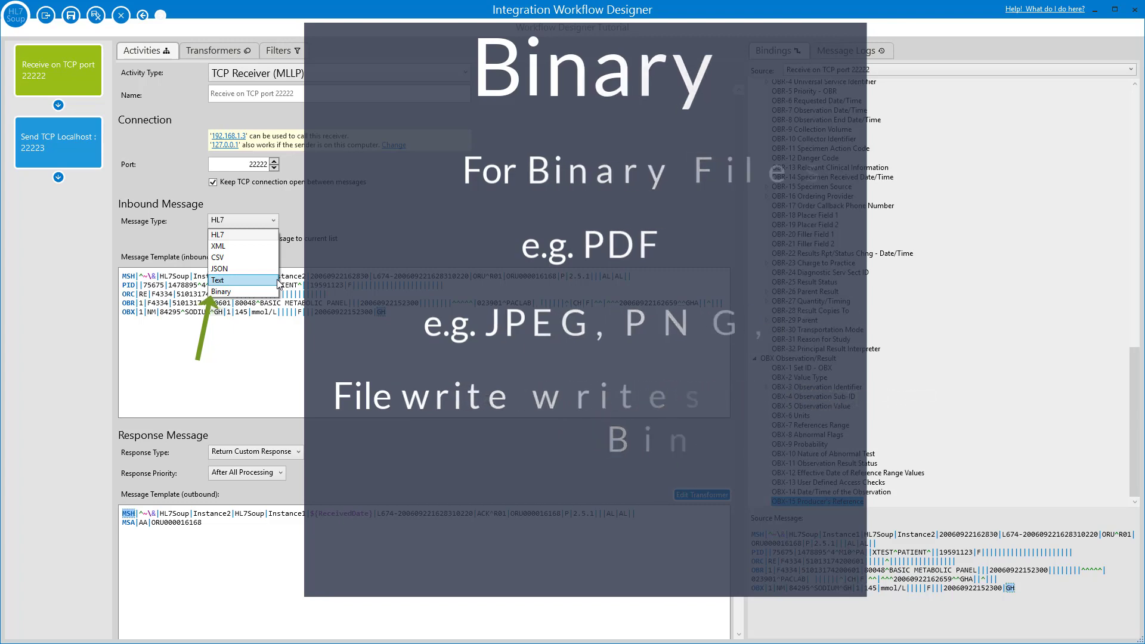
Dismiss the Inbound Message Type list after reviewing HL7, XML, CSV, JSON, Text and Binary.
{"action": "left_click", "coordinate": [214, 50]}
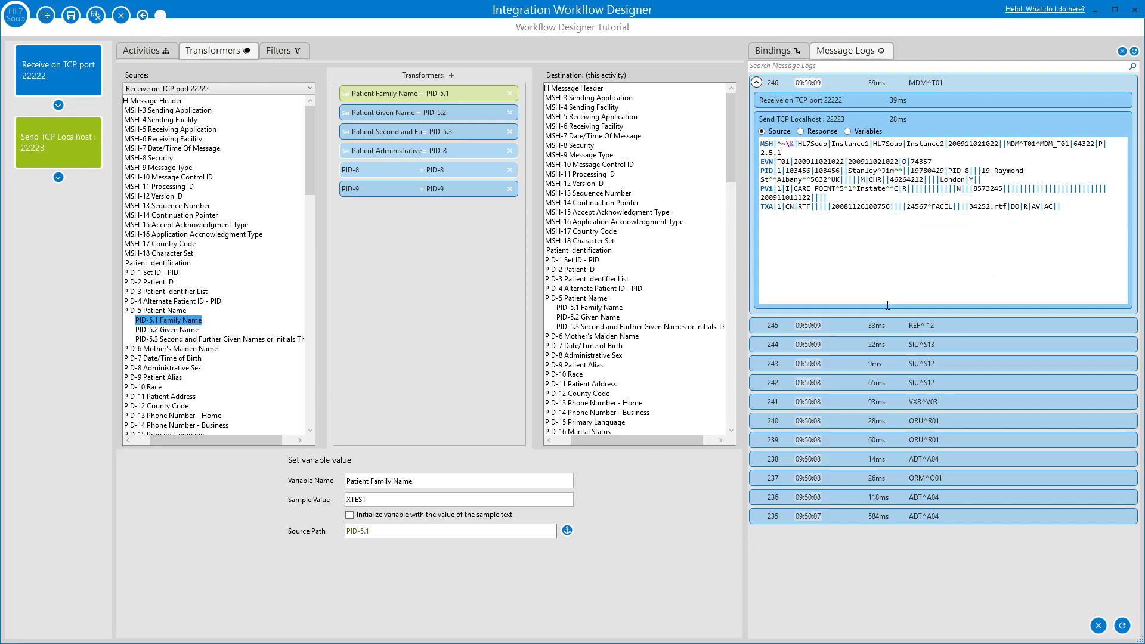
{"action": "mouse_move", "coordinate": [887, 288]}
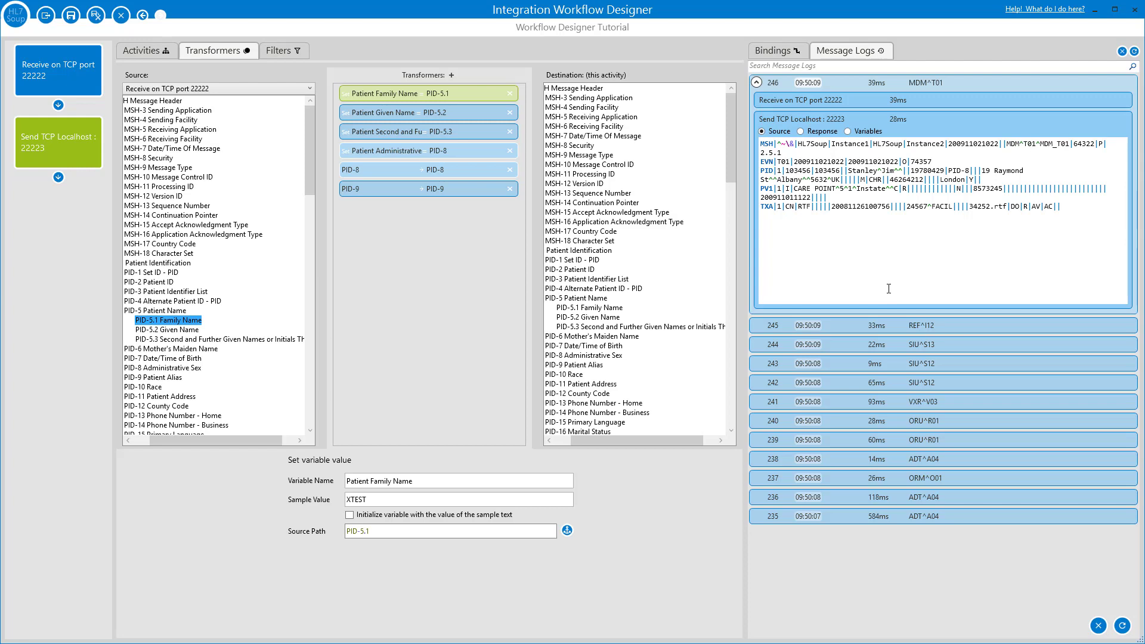
{"action": "mouse_move", "coordinate": [888, 286]}
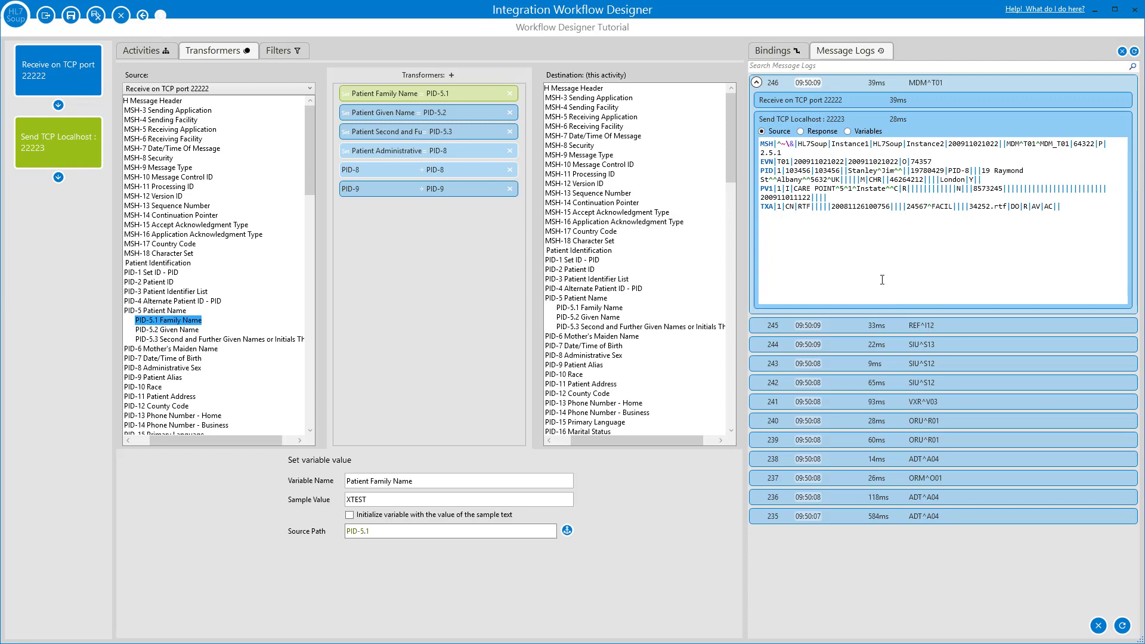
{"action": "mouse_move", "coordinate": [879, 274]}
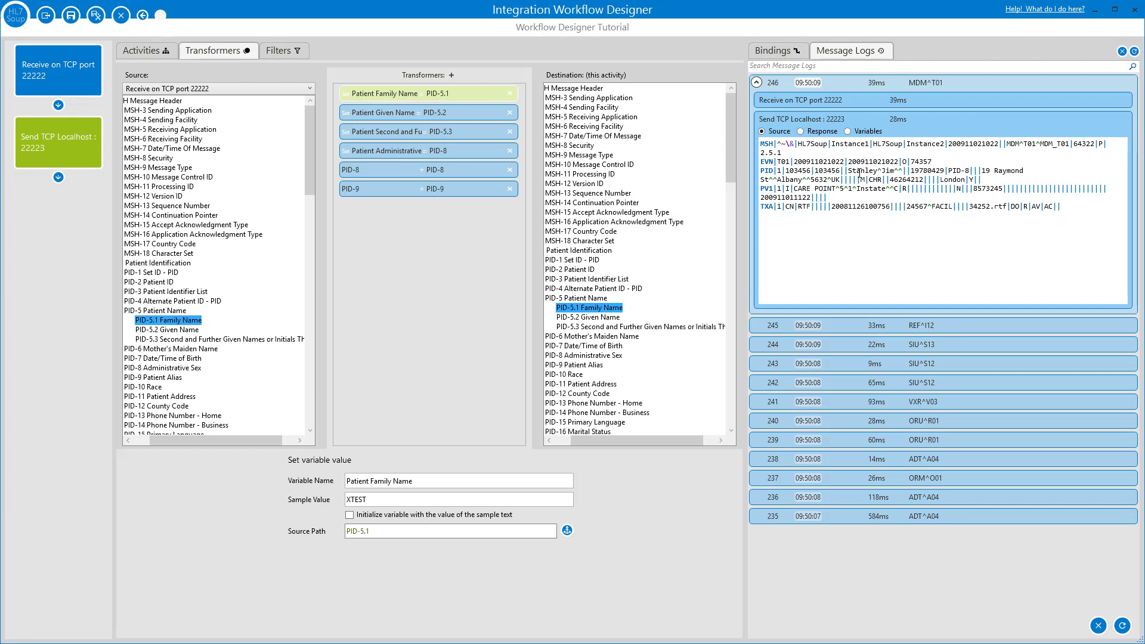
{"action": "mouse_move", "coordinate": [959, 145]}
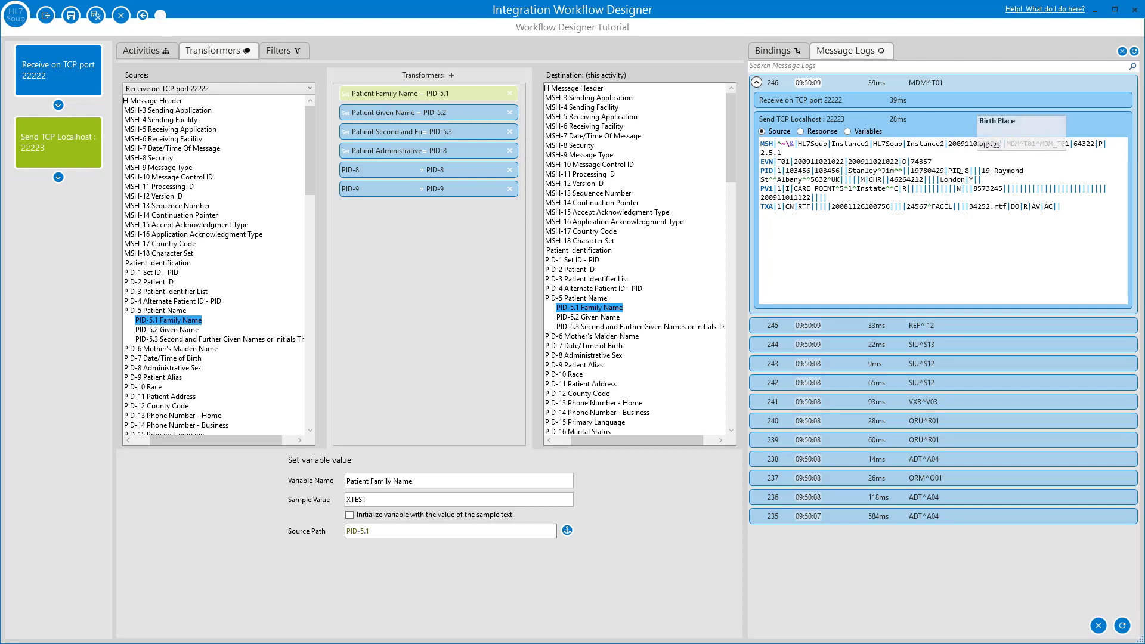